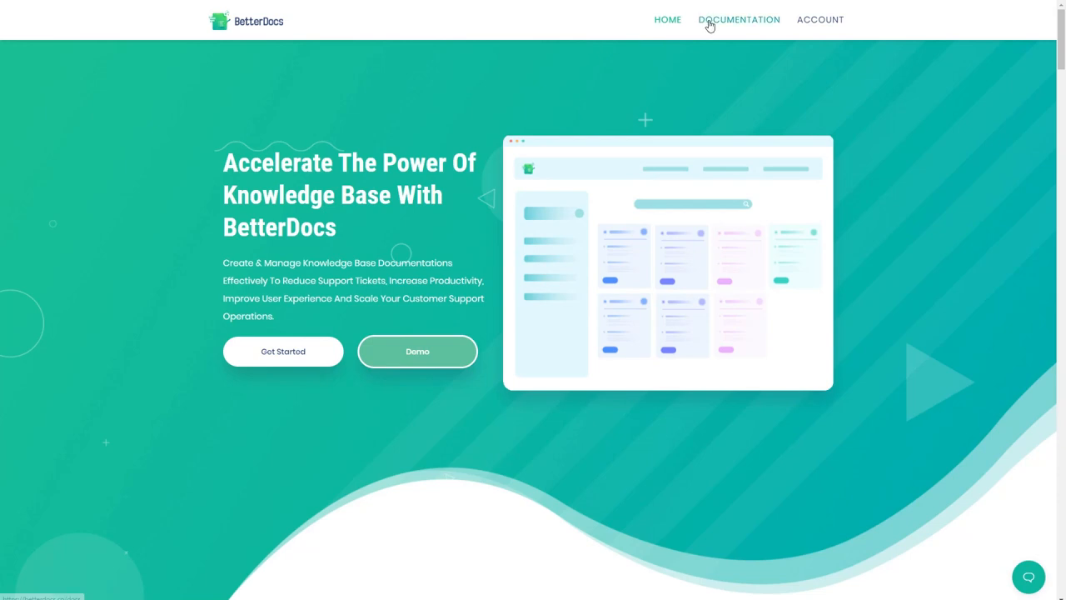
Step: Go to the site's Documentation page and look through its category listing
left_click(737, 20)
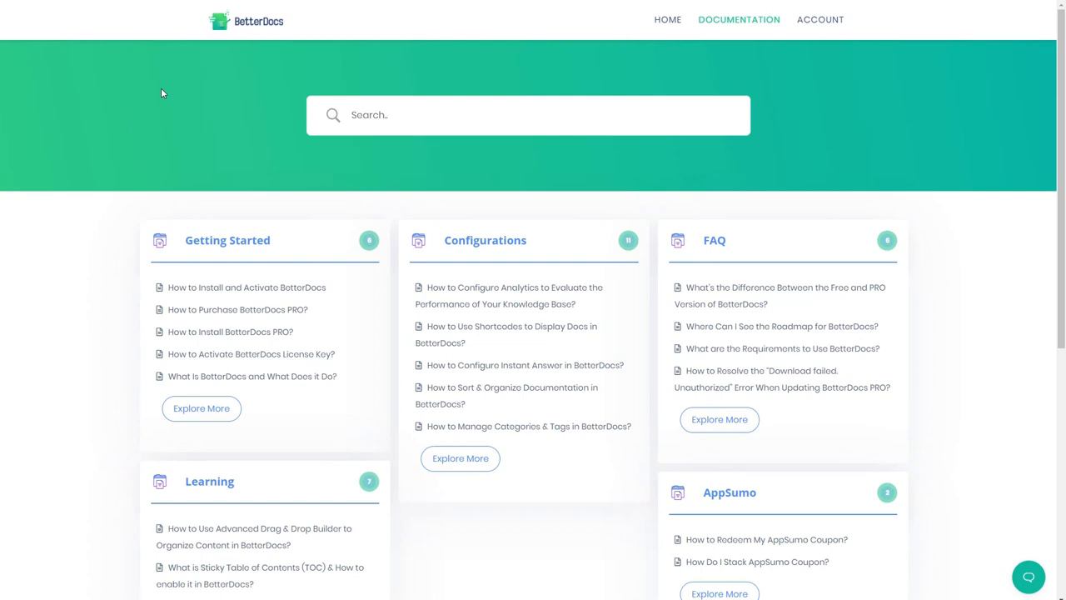
mouse_move(160, 93)
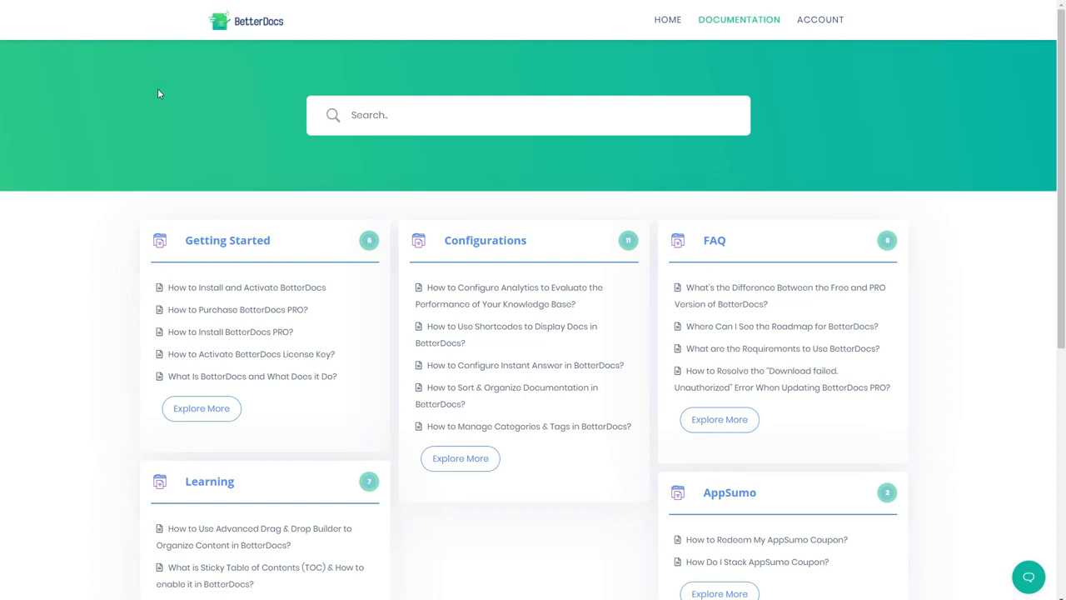
scroll("down", 3)
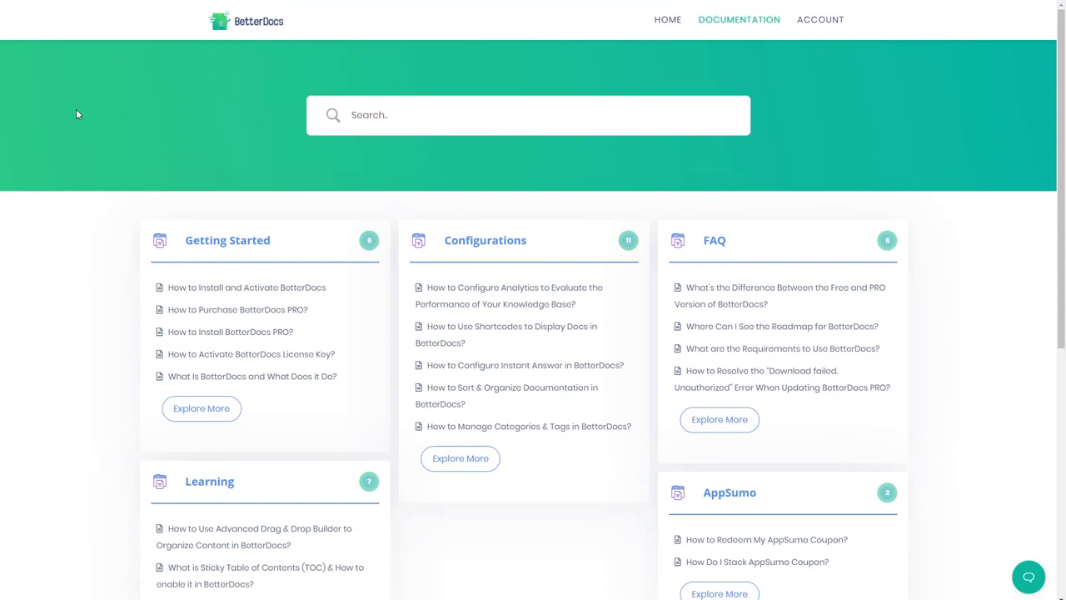
mouse_move(123, 103)
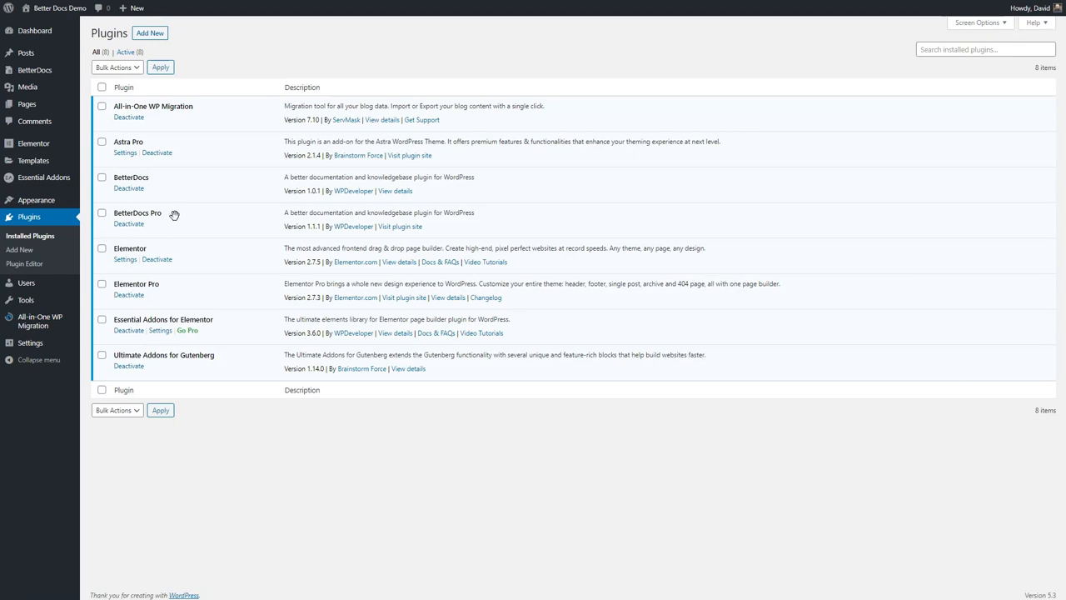
mouse_move(132, 200)
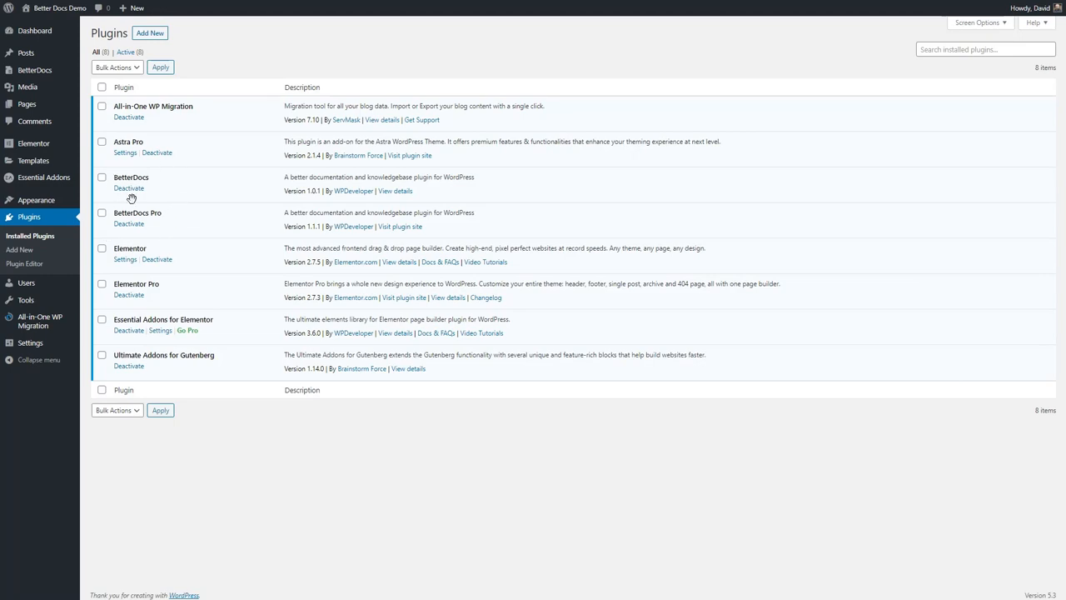
mouse_move(168, 185)
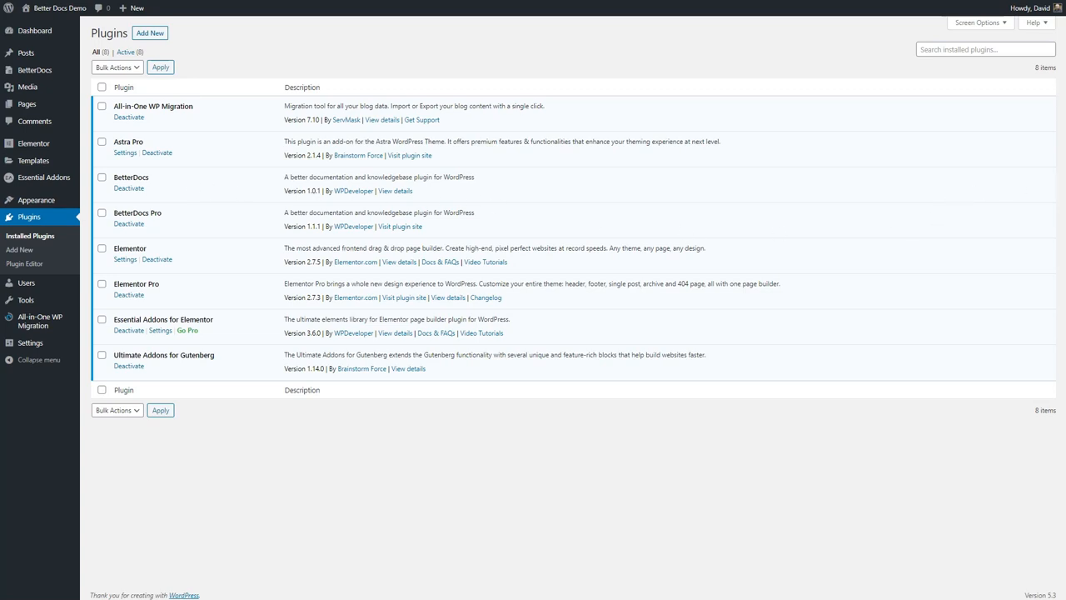
mouse_move(873, 244)
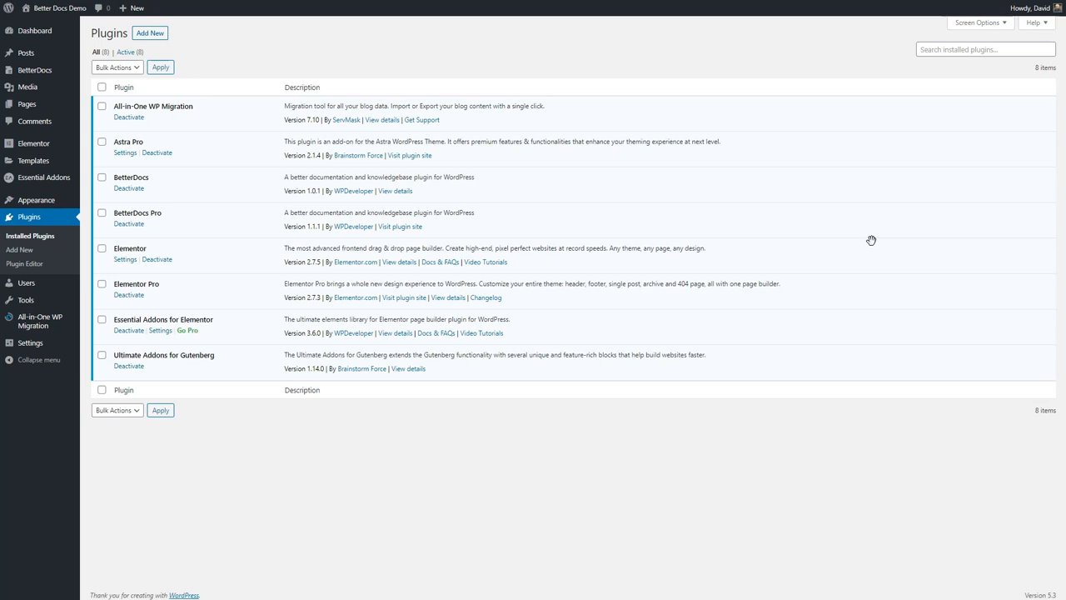
mouse_move(213, 176)
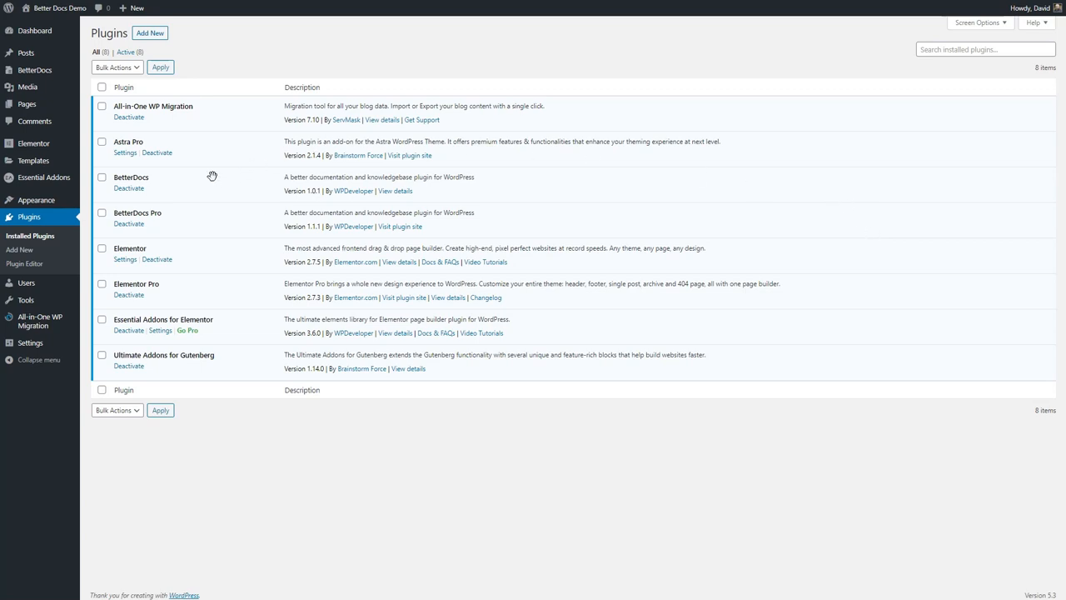
Step: Deactivate BetterDocs from the Plugins list
left_click(130, 190)
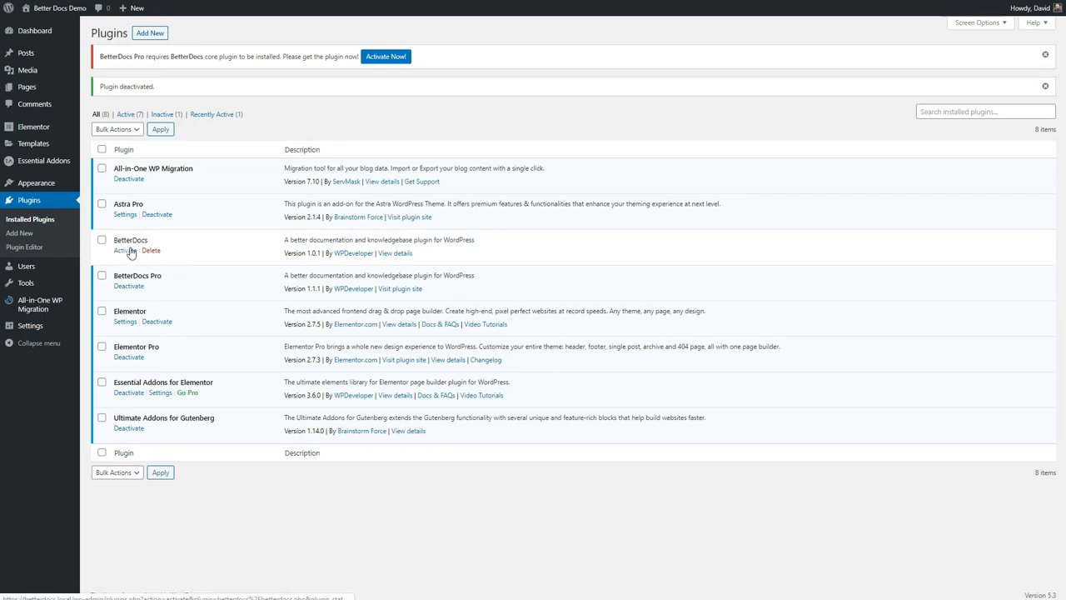
Step: Reactivate BetterDocs and advance the setup wizard from Getting Started to Setup Pages
left_click(120, 250)
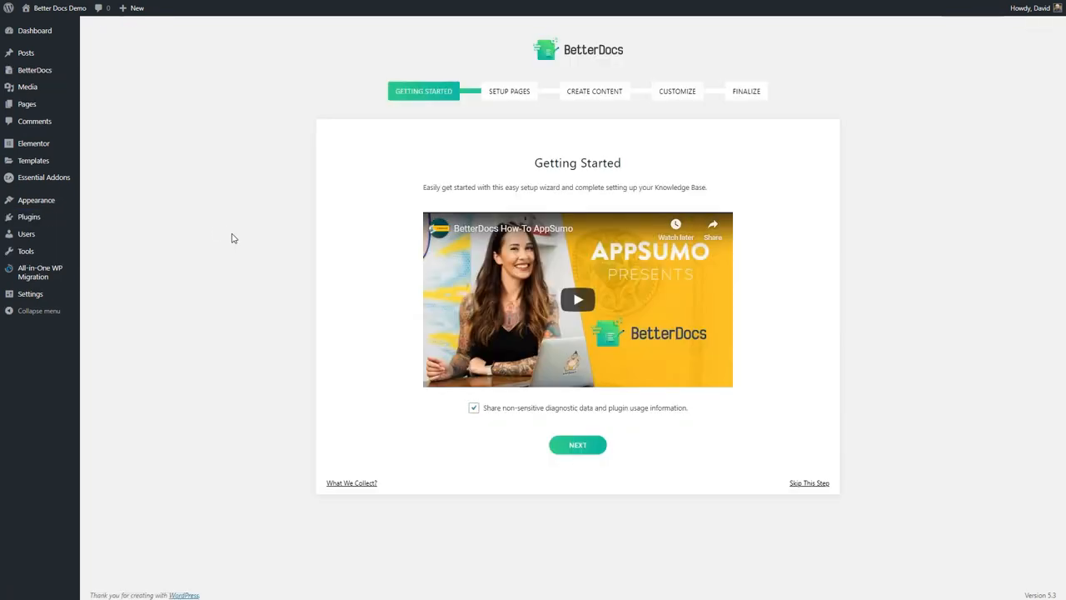
mouse_move(283, 240)
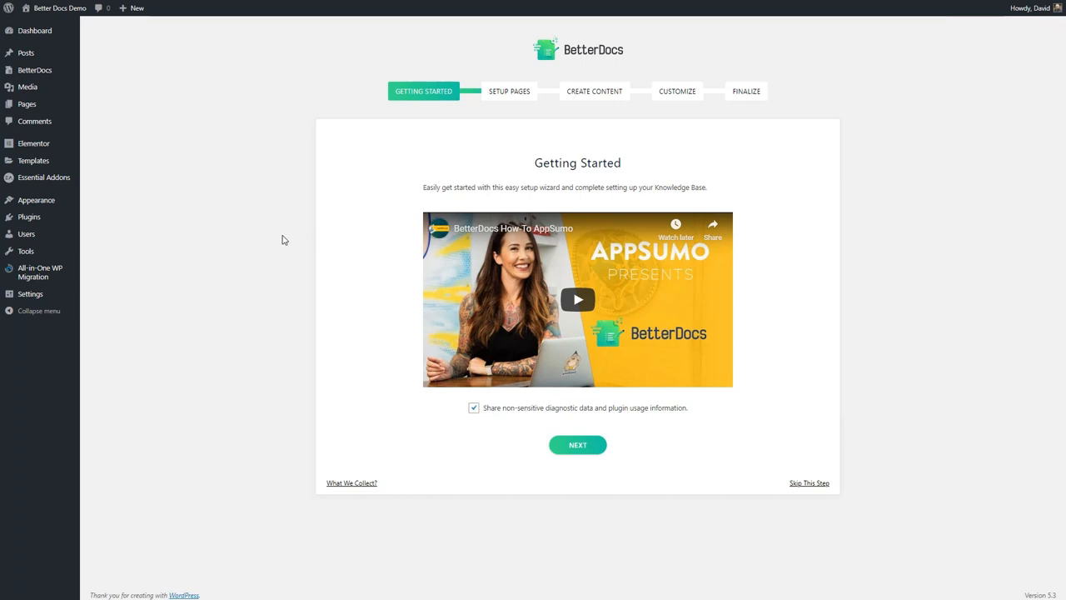
mouse_move(502, 408)
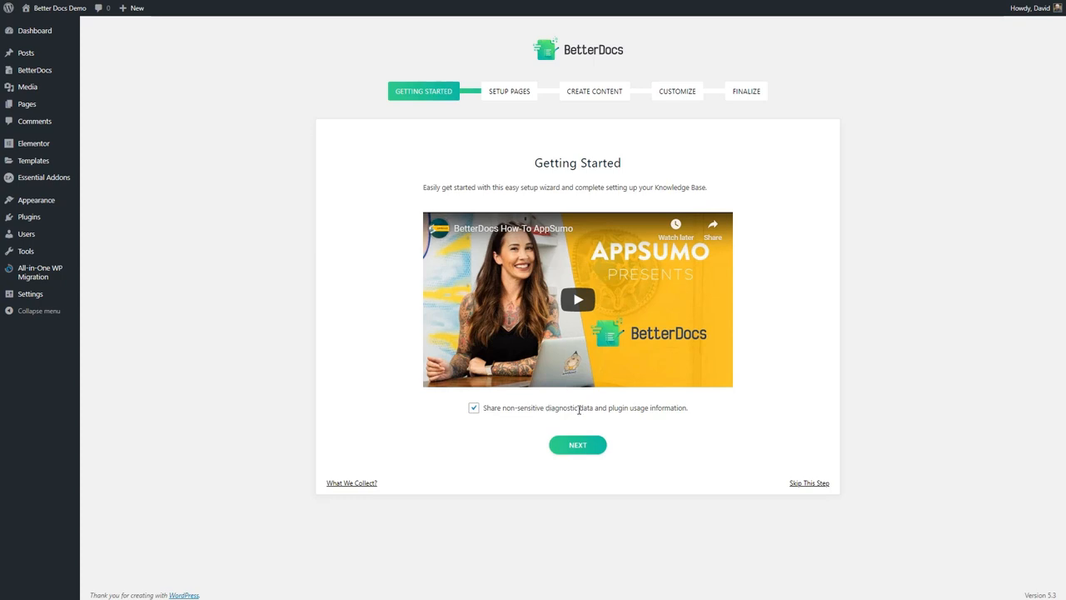
left_click(576, 443)
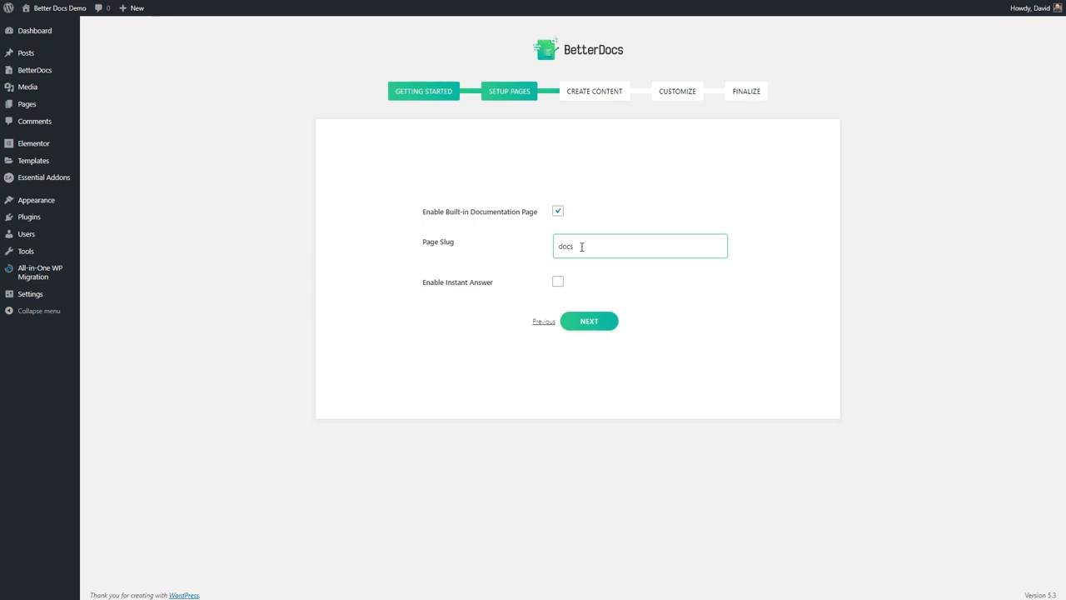
mouse_move(503, 286)
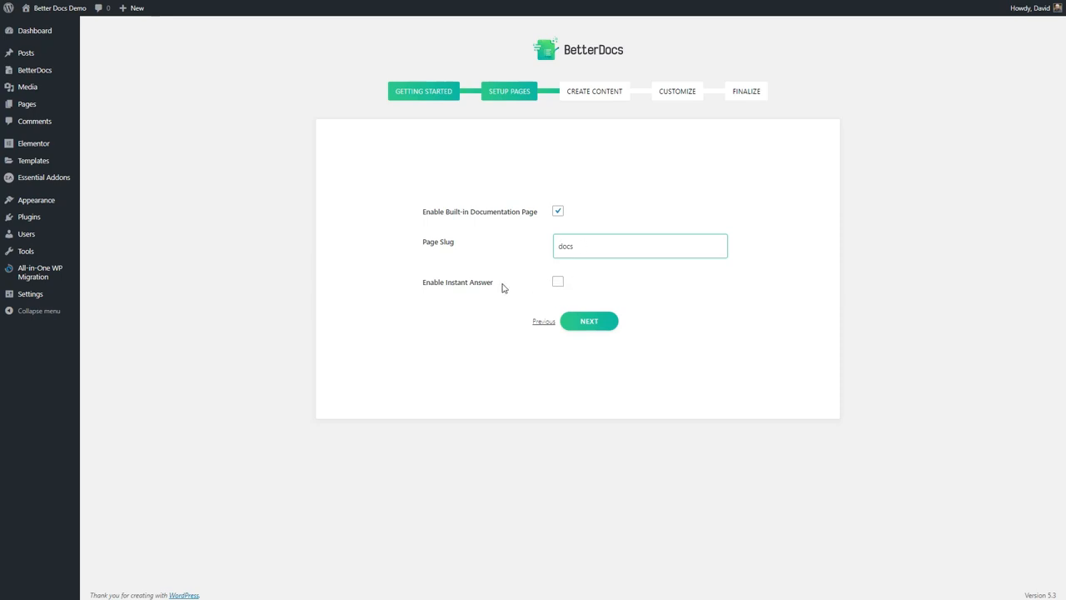
mouse_move(554, 287)
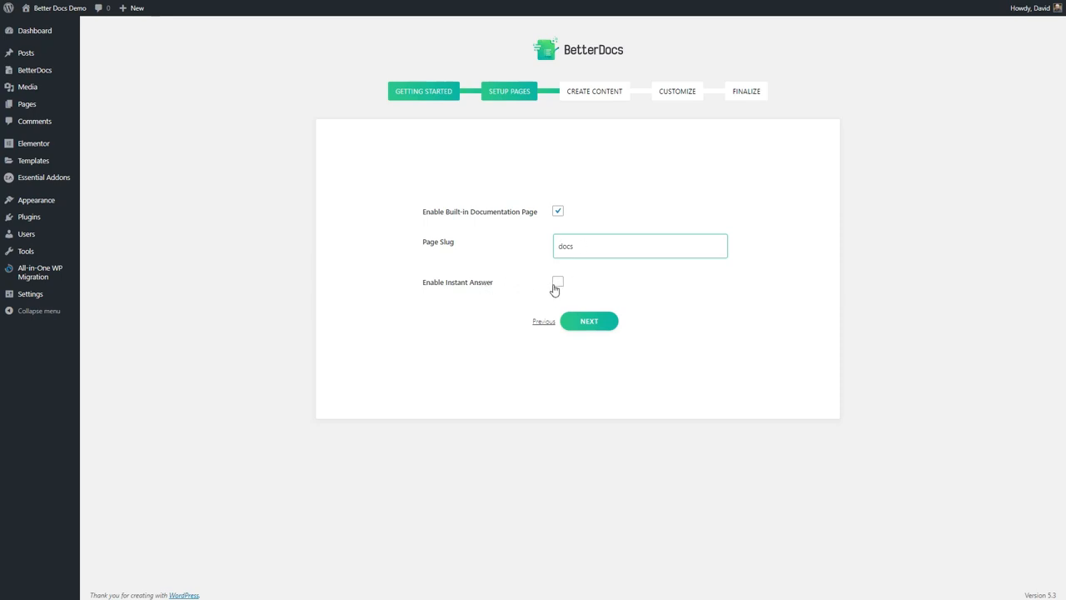
mouse_move(523, 286)
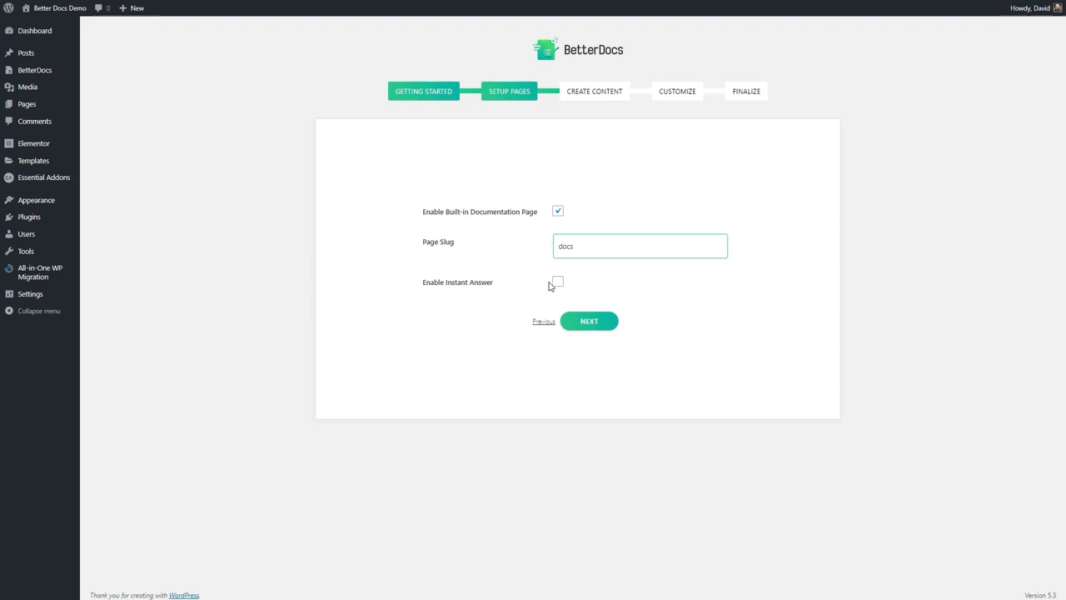
Step: Enable Instant Answer, keep the docs slug, and advance to the Create Content step
left_click(557, 282)
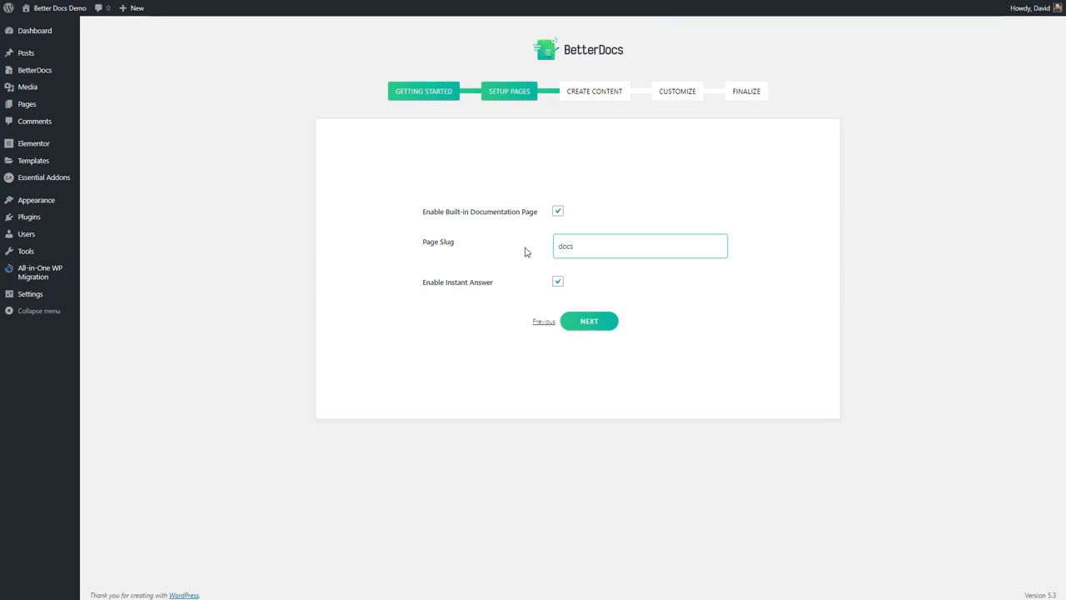
mouse_move(493, 213)
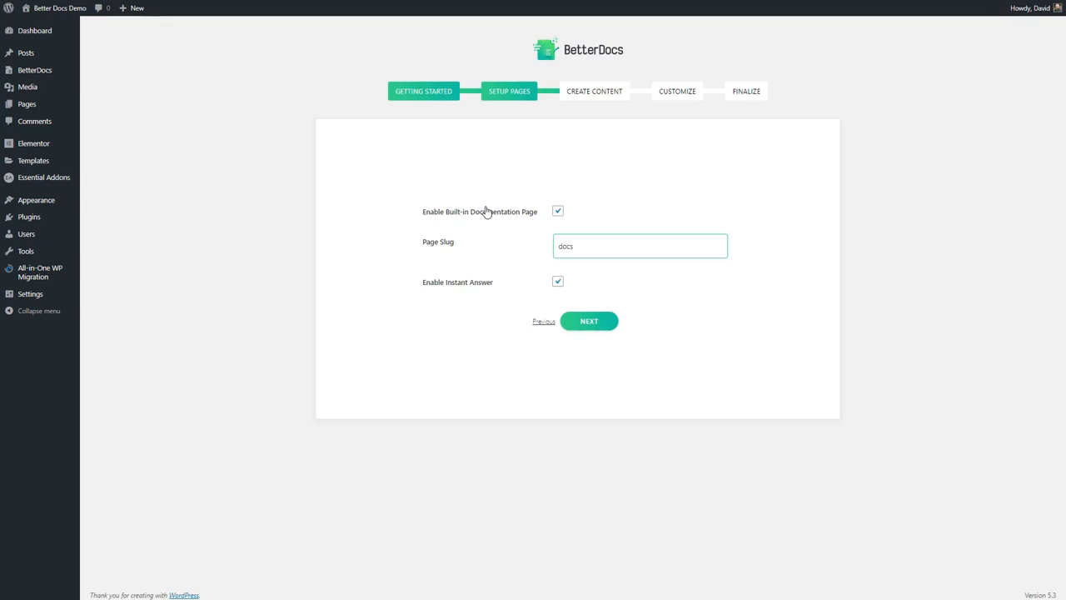
mouse_move(502, 215)
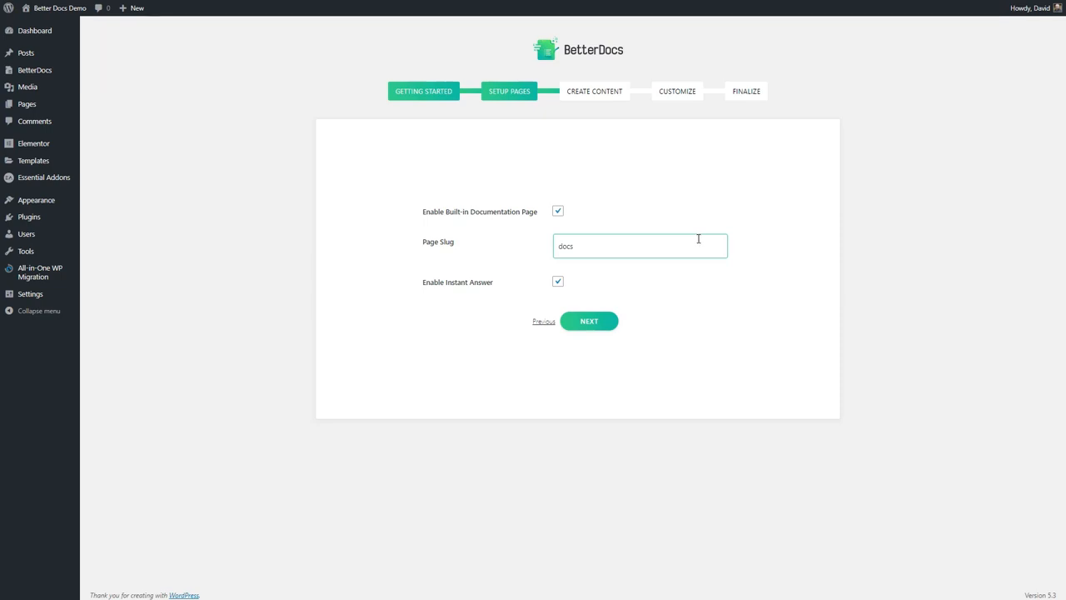
left_click(588, 319)
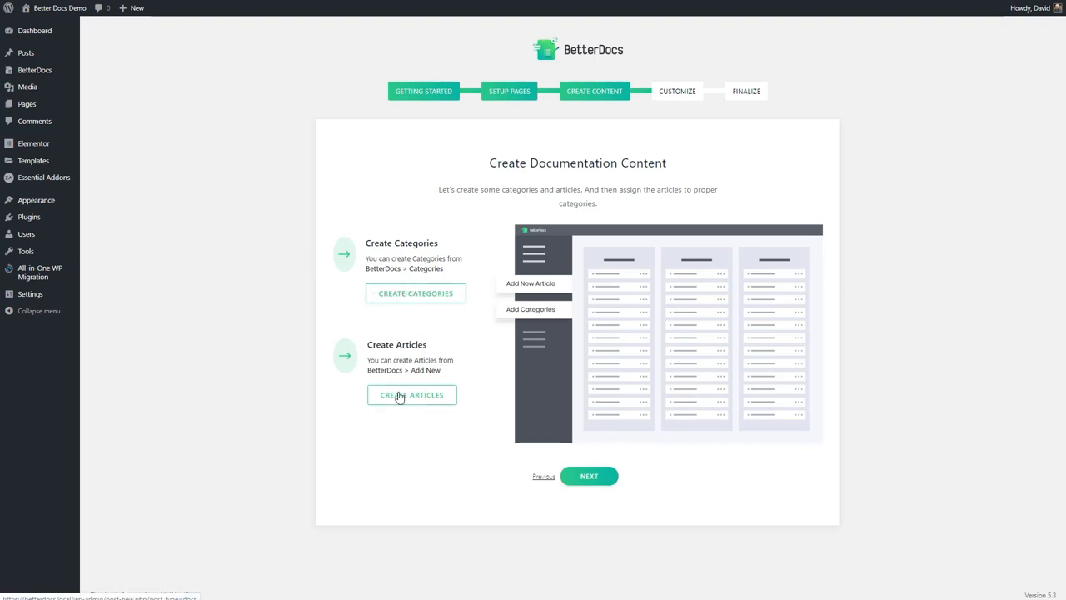
Step: Advance through Create Content and Customize, then finish the wizard at the Great Job screen
left_click(588, 476)
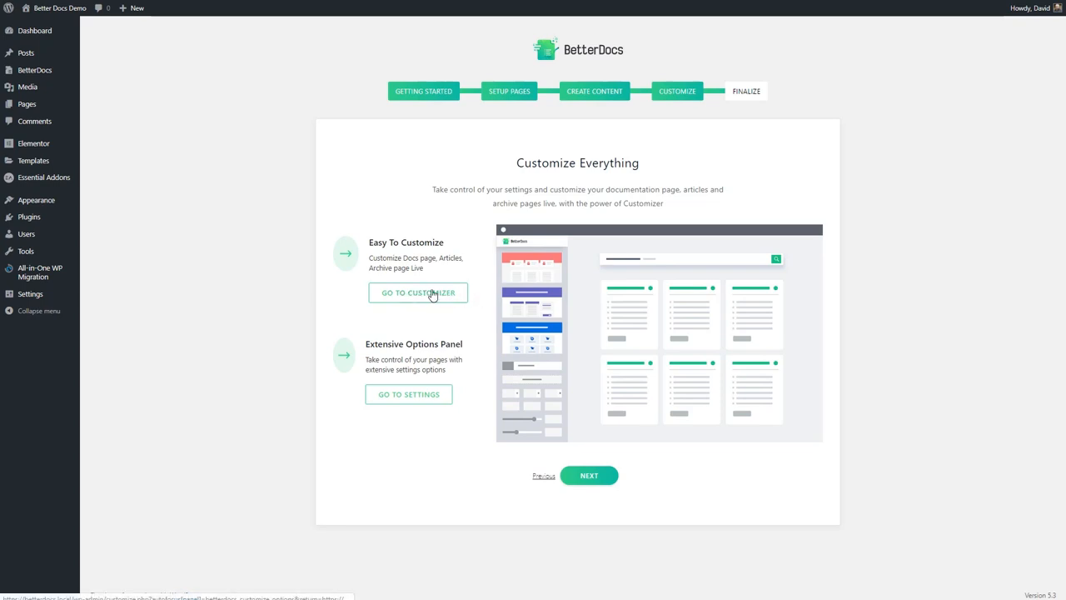
mouse_move(417, 393)
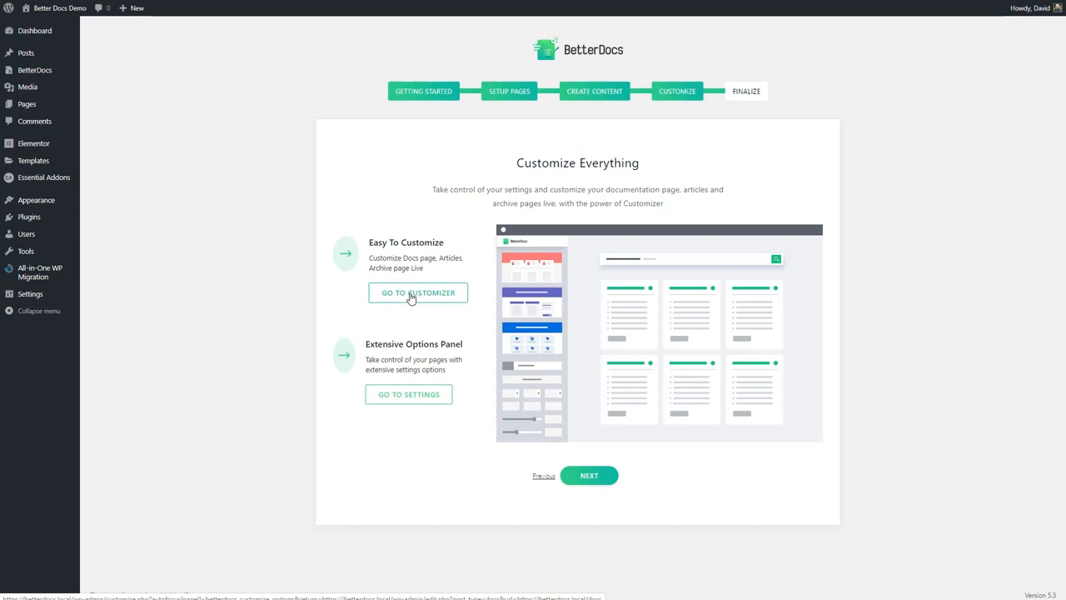
left_click(590, 475)
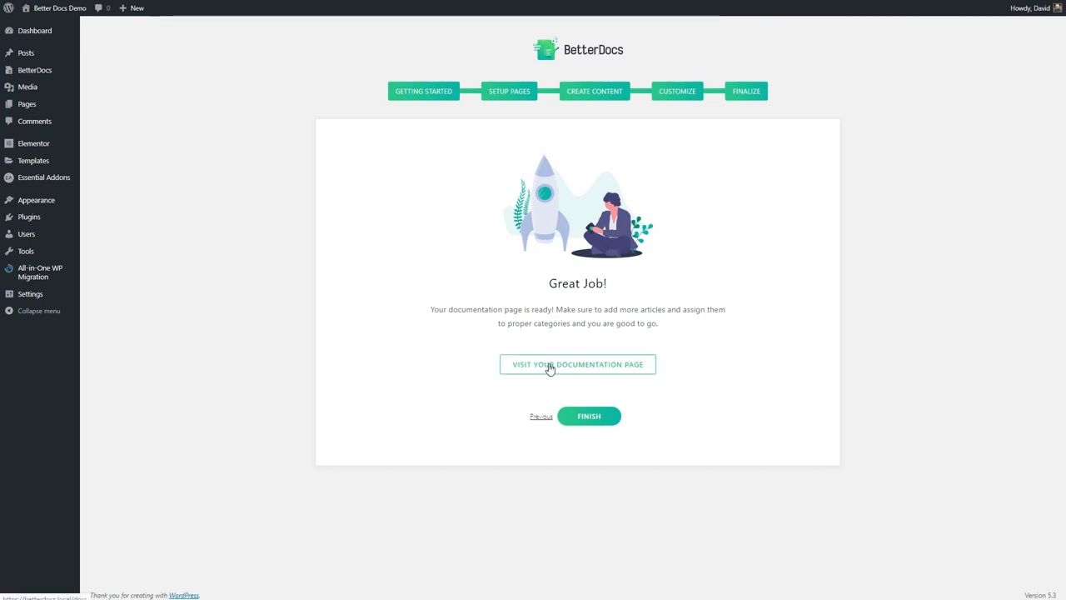
mouse_move(613, 373)
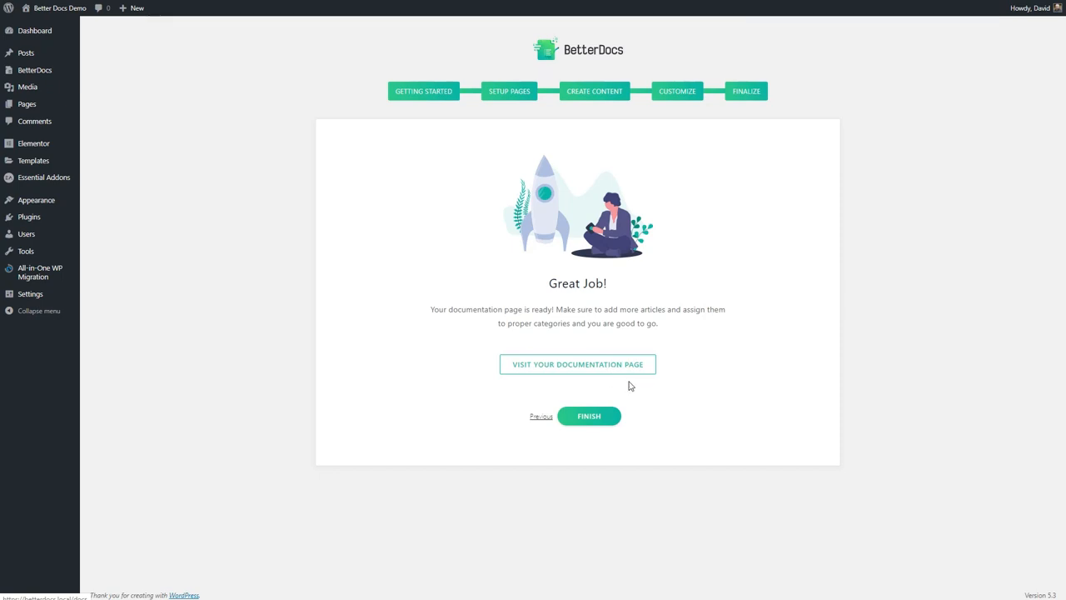
left_click(590, 417)
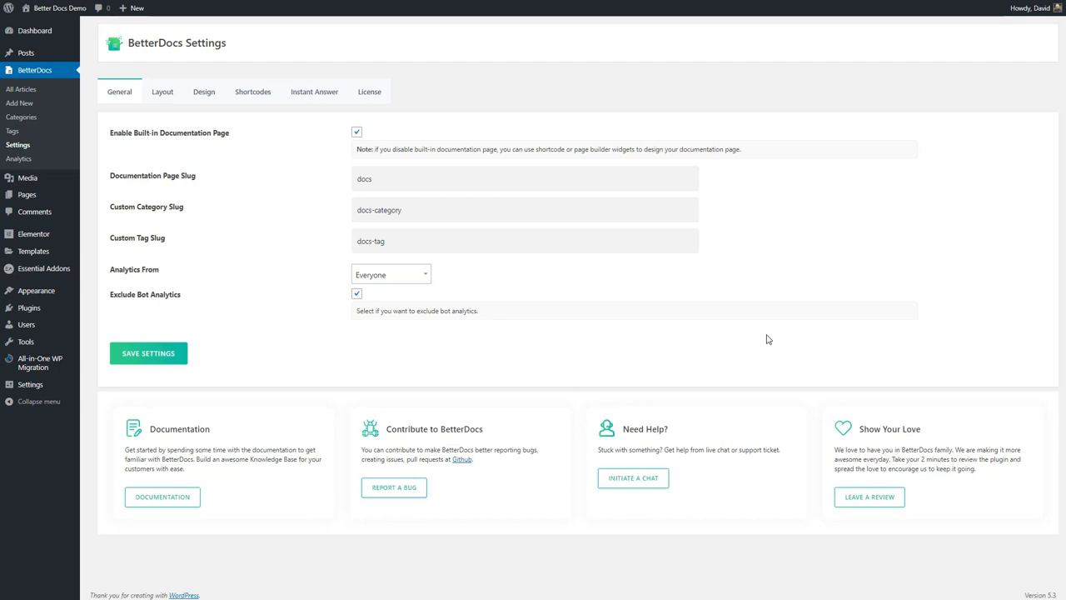
mouse_move(278, 148)
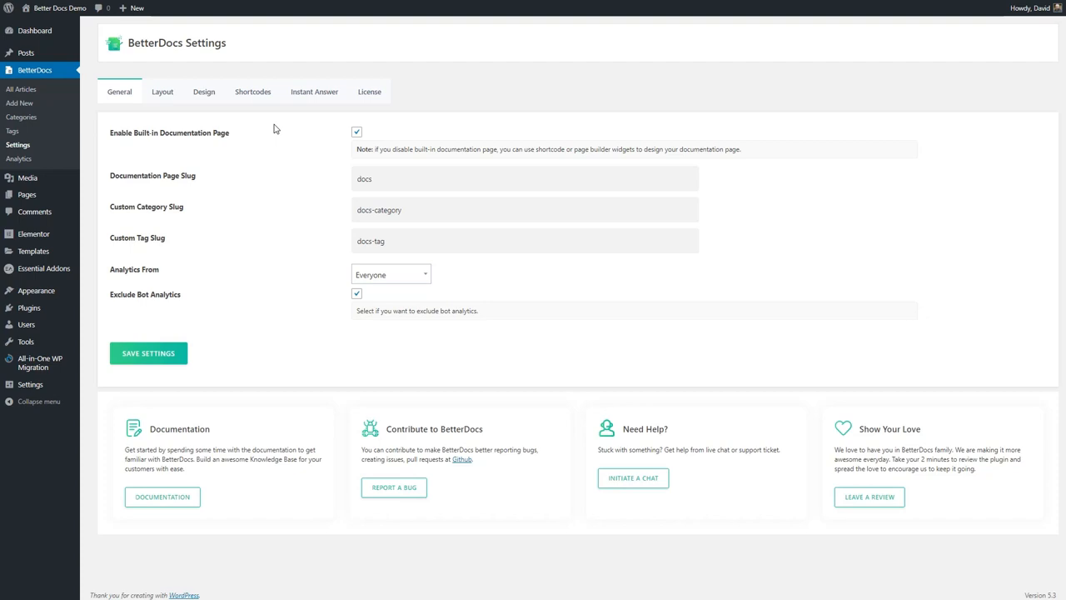
mouse_move(316, 160)
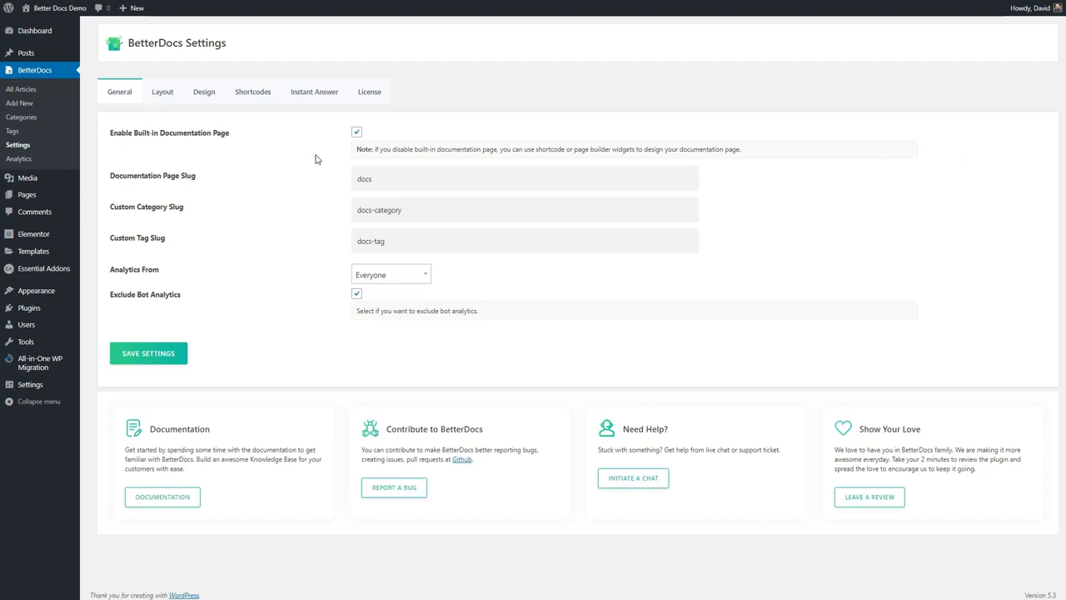
mouse_move(230, 136)
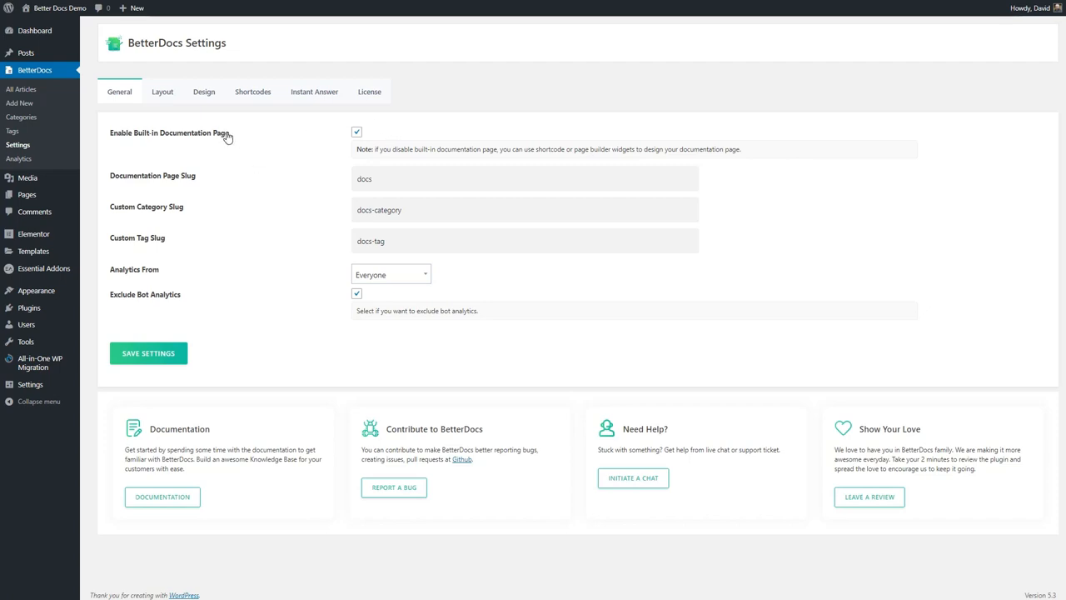
left_click(525, 178)
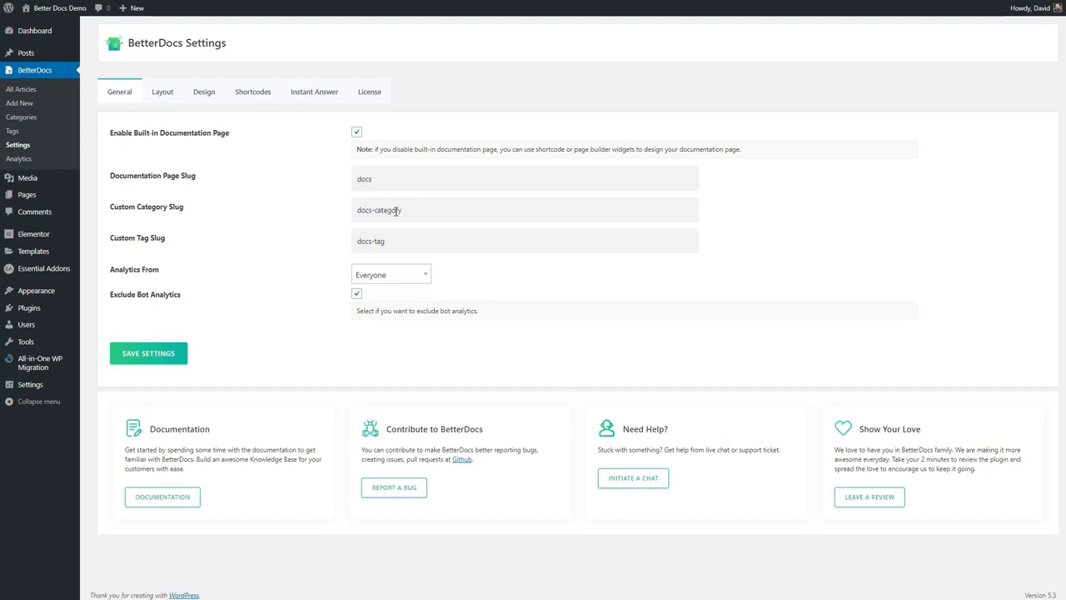
mouse_move(220, 258)
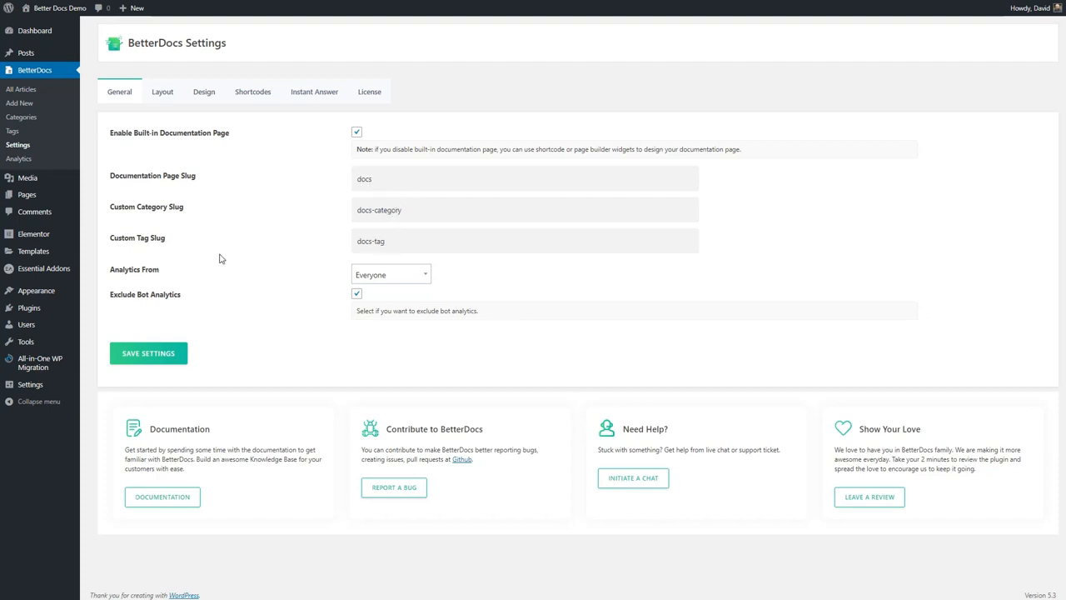
left_click(390, 273)
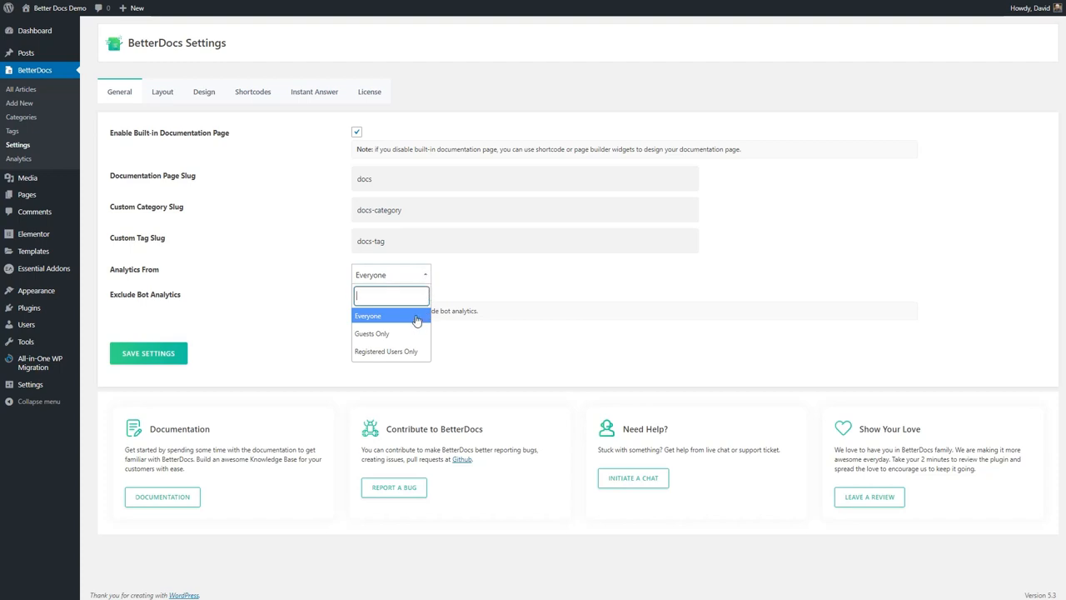
mouse_move(387, 323)
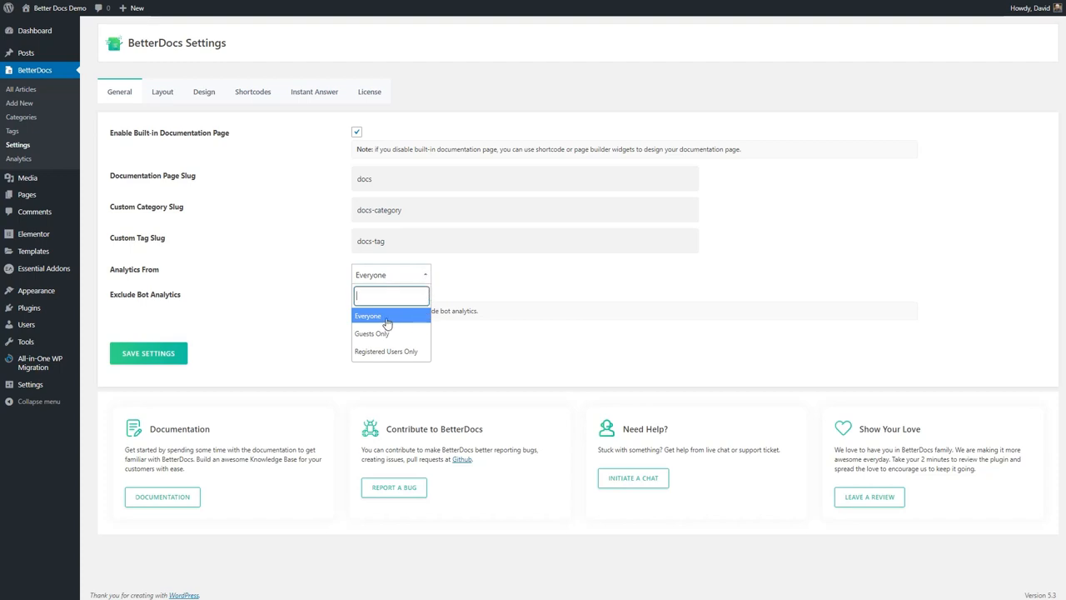
mouse_move(386, 350)
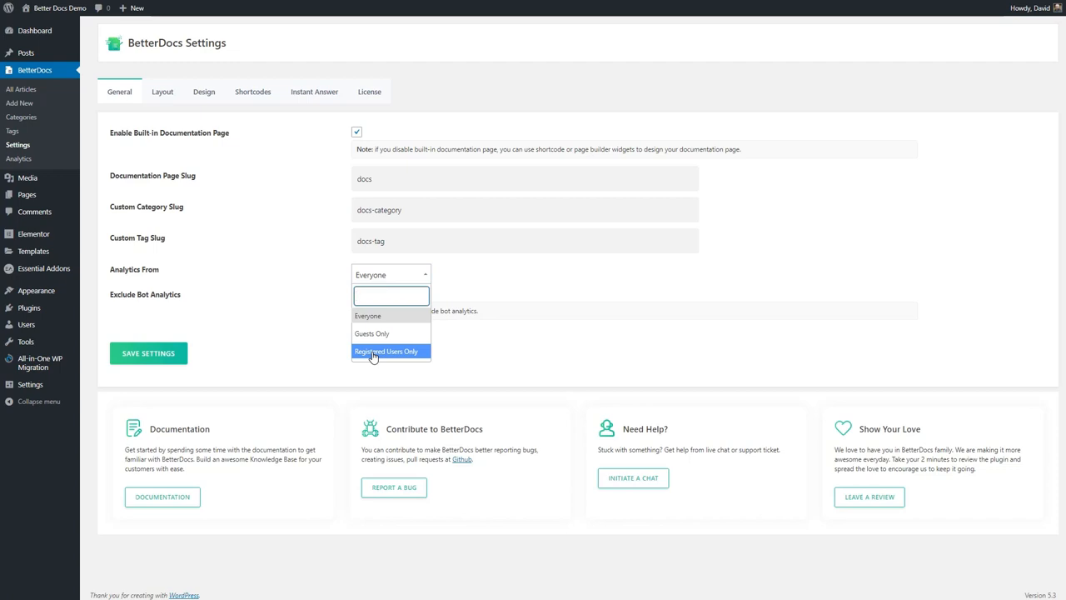
mouse_move(433, 352)
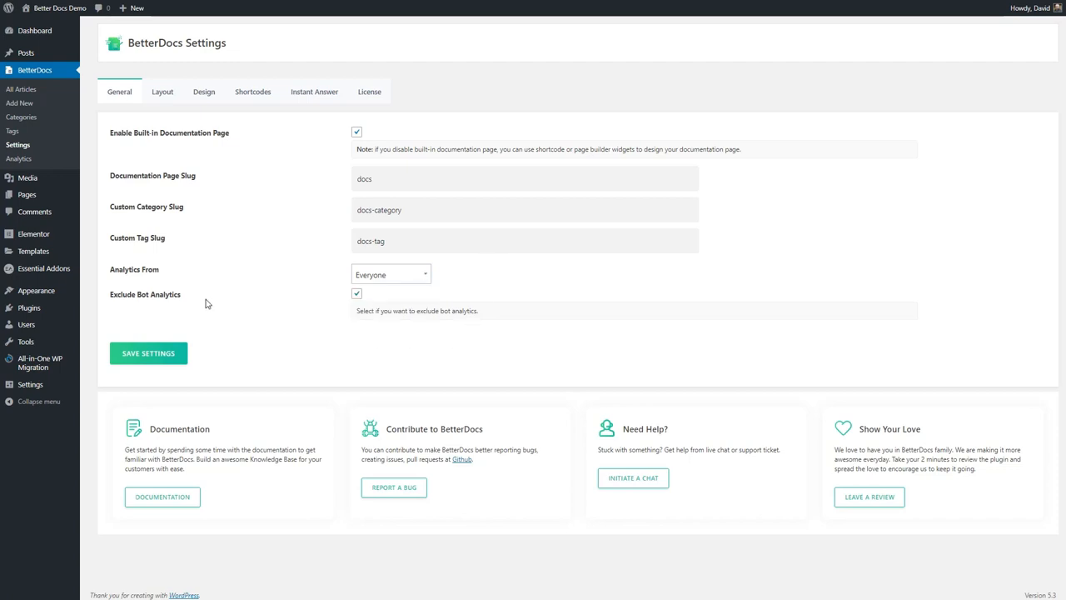
mouse_move(263, 308)
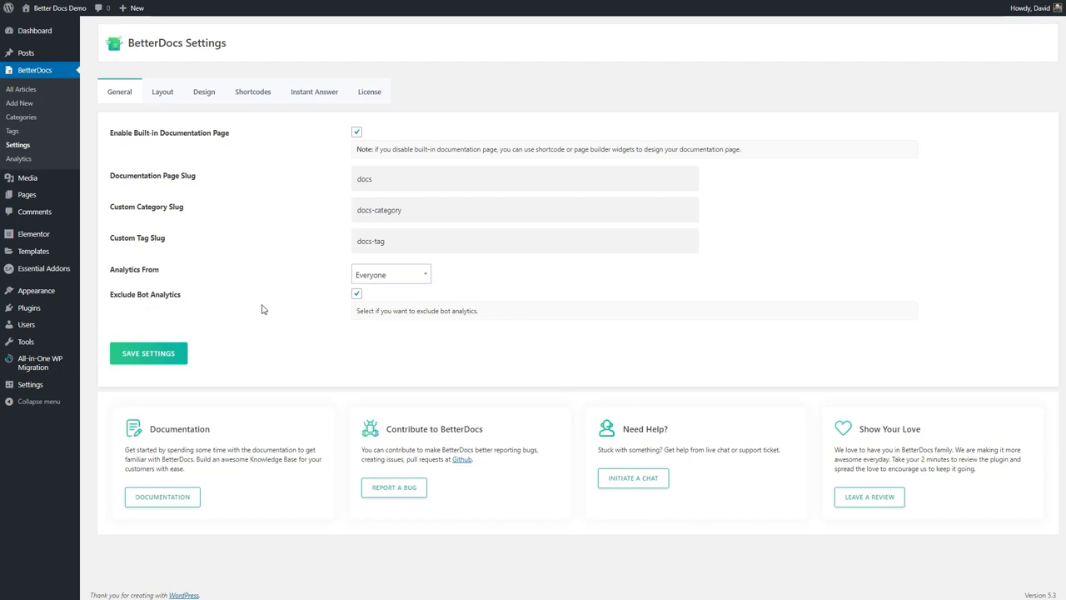
mouse_move(206, 299)
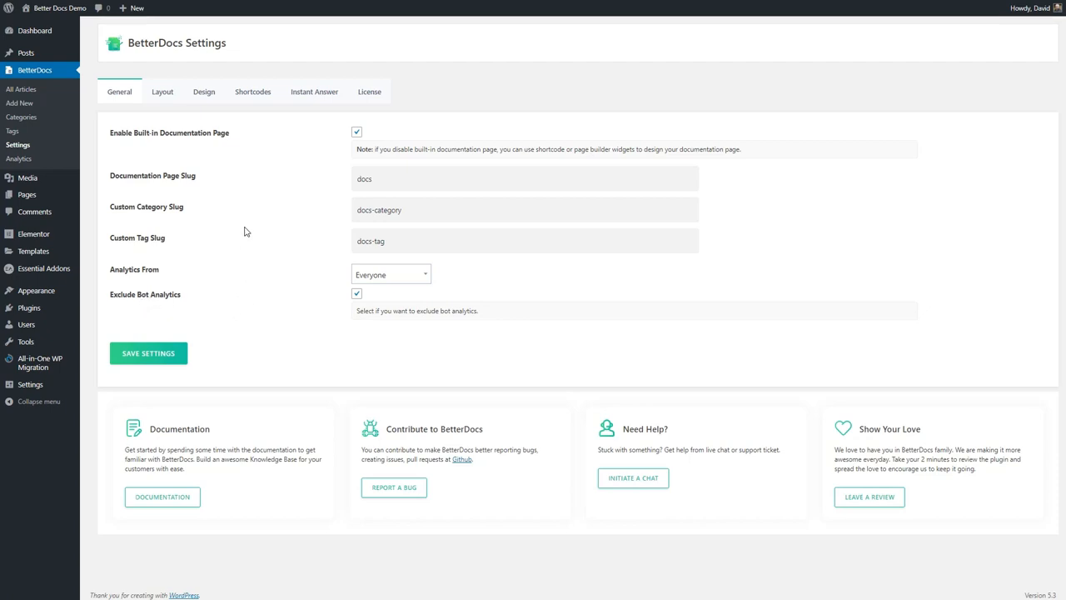
Step: In Layout settings, switch off Enable Comment under Single Doc
left_click(163, 91)
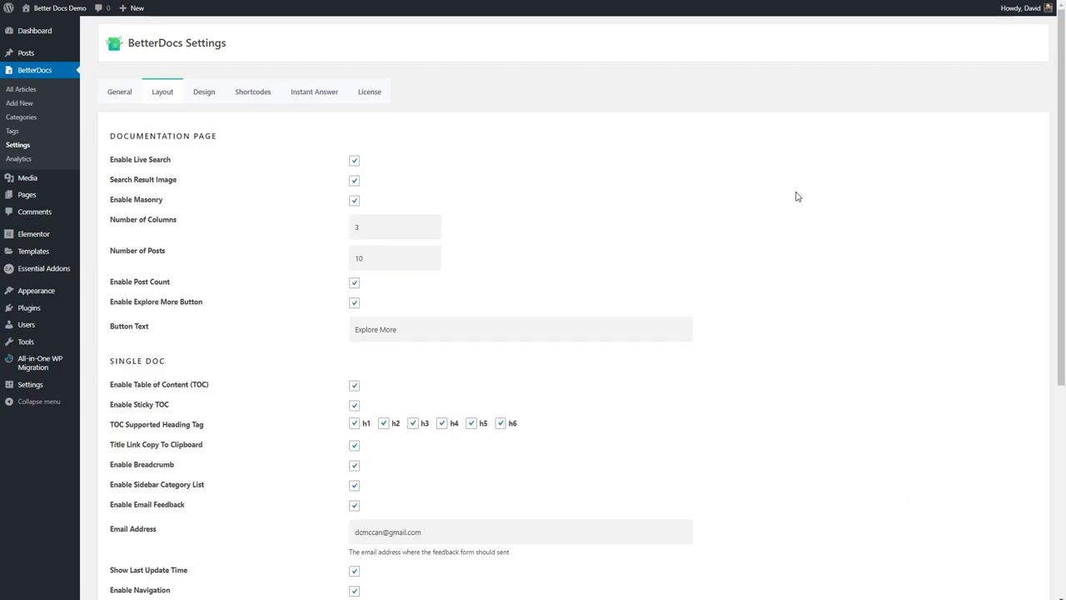
scroll("down", 3)
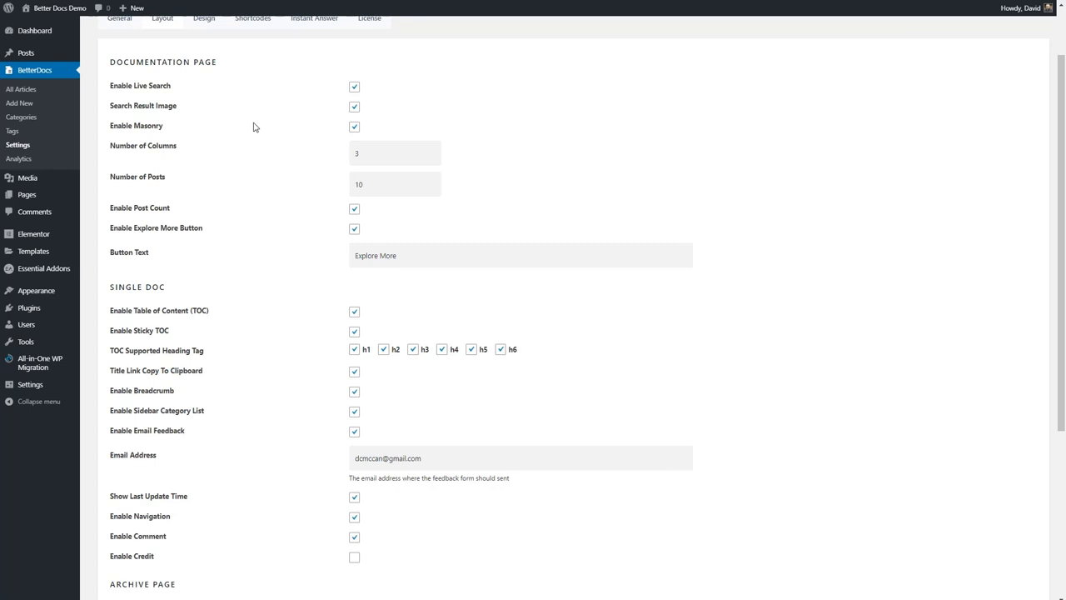
scroll("down", 3)
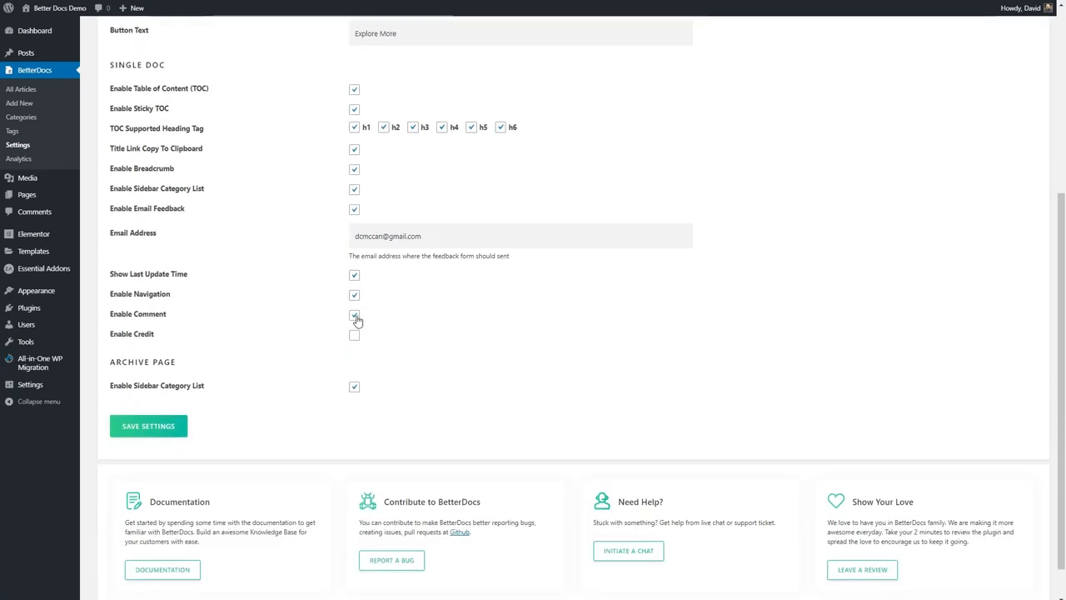
left_click(353, 315)
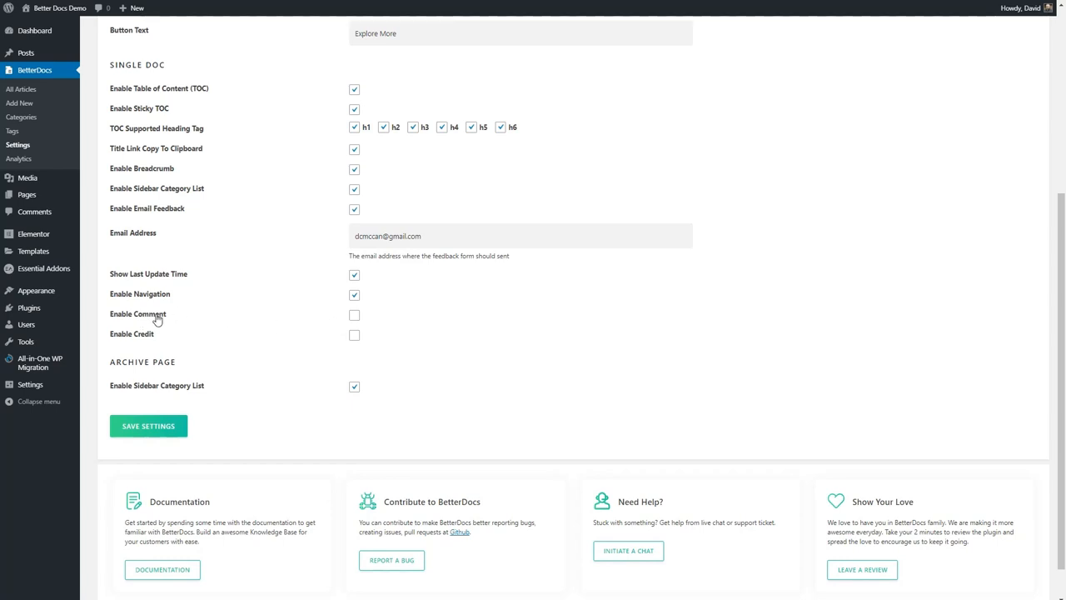
mouse_move(143, 338)
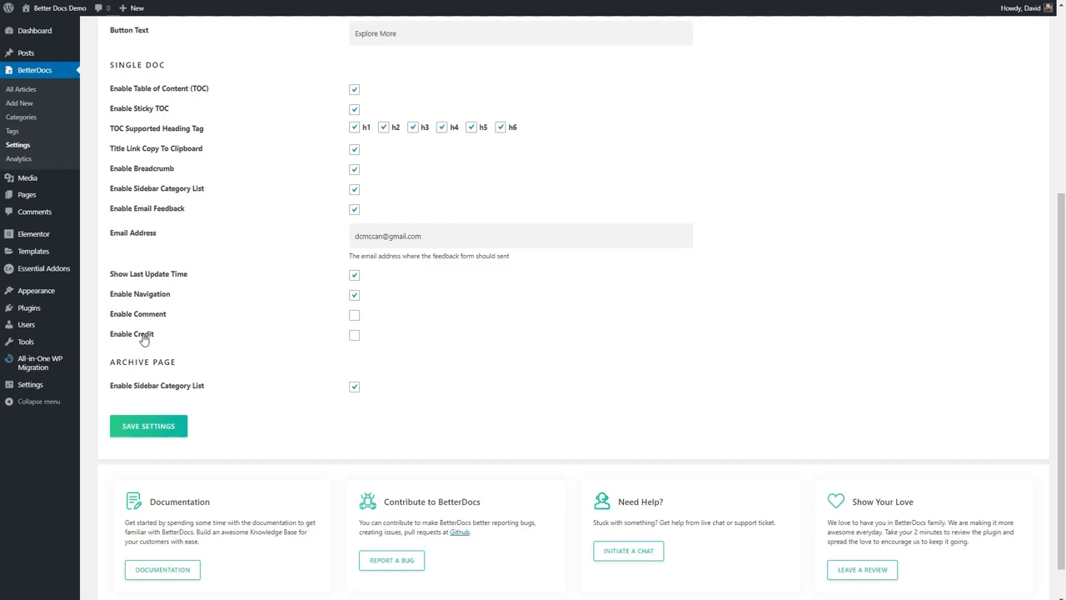
mouse_move(148, 341)
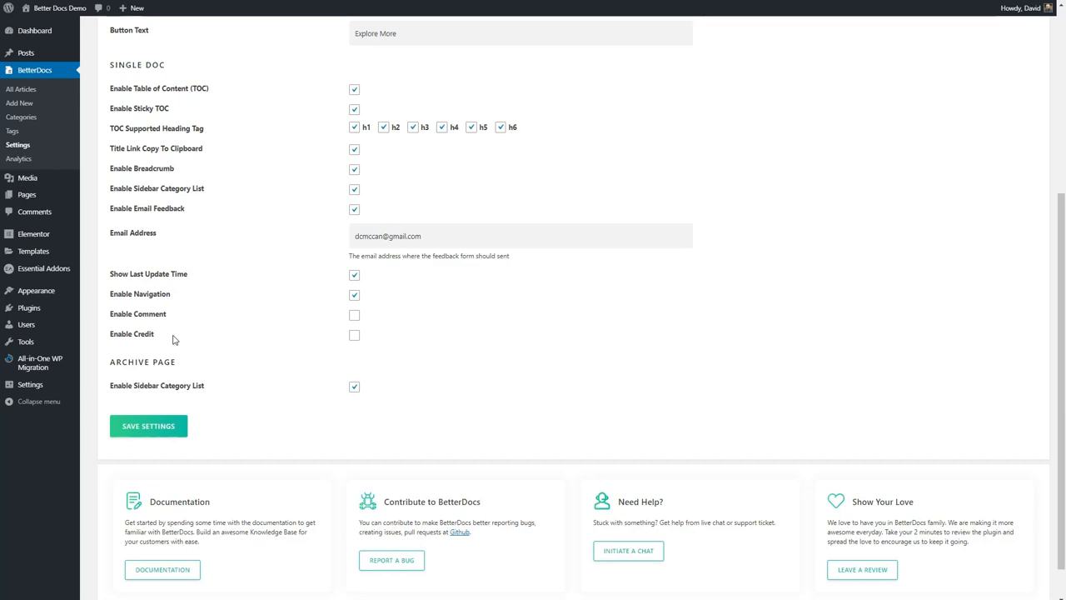
mouse_move(183, 336)
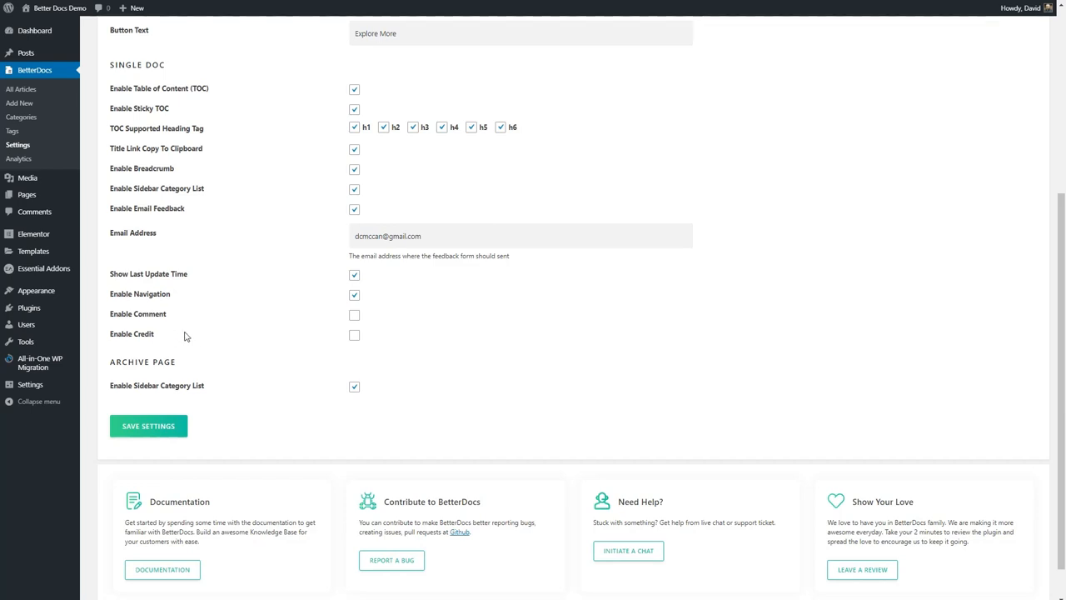
mouse_move(573, 363)
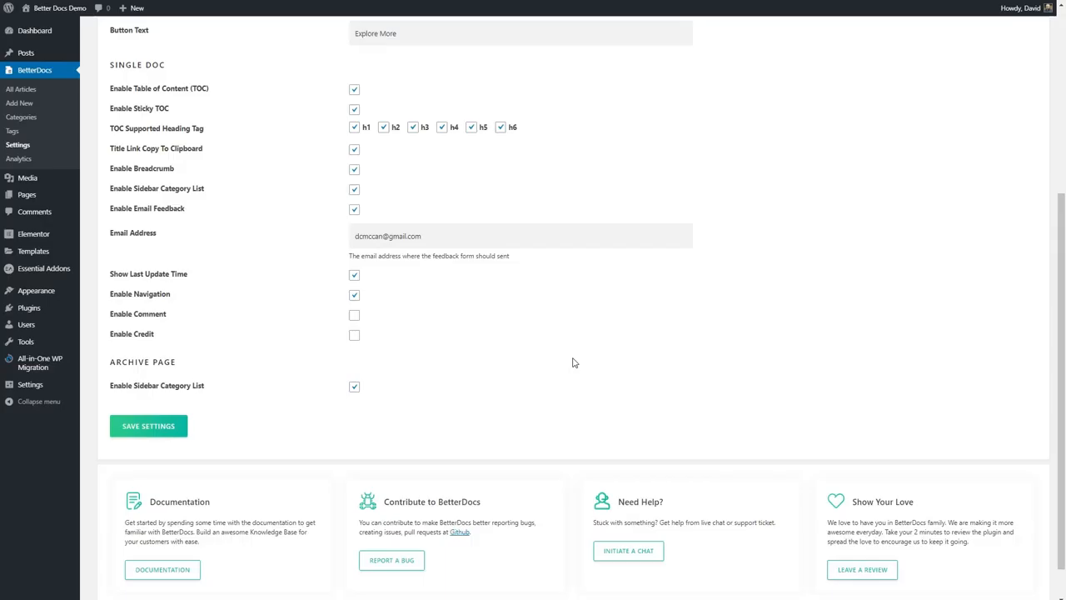
Step: Go from the Design settings to the Shortcodes list for grid, box, list, search and feedback forms
left_click(203, 92)
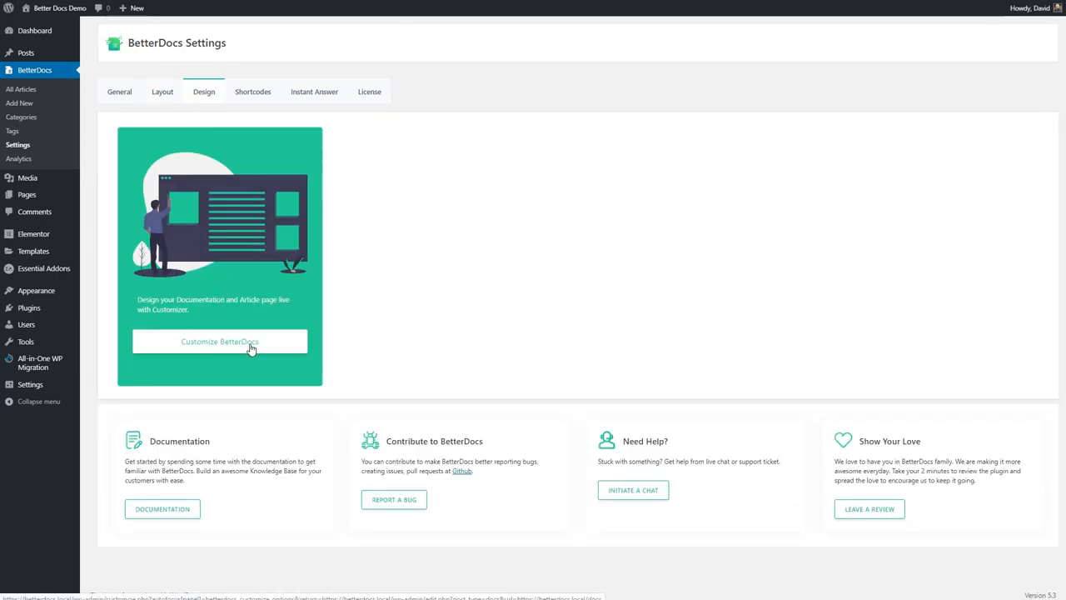
mouse_move(247, 344)
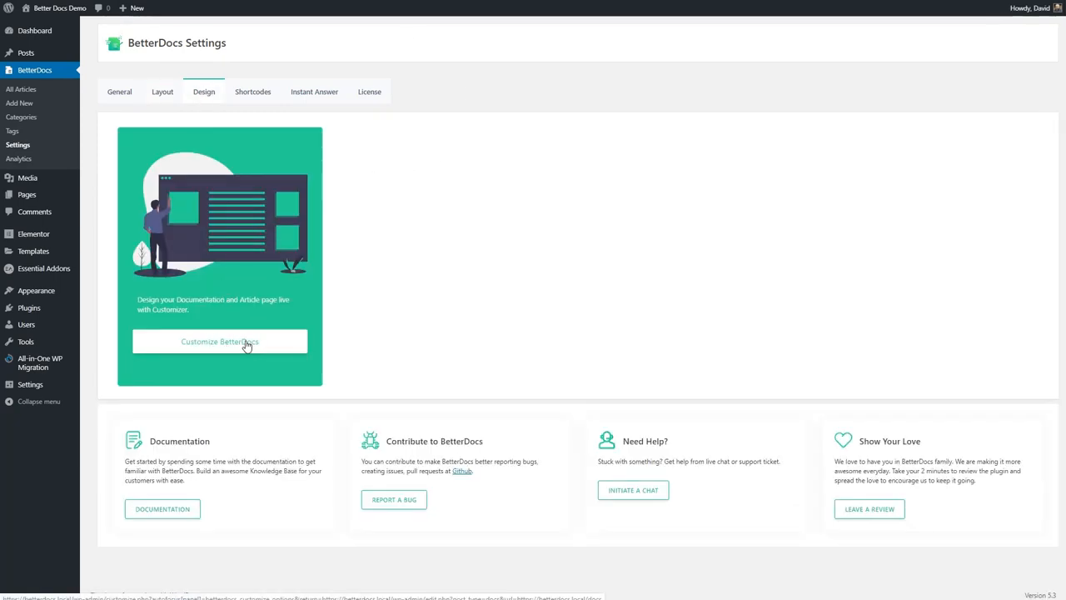
mouse_move(246, 345)
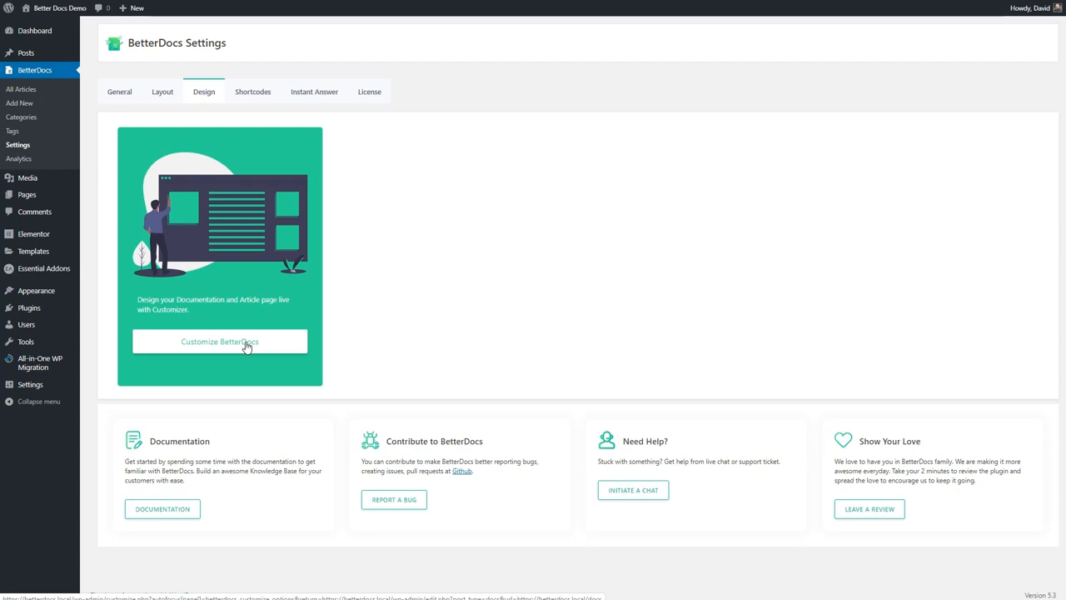
left_click(254, 92)
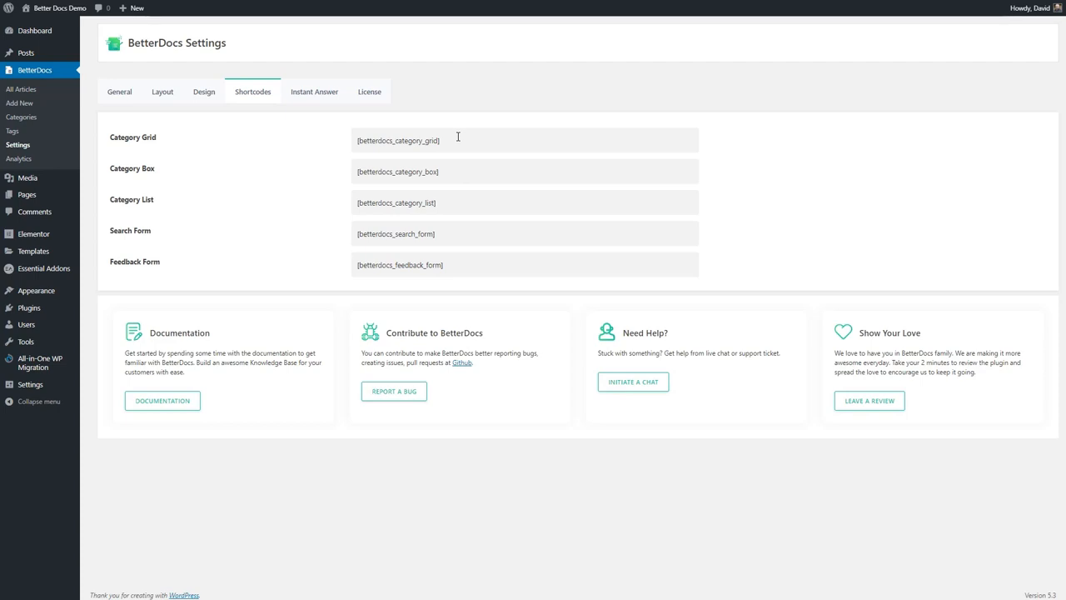
Step: Review the Instant Answer chat and appearance settings down to Position and the integration snippet
left_click(313, 92)
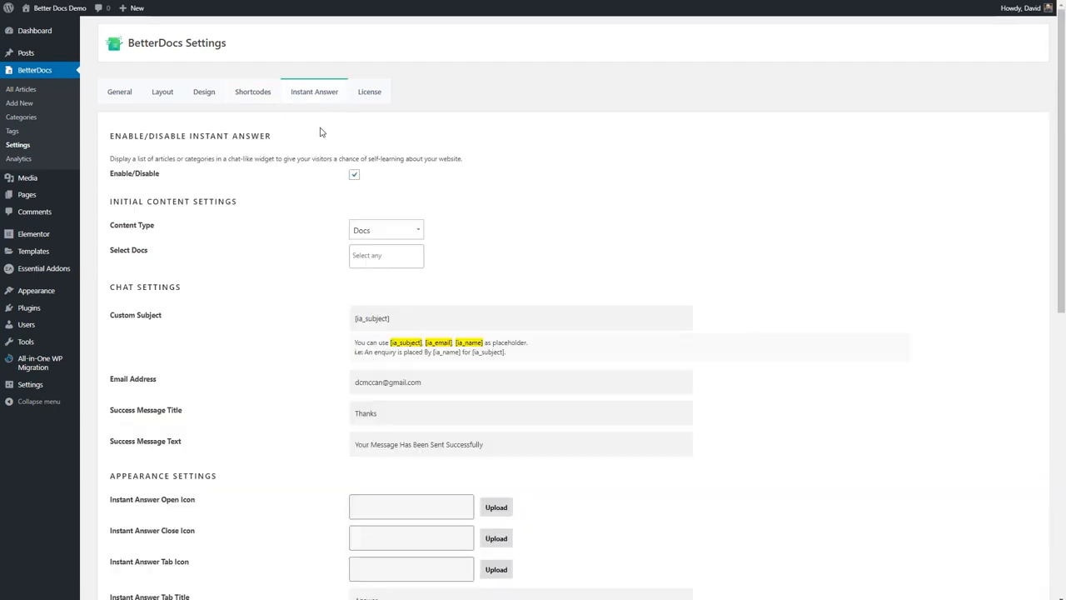
mouse_move(306, 117)
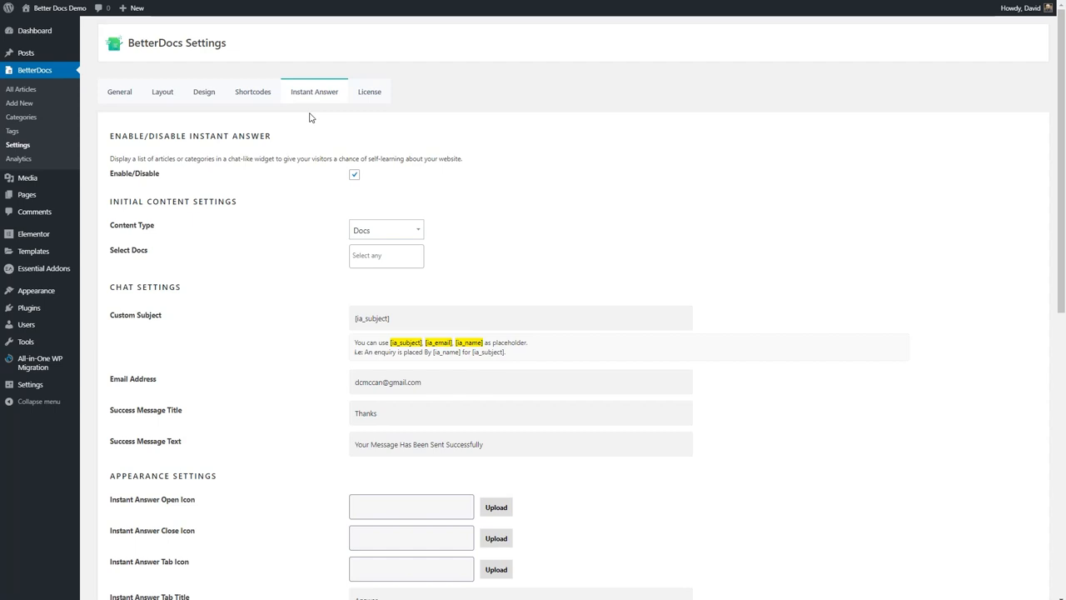
scroll("down", 3)
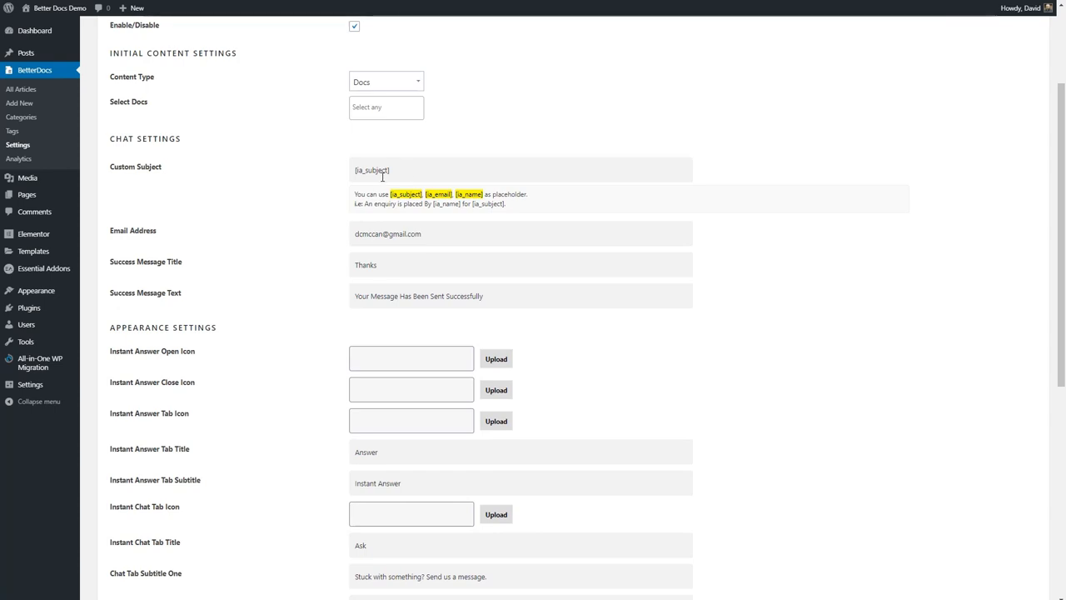
scroll("down", 3)
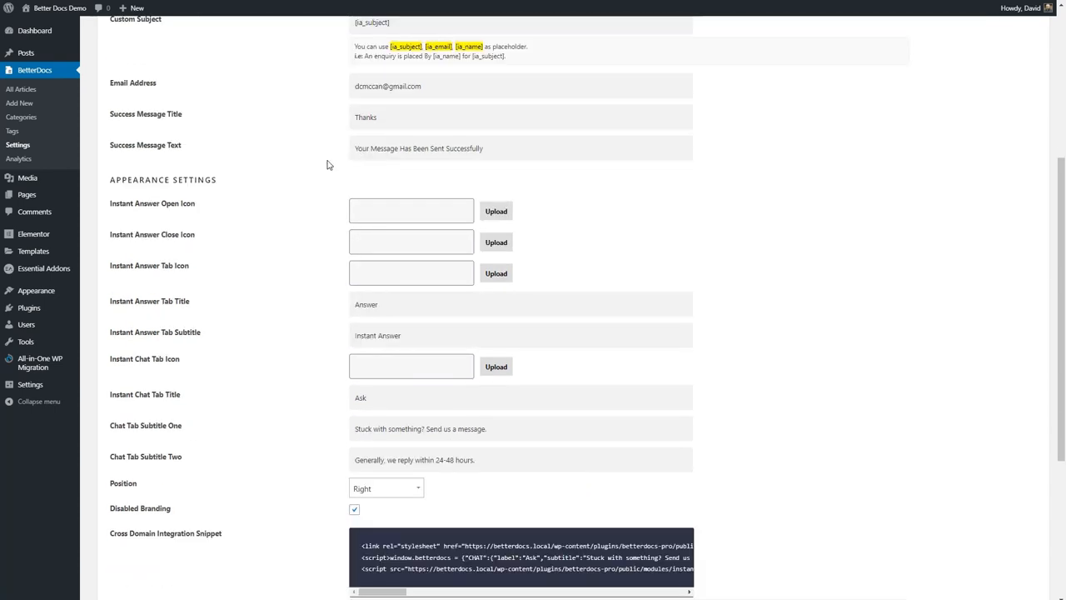
scroll("down", 3)
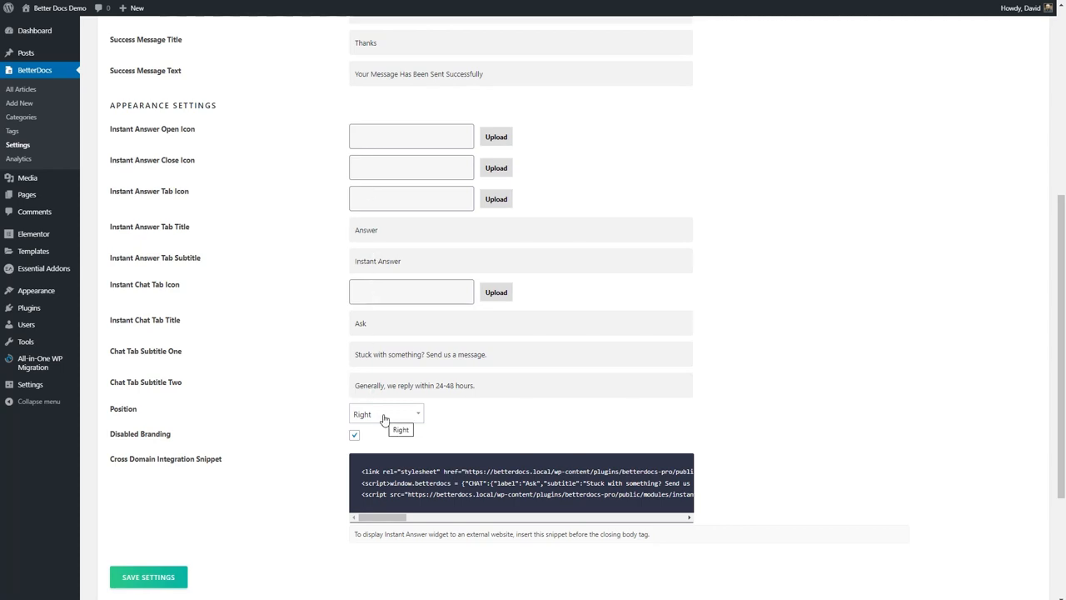
mouse_move(373, 438)
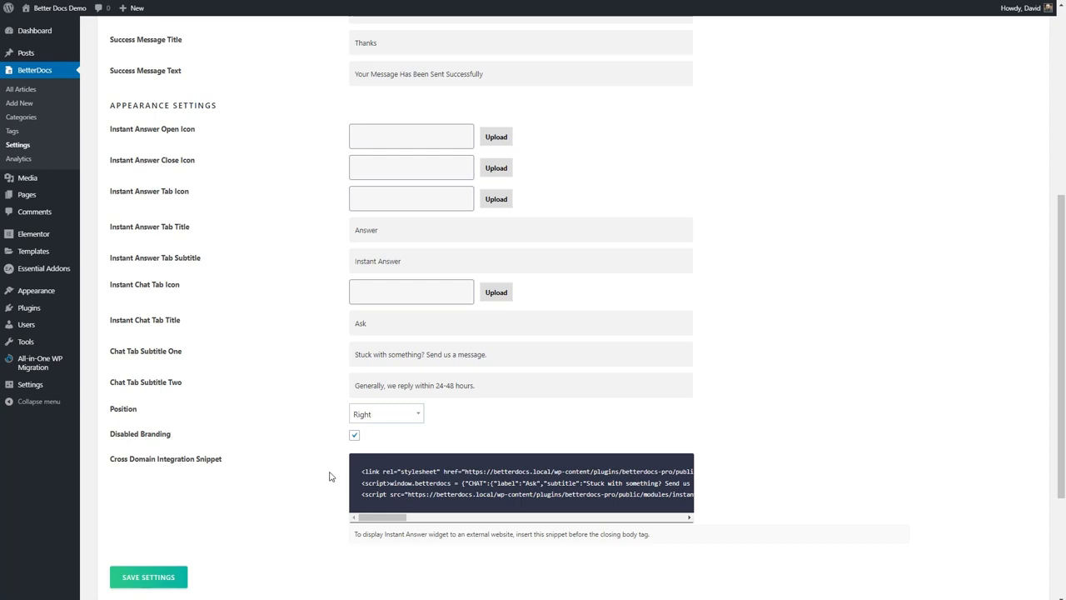
Step: Start a blank new doc via BetterDocs > Add New
left_click(20, 103)
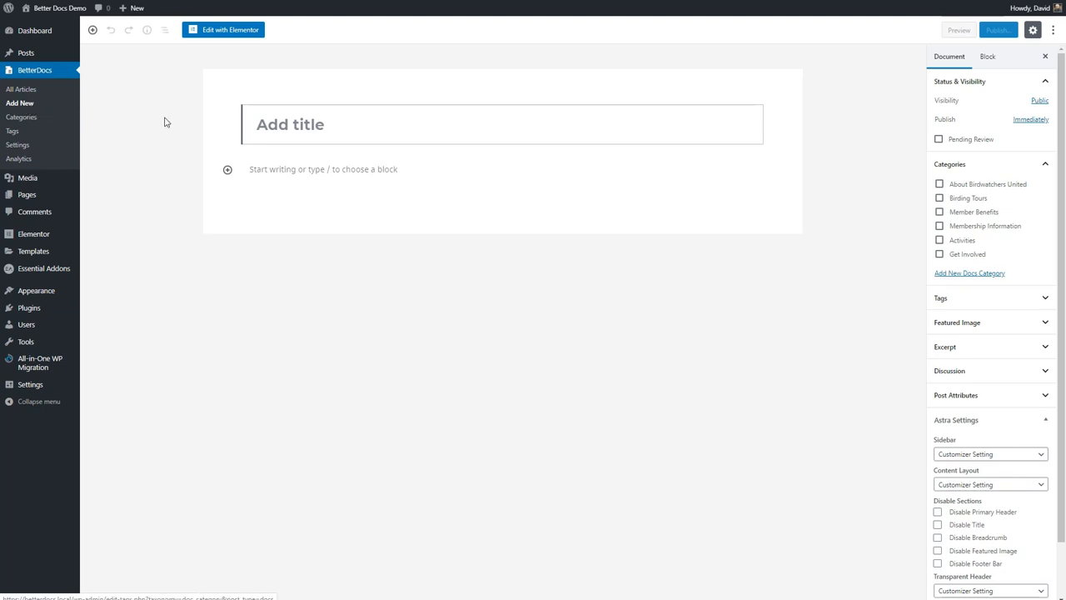
mouse_move(210, 126)
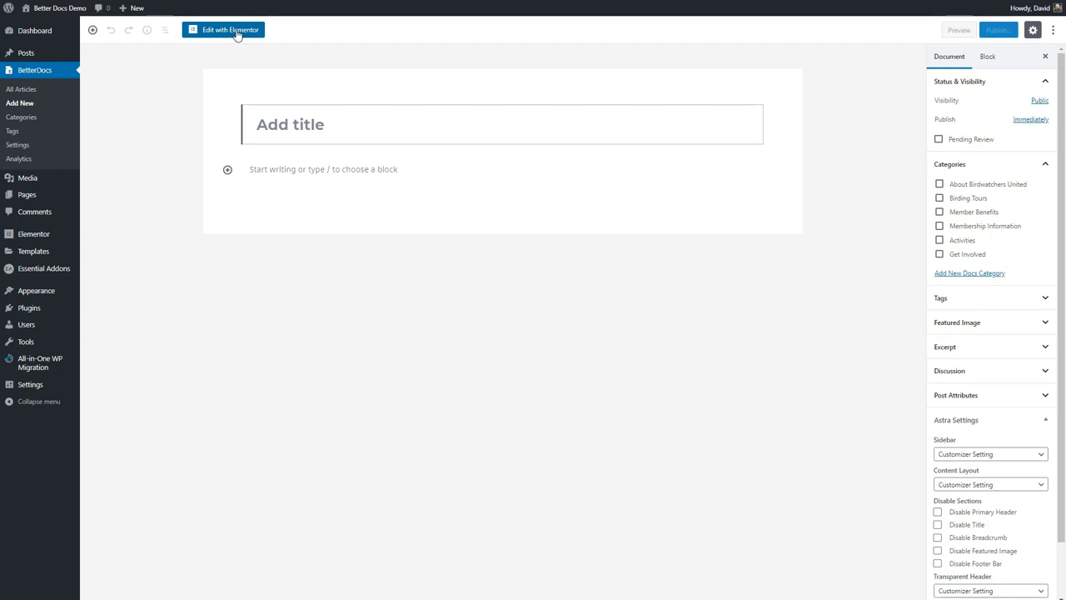
mouse_move(270, 60)
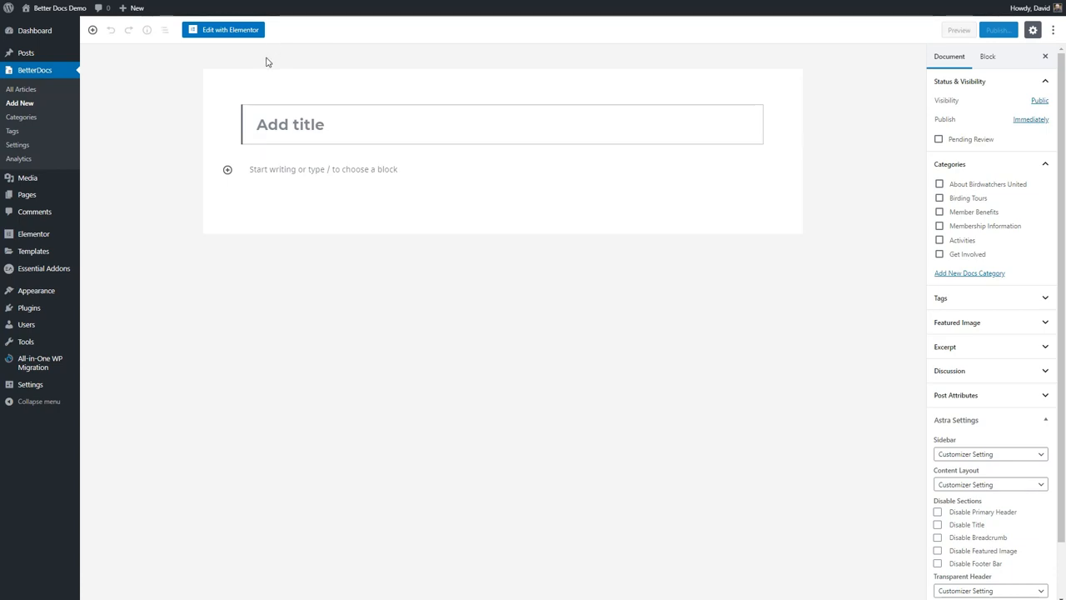
mouse_move(269, 63)
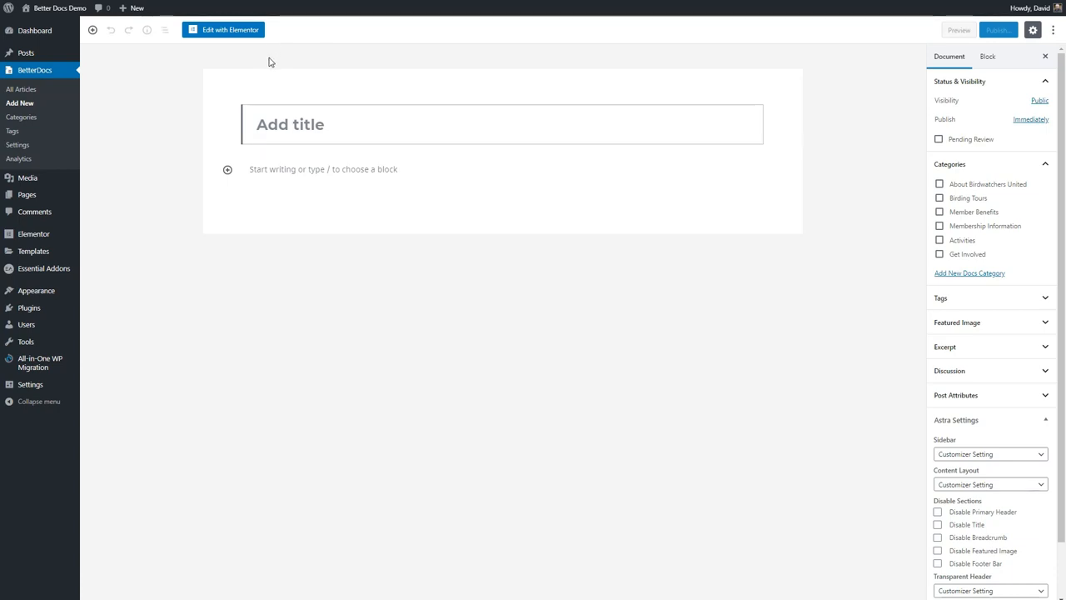
mouse_move(244, 40)
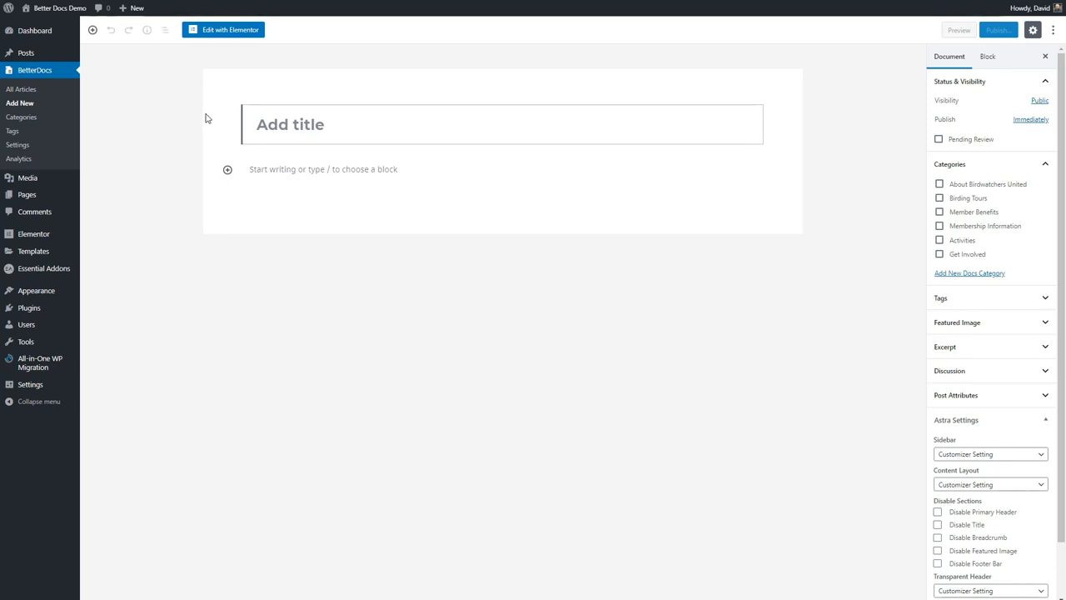
mouse_move(210, 118)
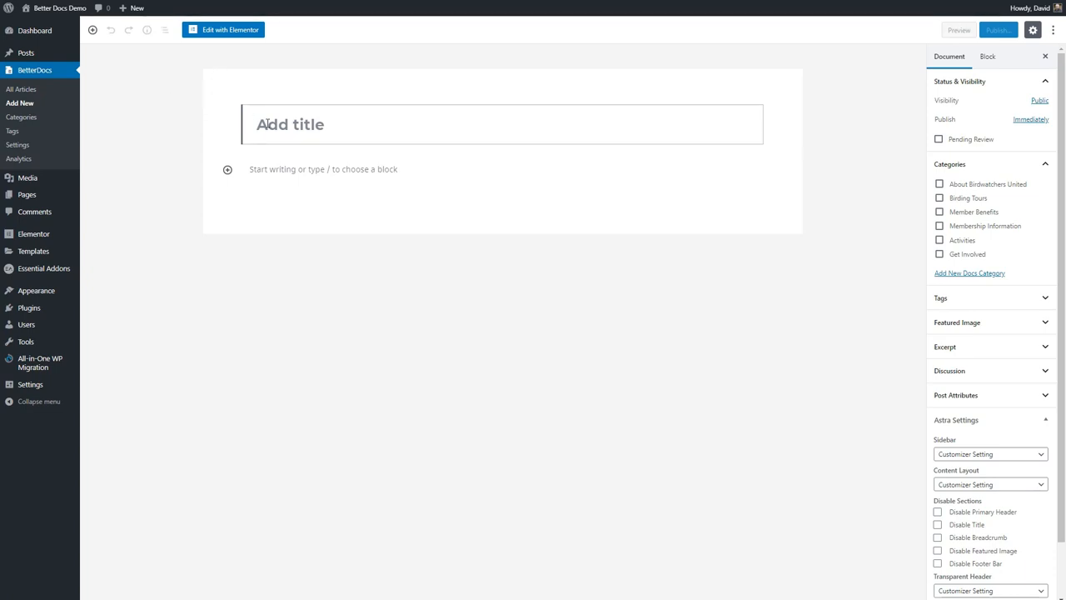
type("Monthly Potluck")
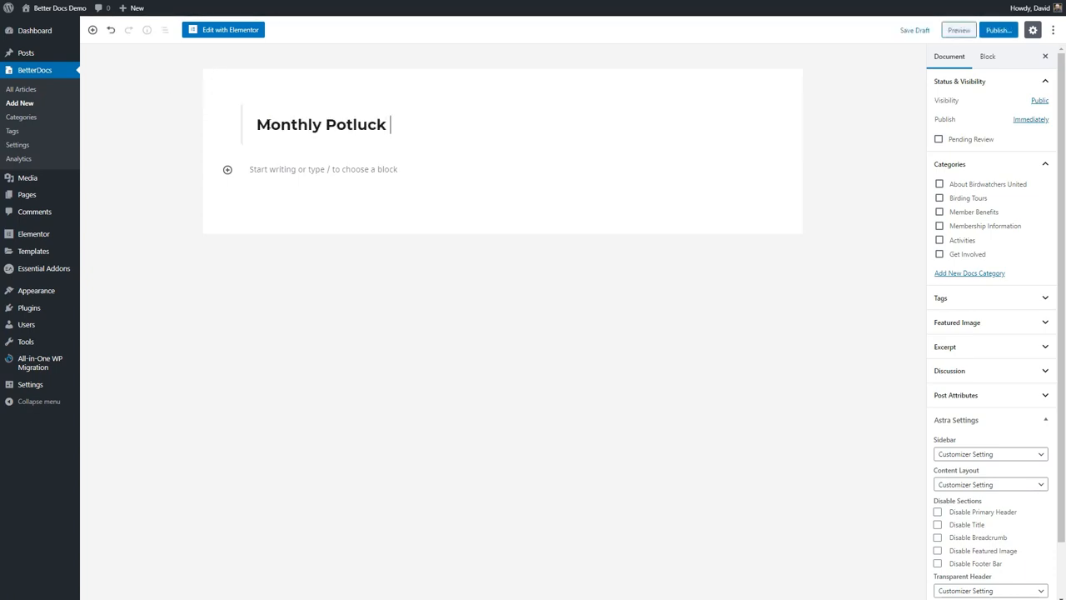
type("Dinner")
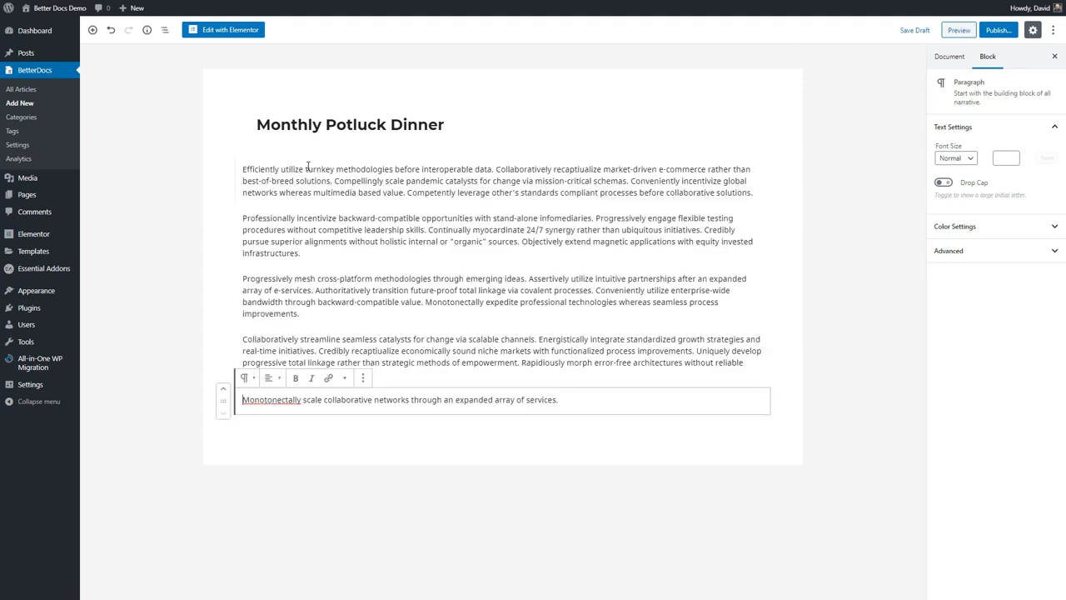
mouse_move(433, 215)
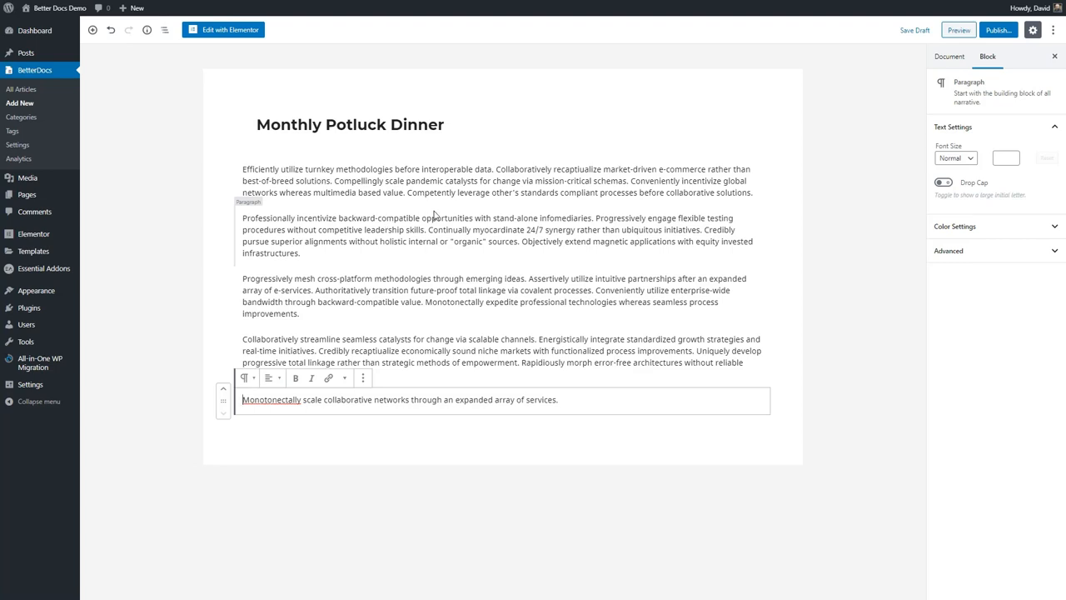
left_click(949, 57)
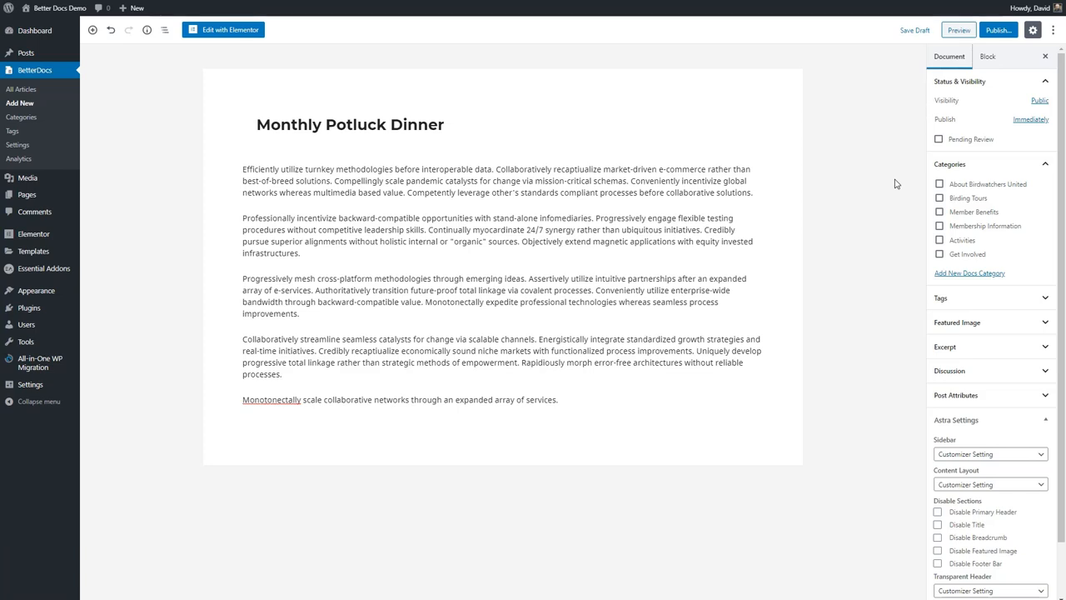
mouse_move(910, 196)
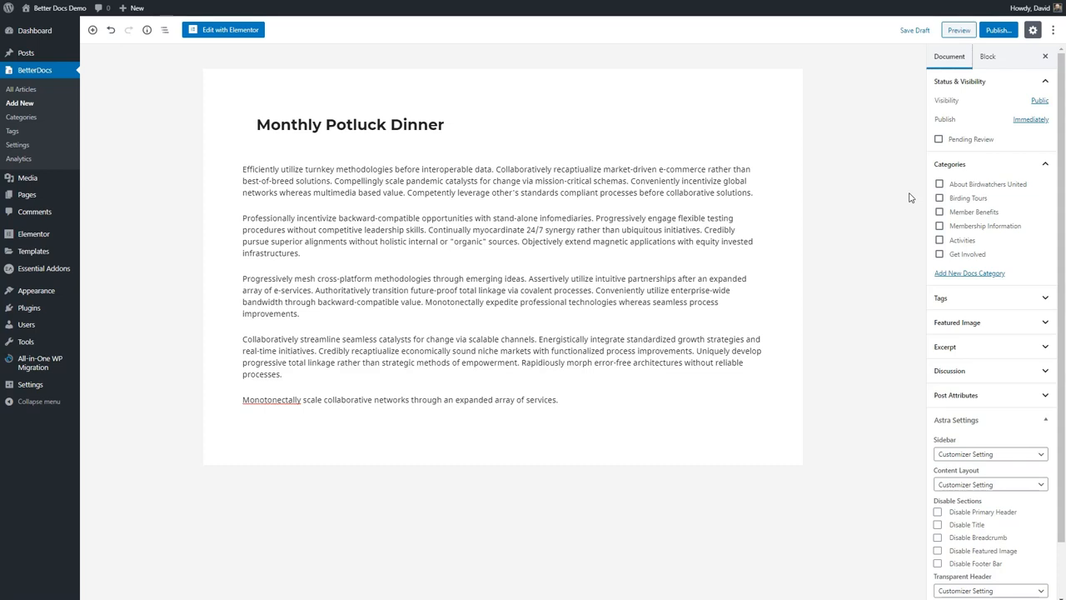
mouse_move(876, 200)
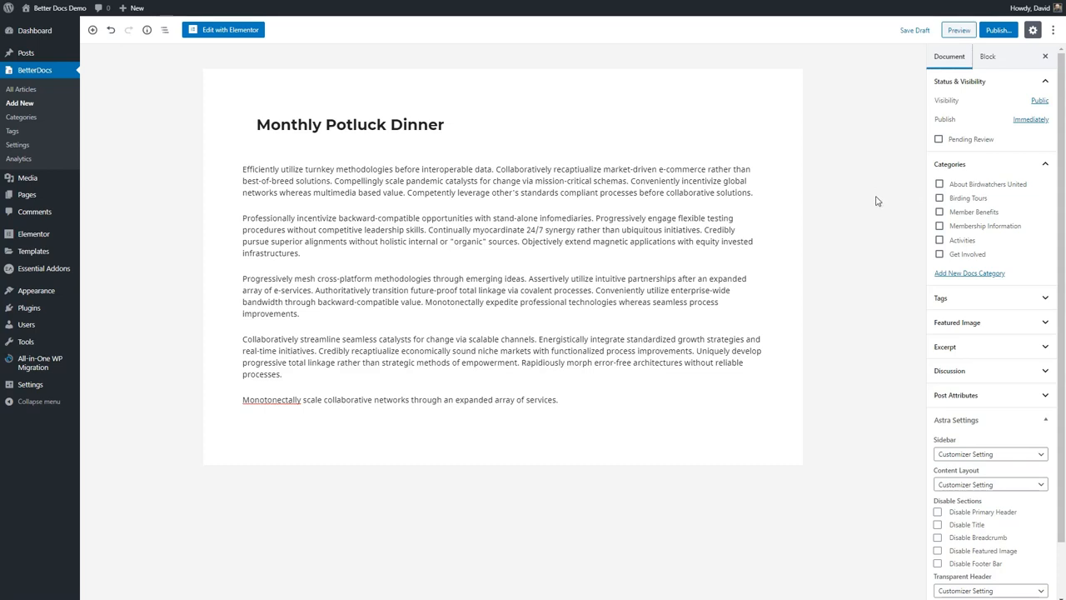
mouse_move(1000, 180)
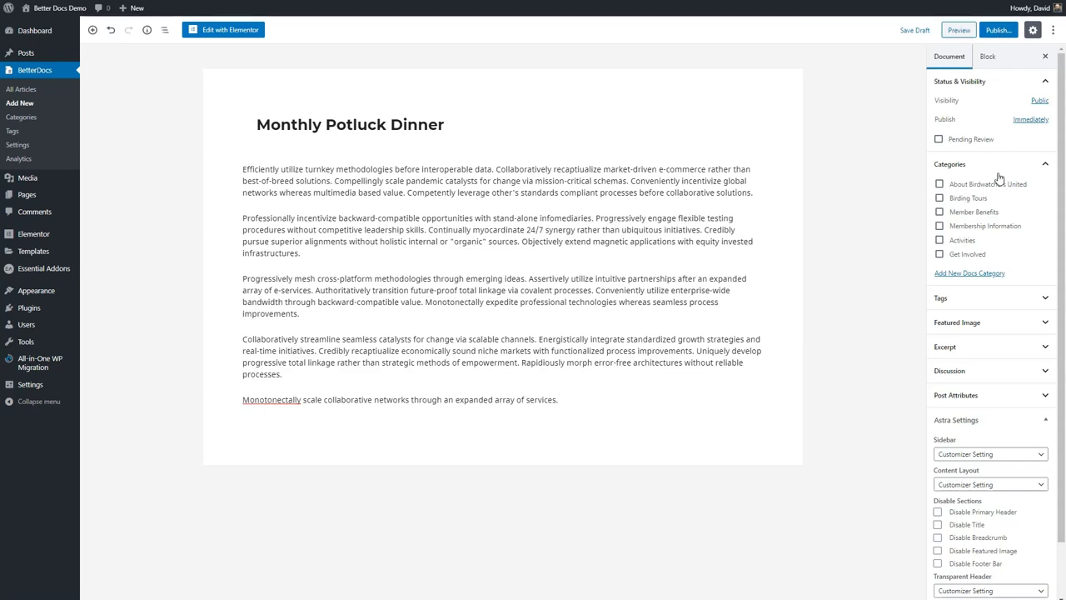
Step: Publish Monthly Potluck Dinner and return to the All Articles overview
left_click(496, 180)
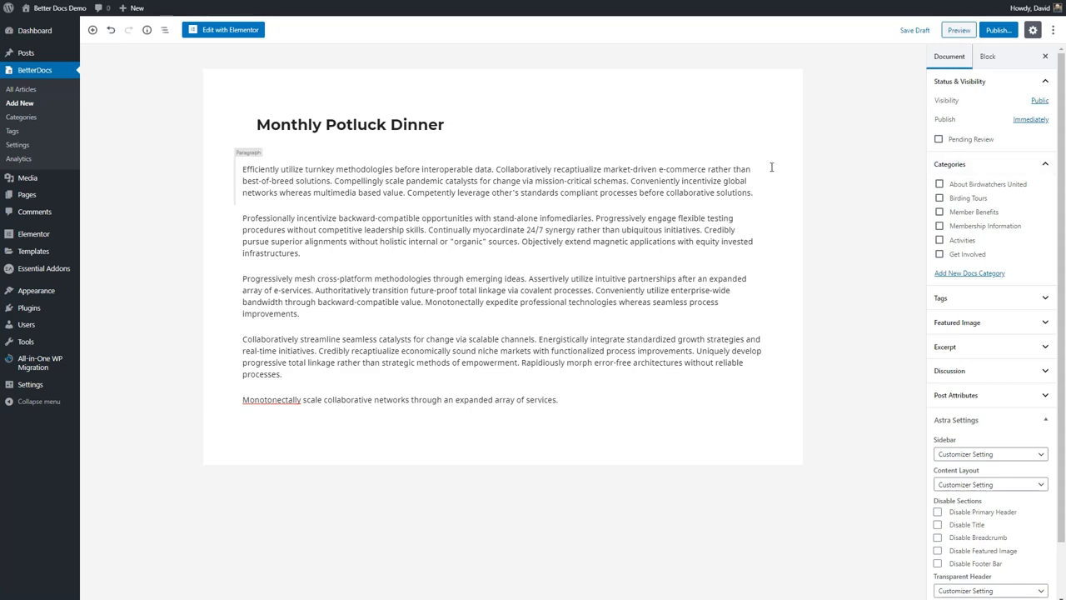
left_click(996, 30)
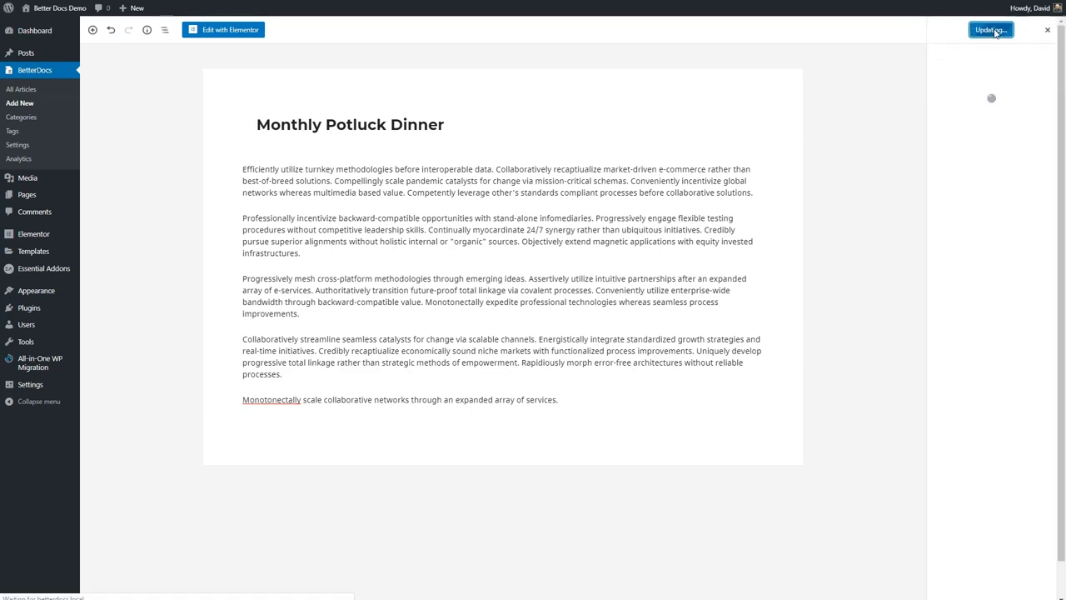
left_click(990, 30)
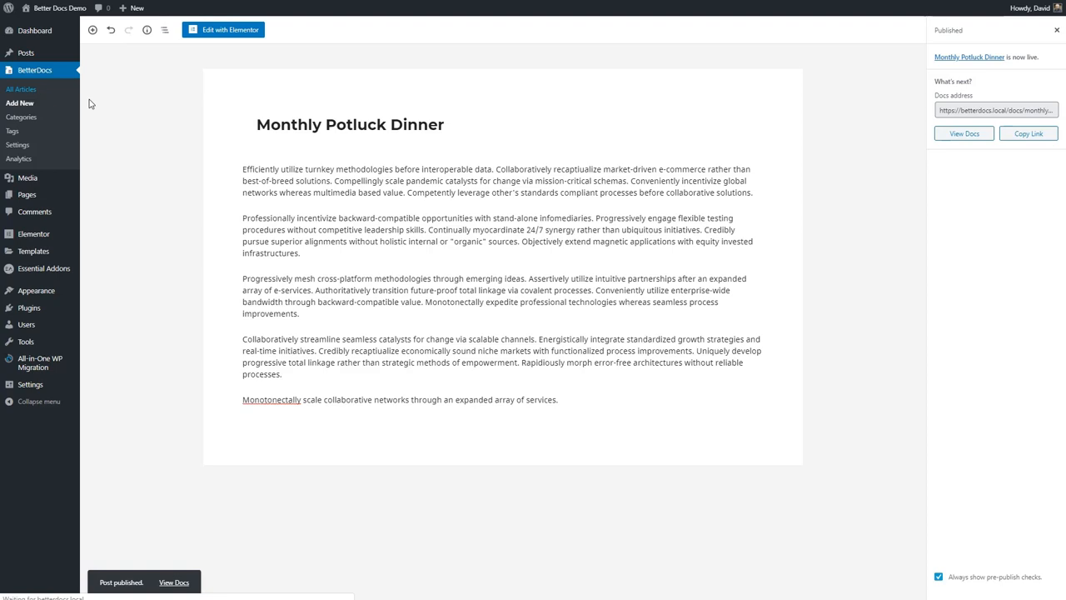
left_click(20, 89)
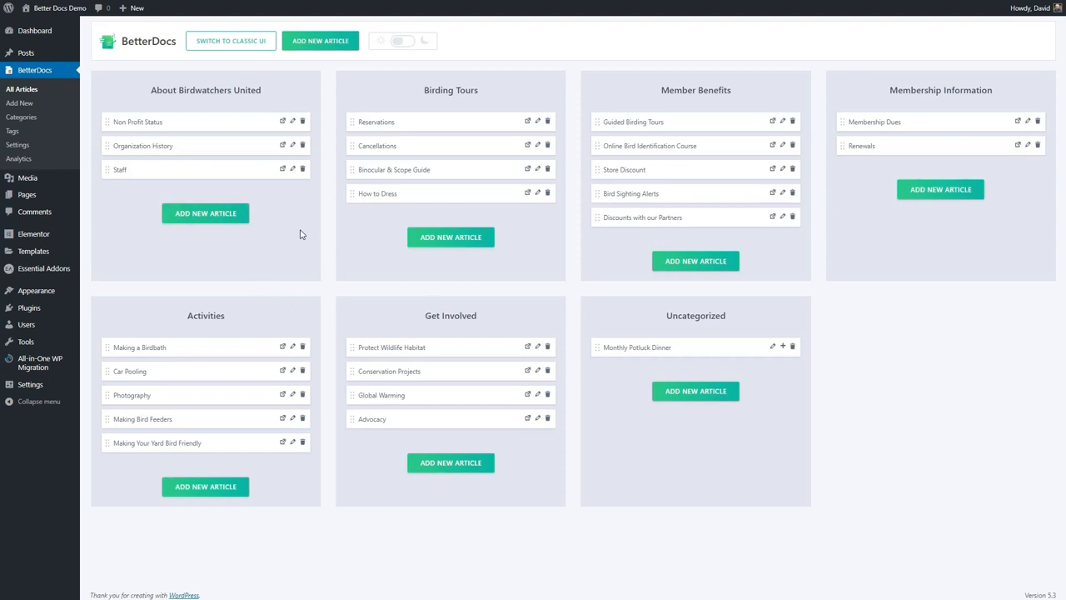
mouse_move(706, 325)
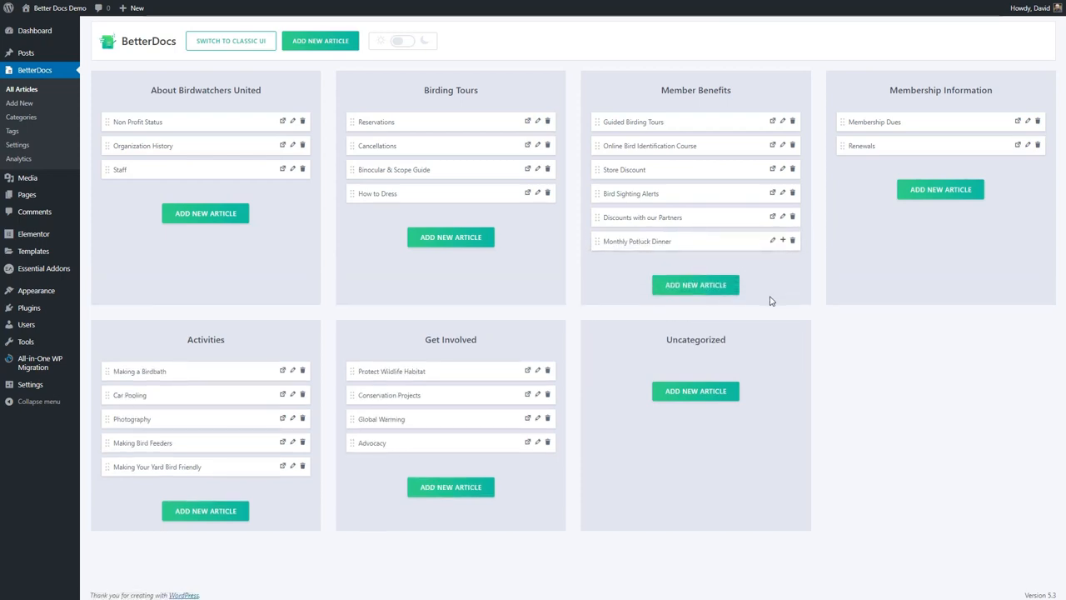
Step: Move Monthly Potluck Dinner into Member Benefits and place Organization History above Non Profit Status
left_click(21, 90)
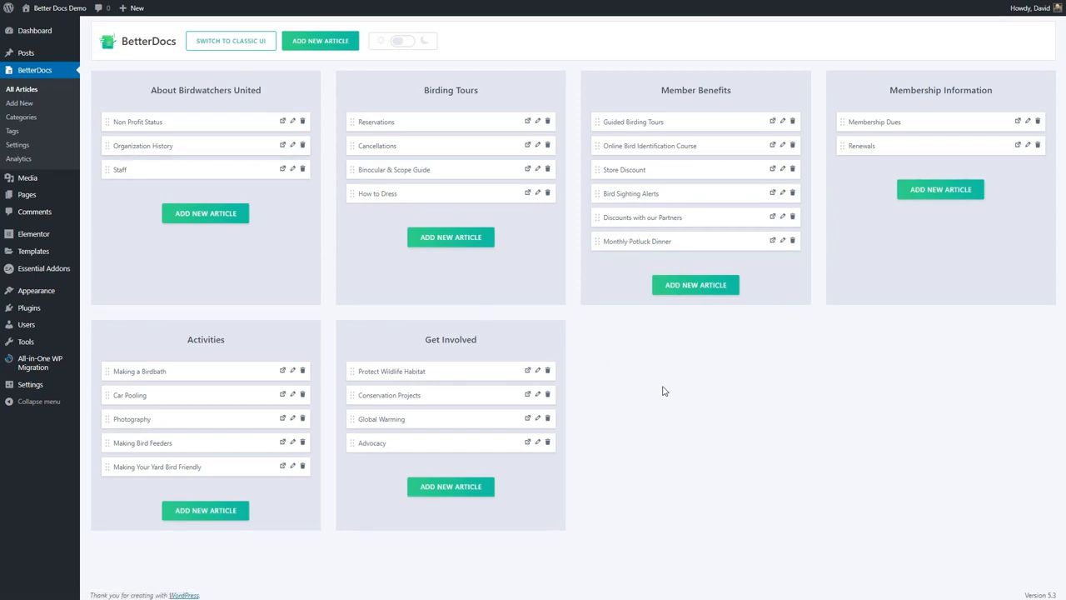
mouse_move(661, 376)
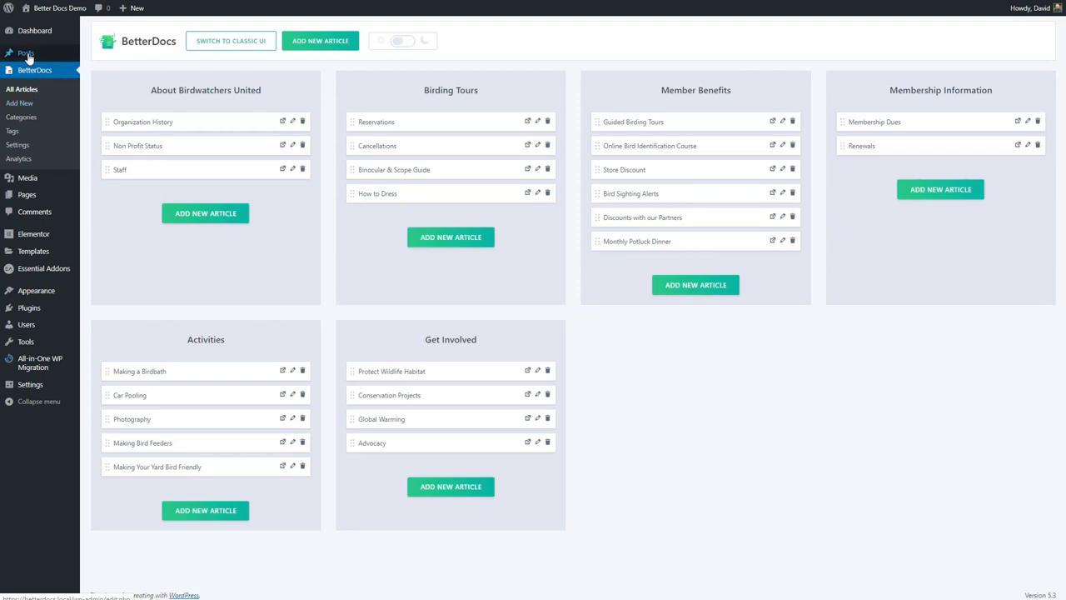
mouse_move(27, 52)
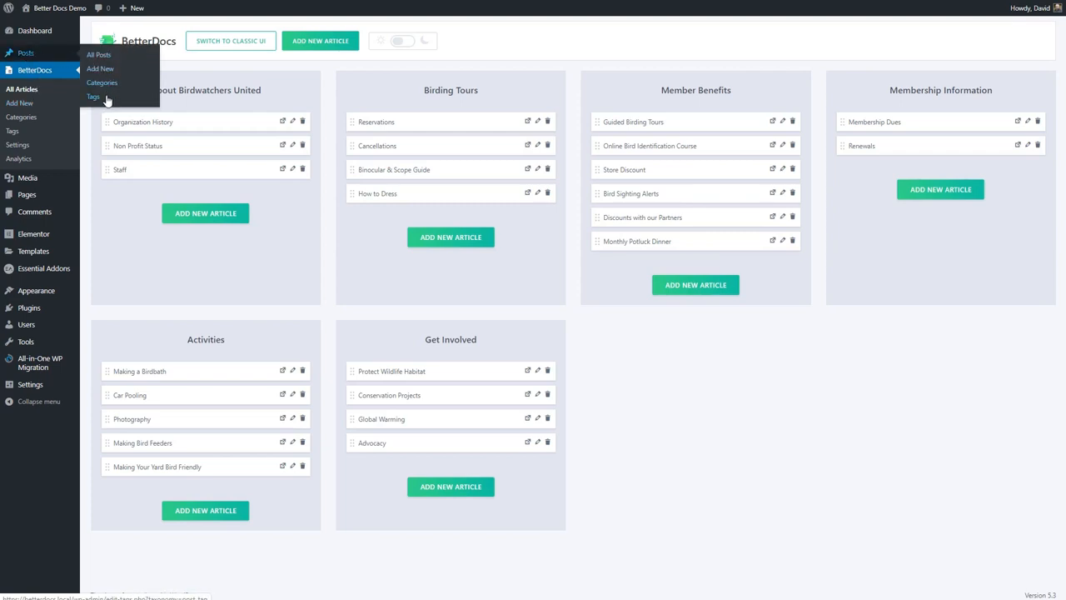
mouse_move(43, 56)
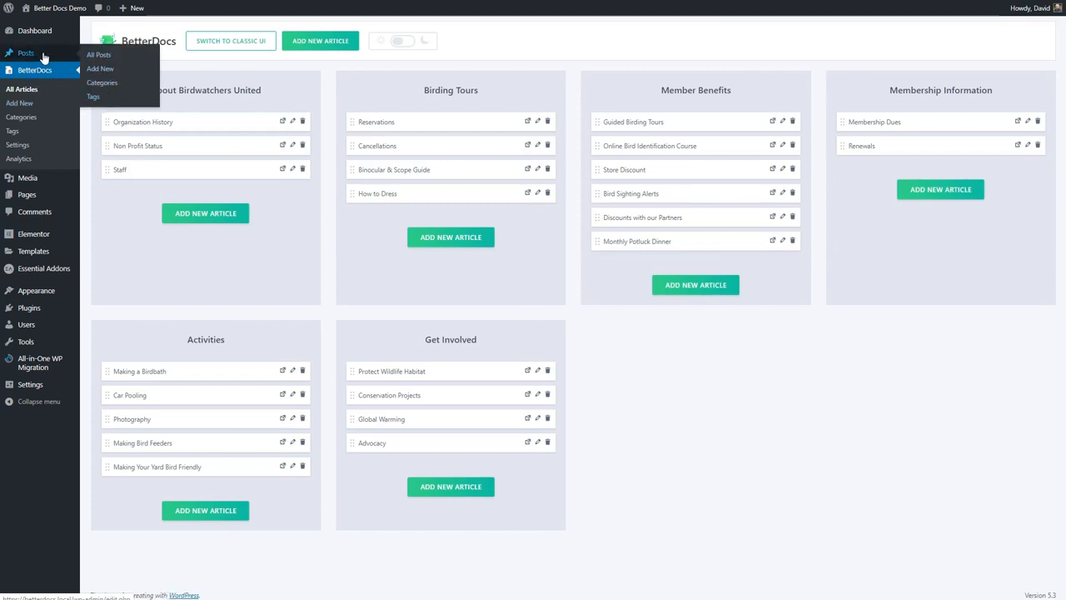
mouse_move(24, 90)
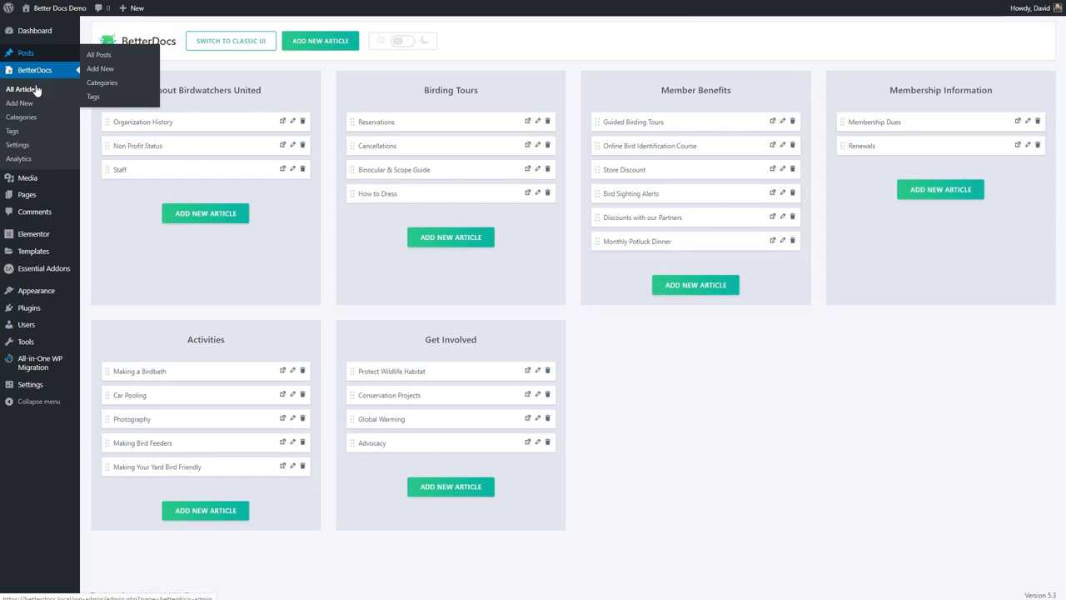
Step: In the Docs Categories list, move Activities up to third place, right after Birding Tours
left_click(104, 83)
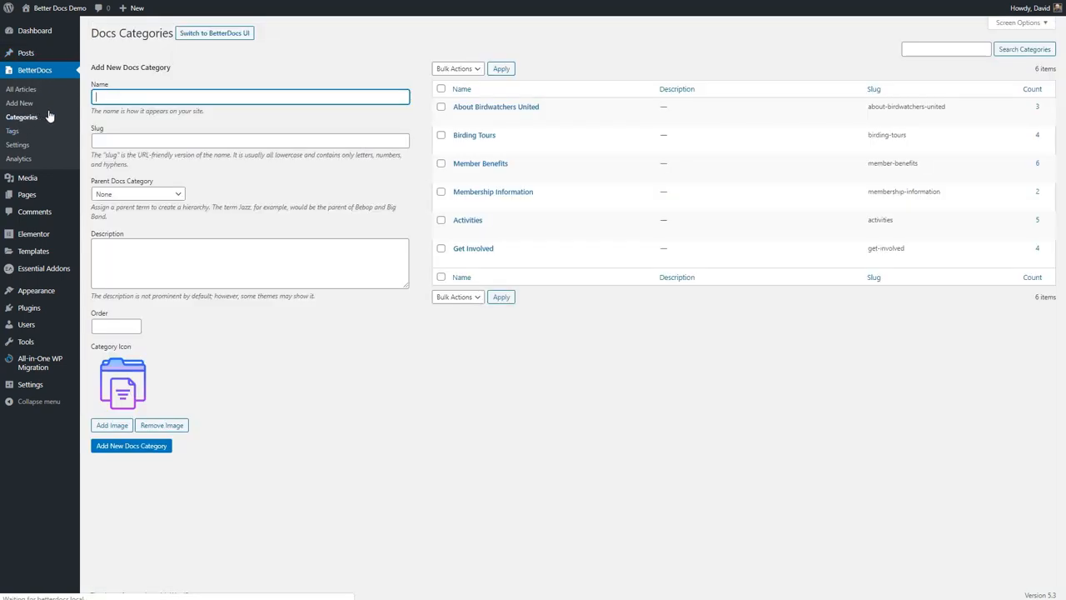
mouse_move(560, 220)
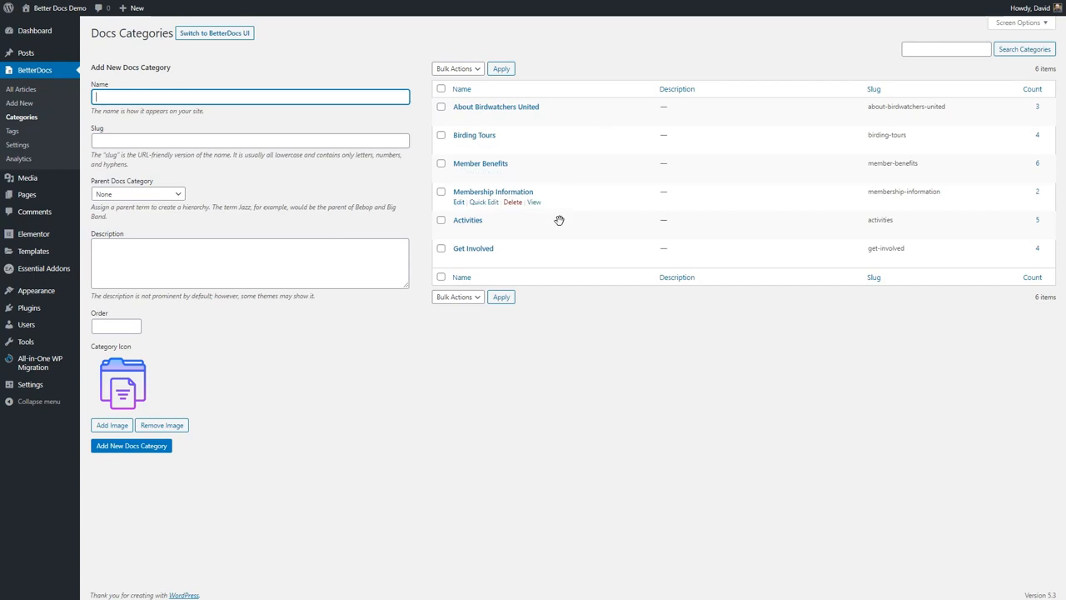
mouse_move(574, 108)
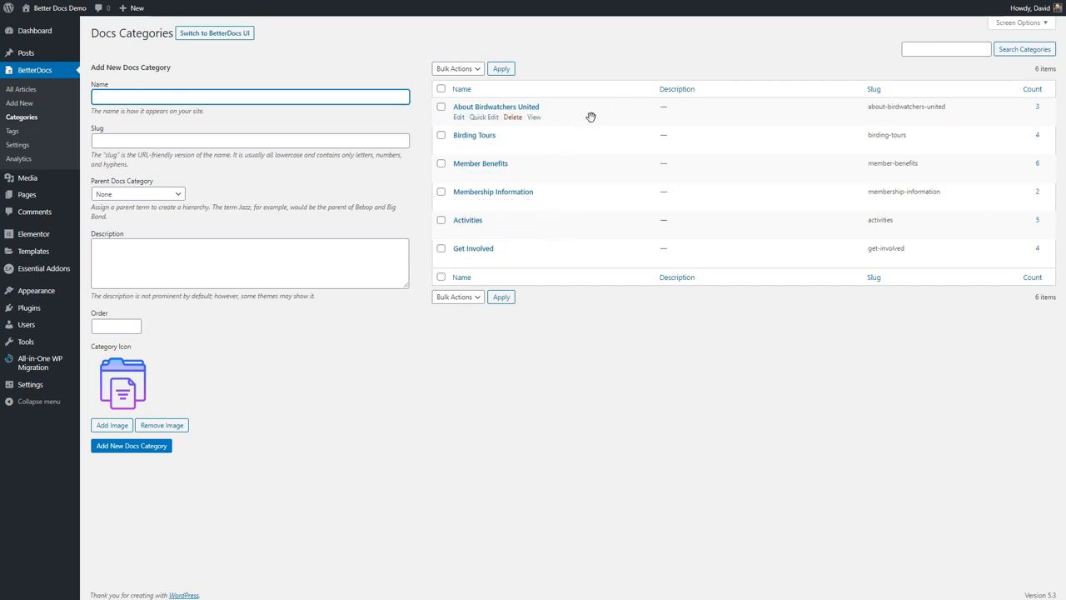
mouse_move(574, 170)
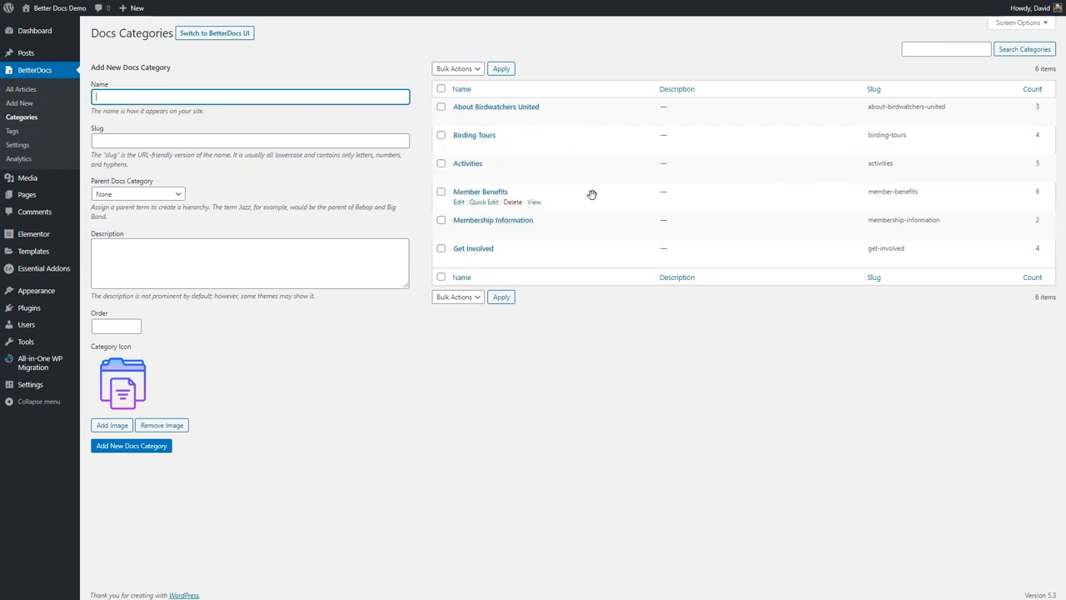
left_click(479, 191)
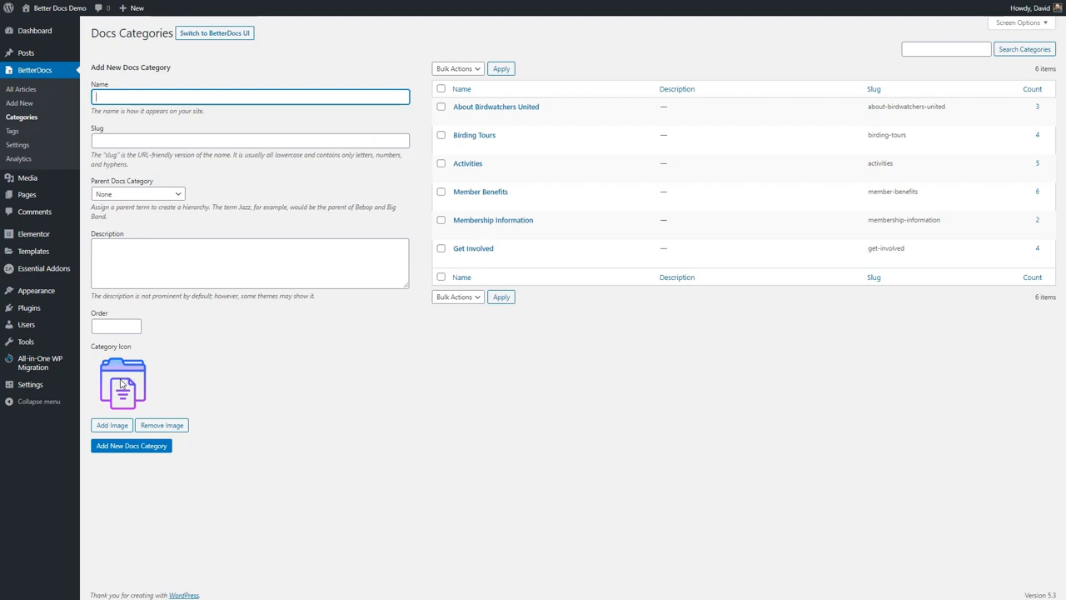
mouse_move(156, 373)
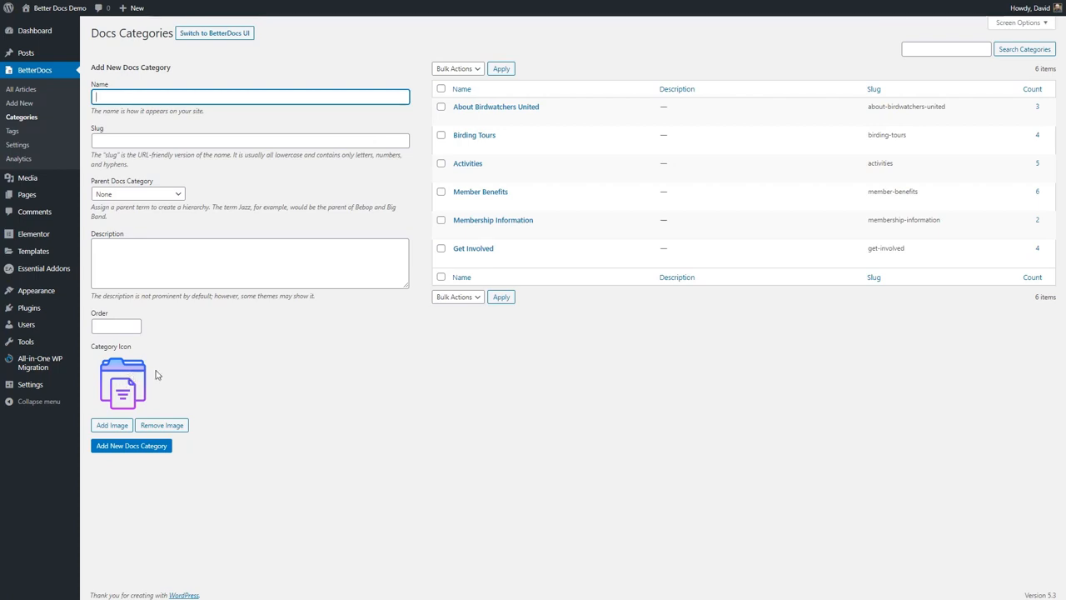
mouse_move(460, 204)
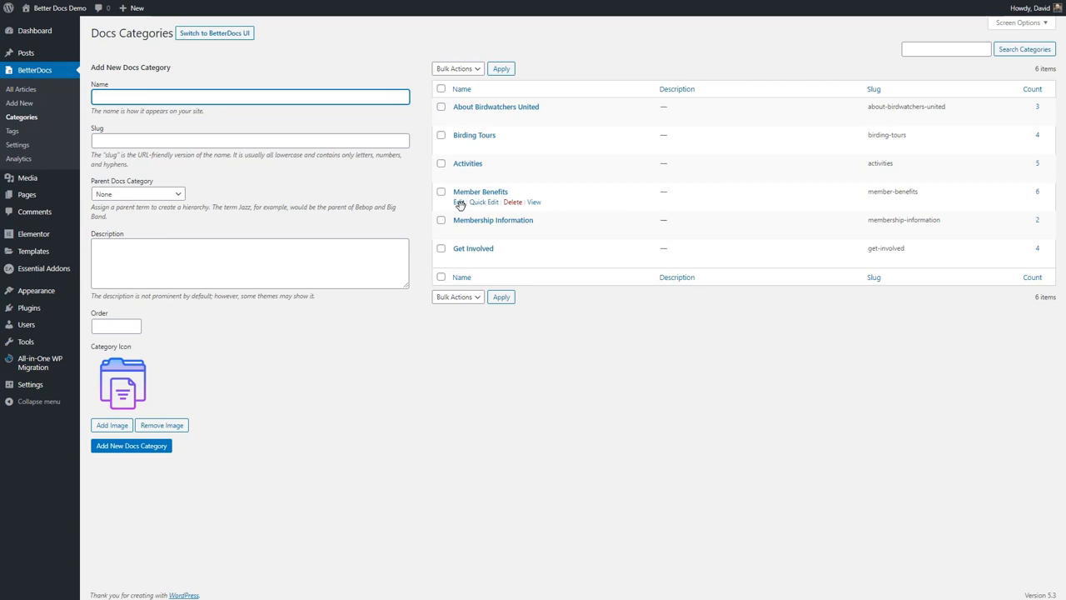
Step: Bring up the Edit Category form for the Member Benefits docs category
left_click(473, 201)
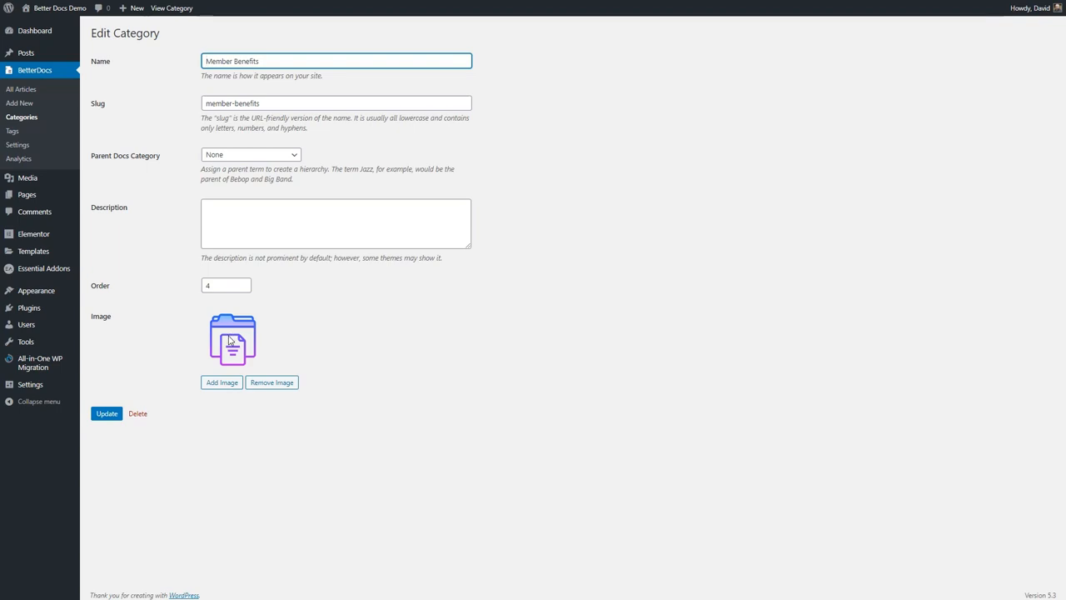
mouse_move(132, 113)
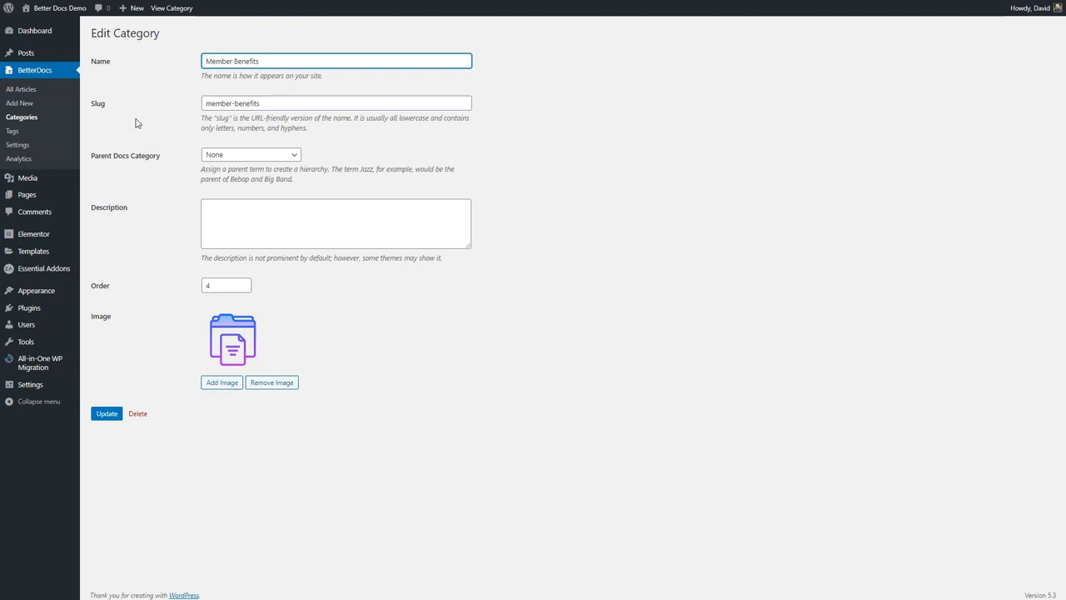
mouse_move(118, 192)
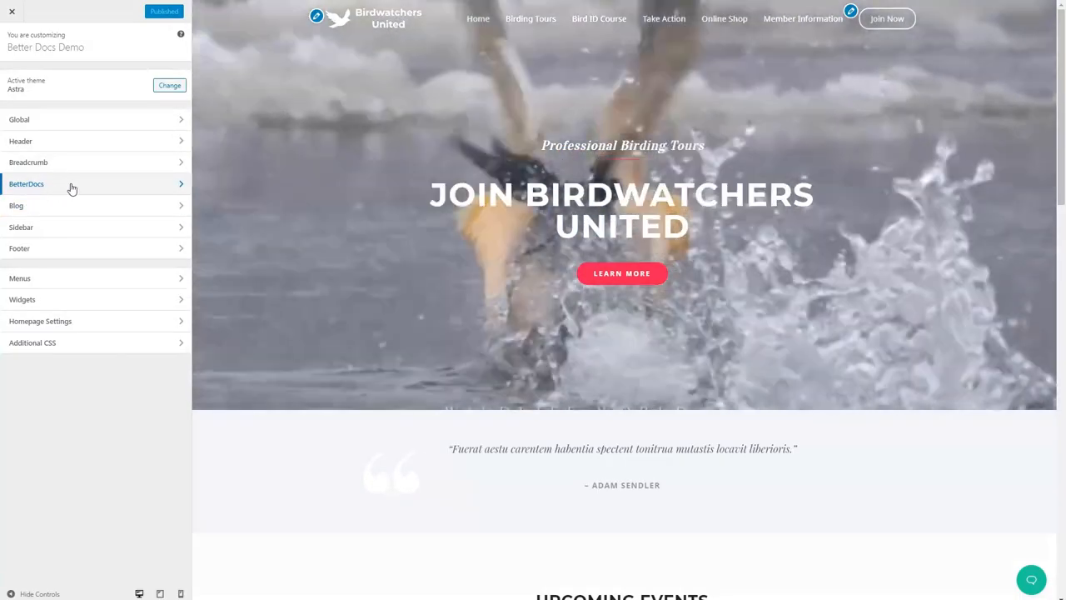
Step: Enter the Customizer's BetterDocs panel with the docs page shown in the preview
left_click(27, 183)
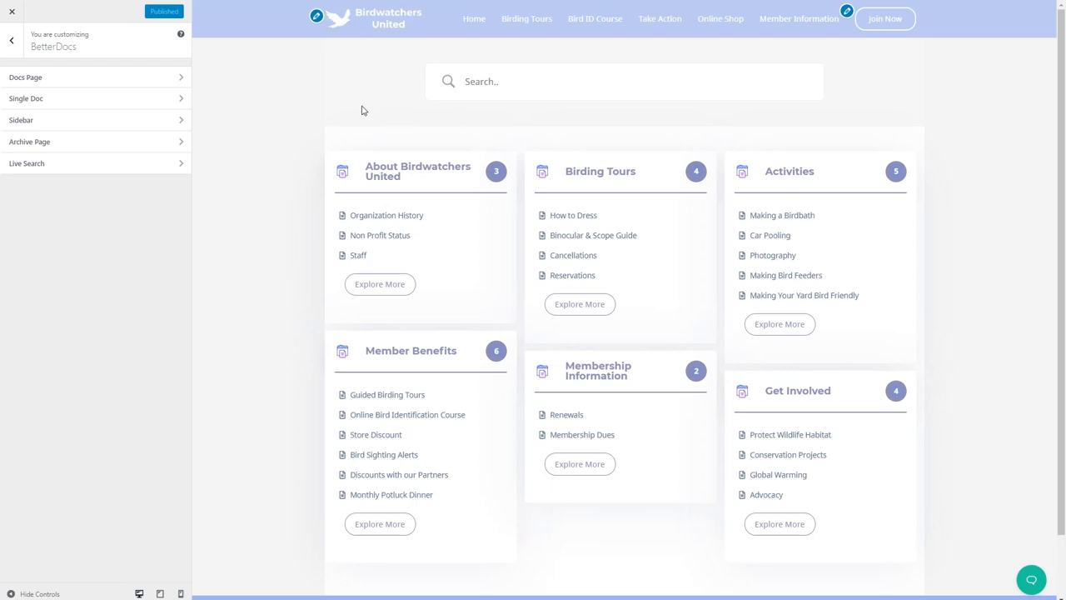
Step: Show the Docs Page settings with layout, content area and category column options
left_click(25, 77)
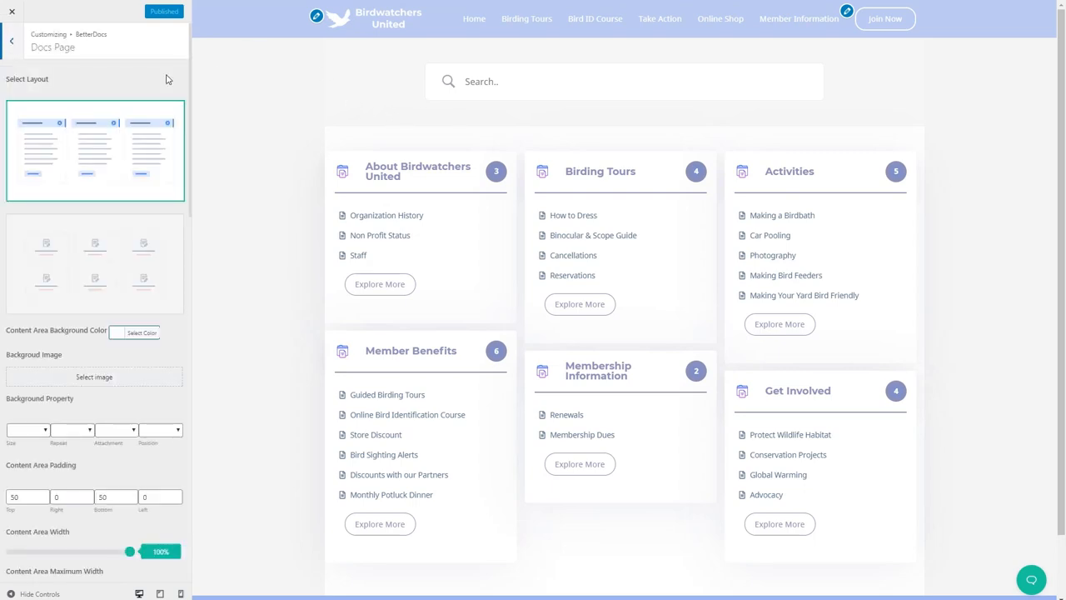
mouse_move(106, 81)
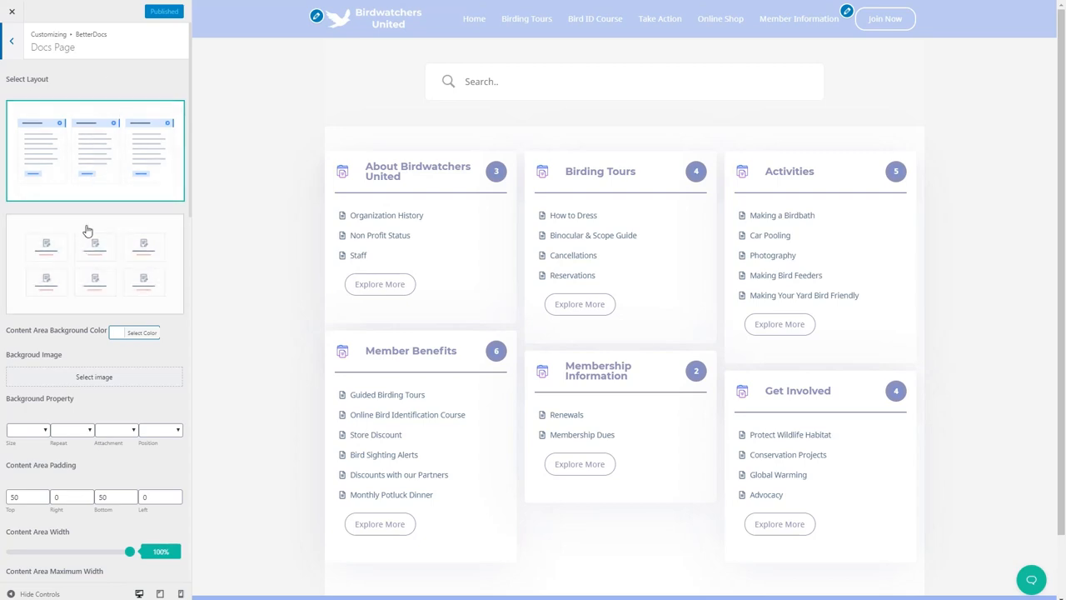
mouse_move(98, 157)
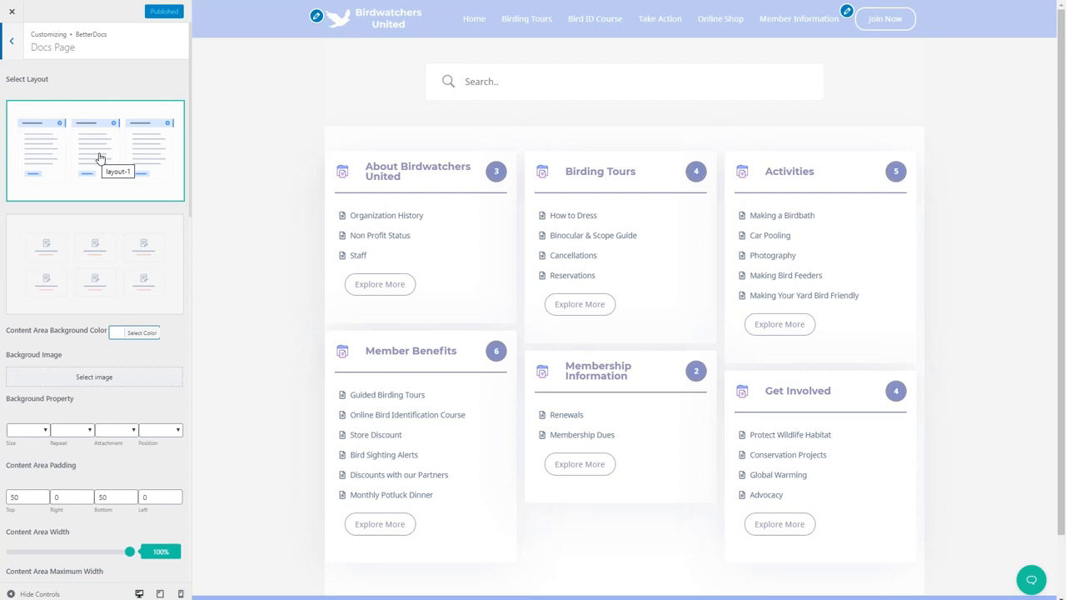
mouse_move(100, 153)
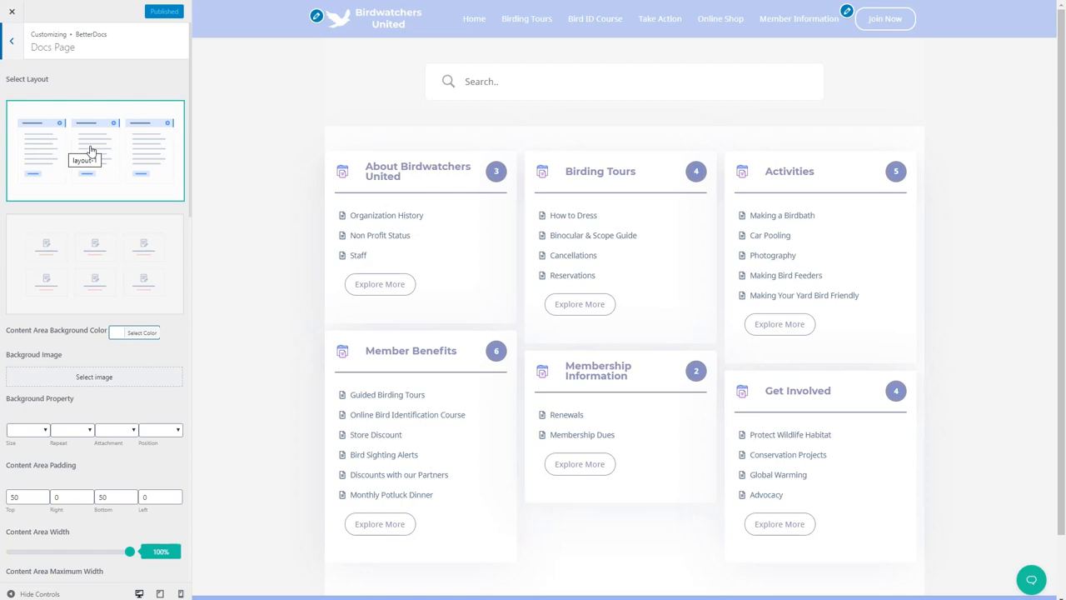
mouse_move(125, 150)
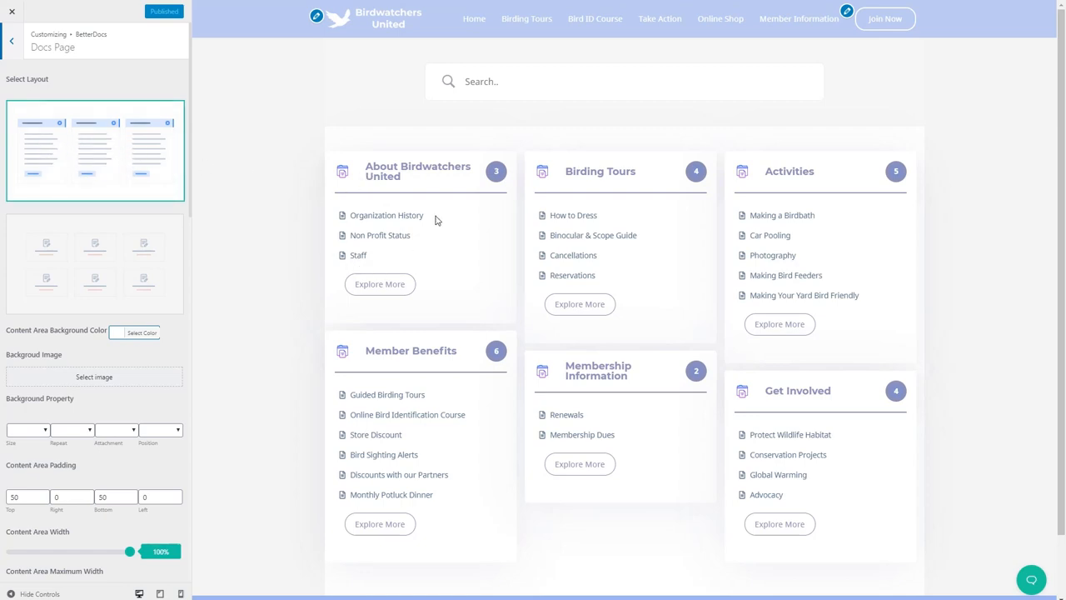
left_click(93, 263)
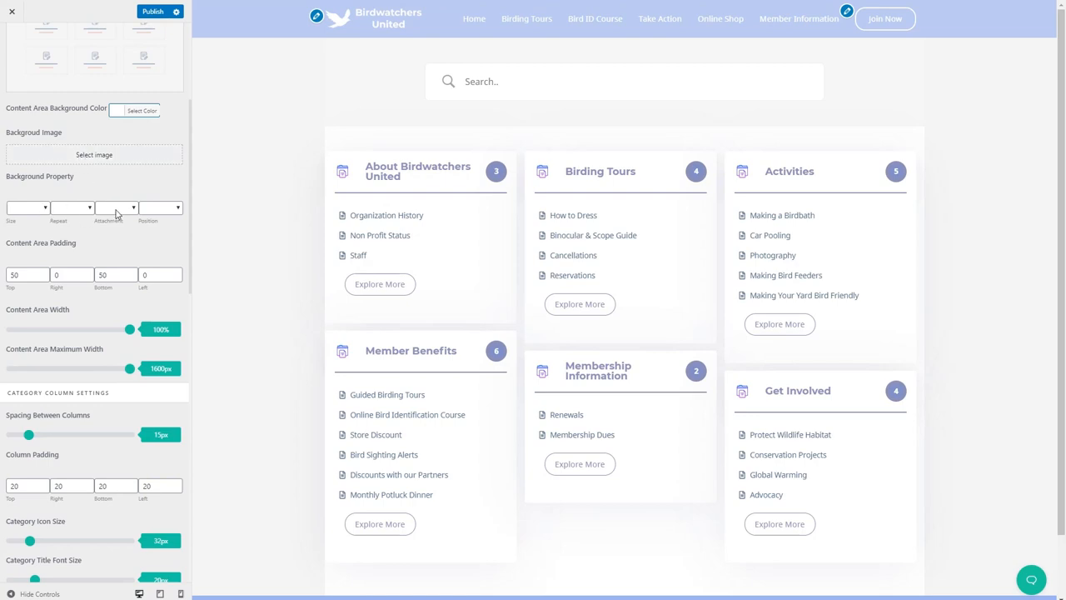
scroll("down", 3)
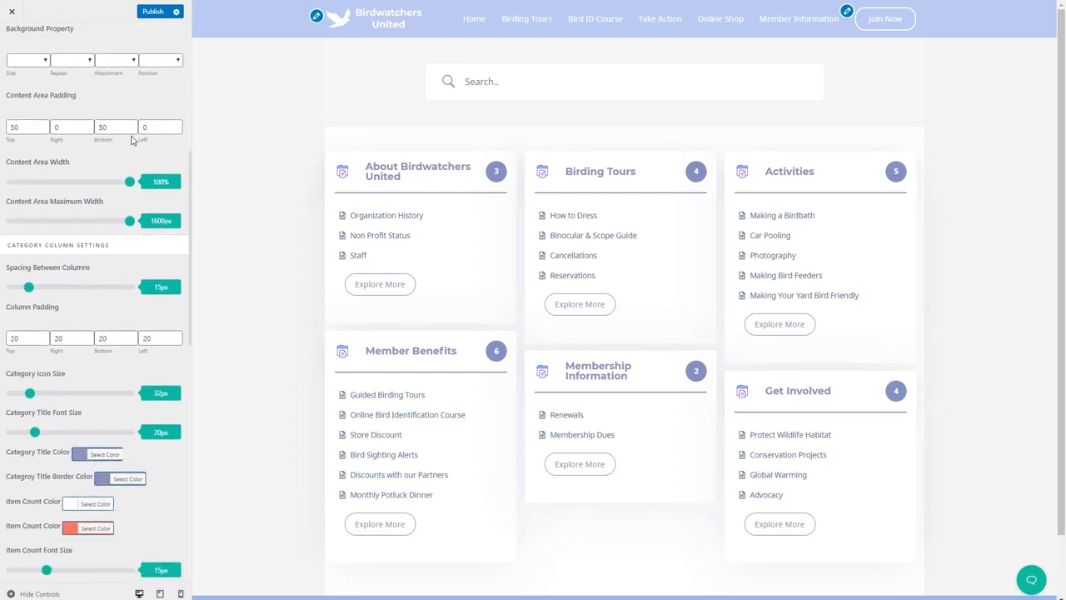
scroll("down", 3)
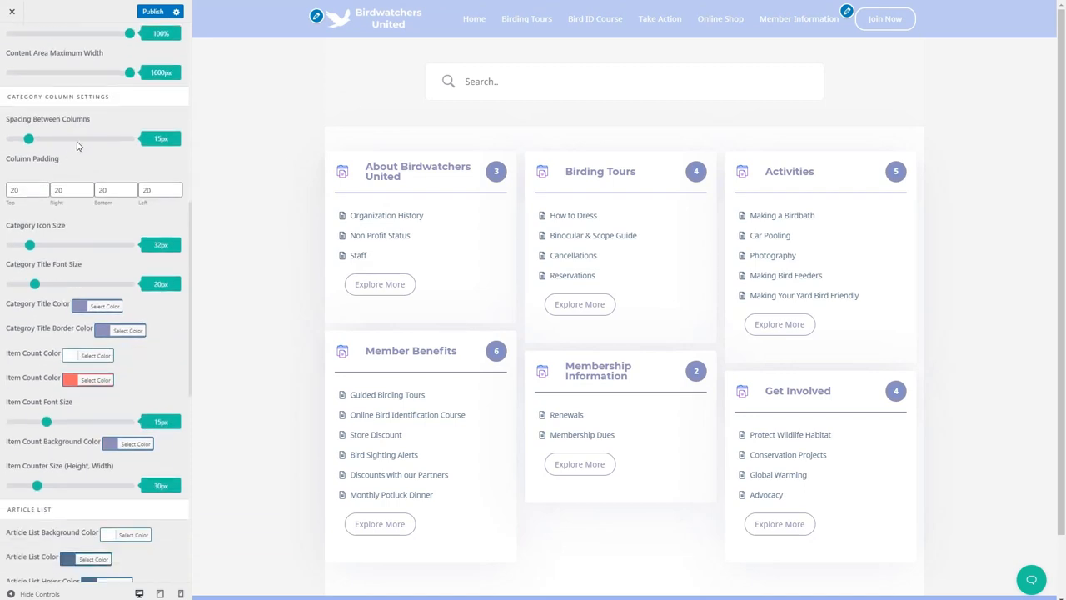
scroll("down", 3)
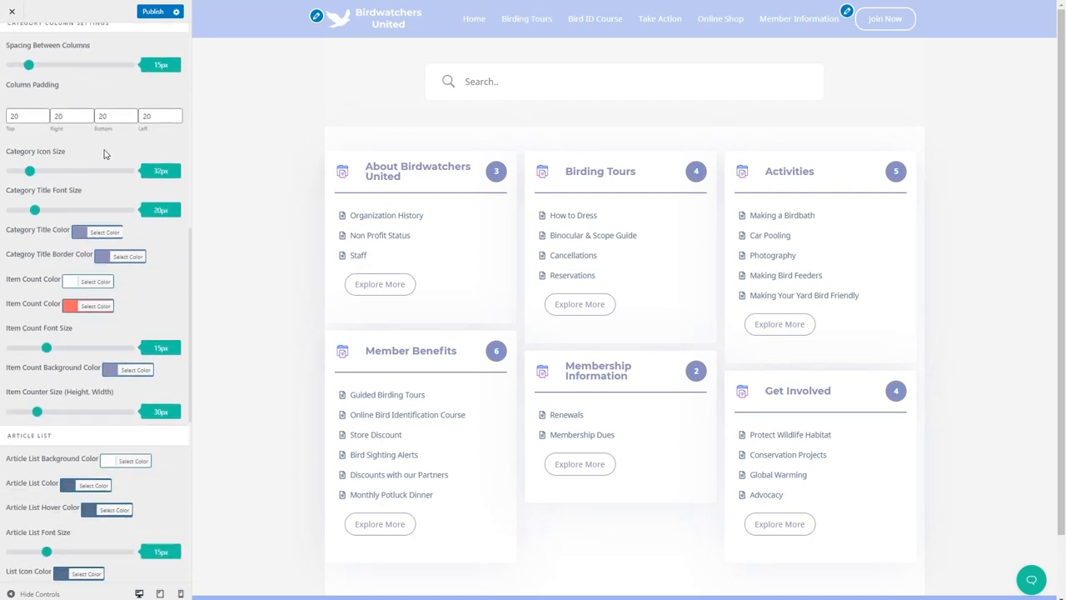
scroll("down", 3)
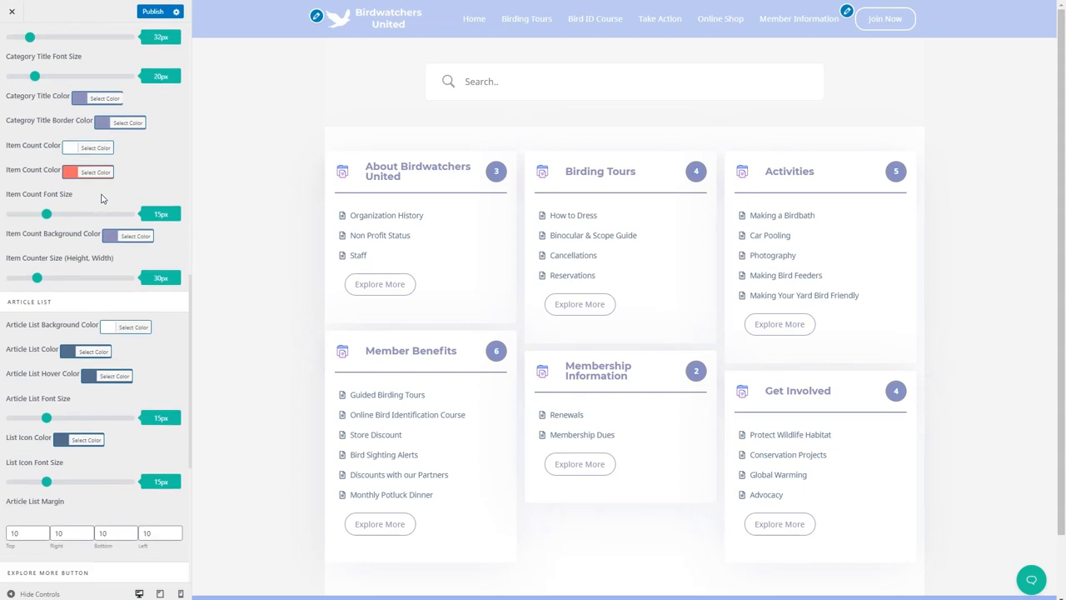
scroll("down", 3)
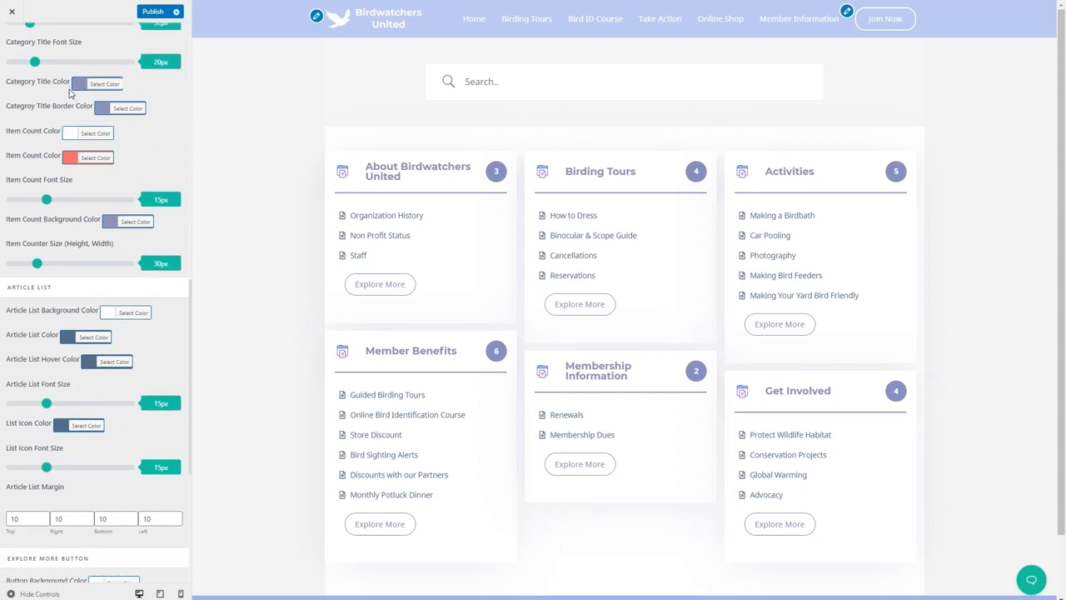
mouse_move(473, 174)
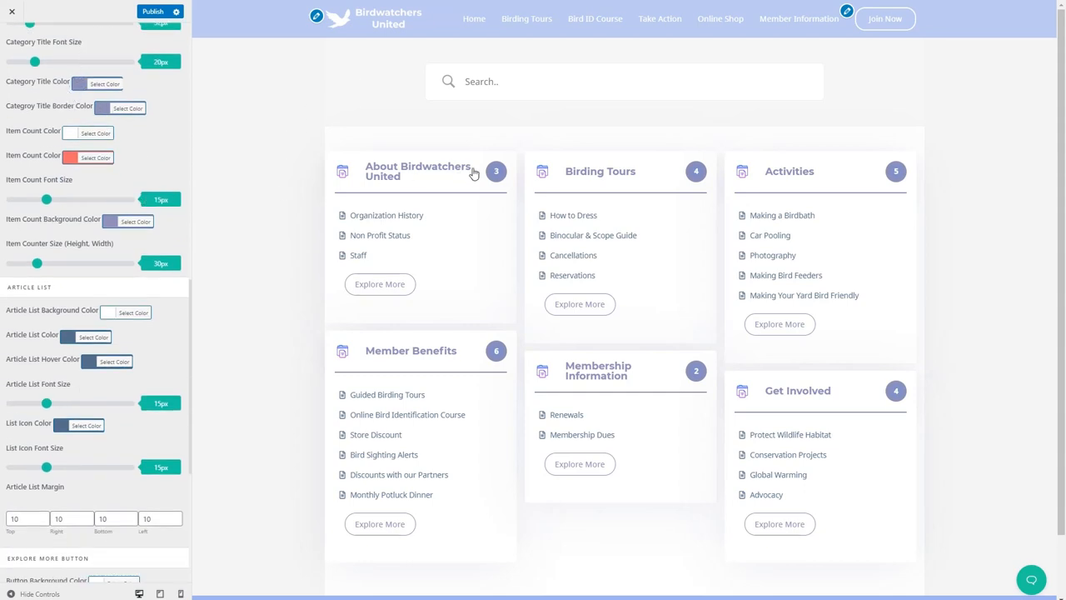
mouse_move(120, 177)
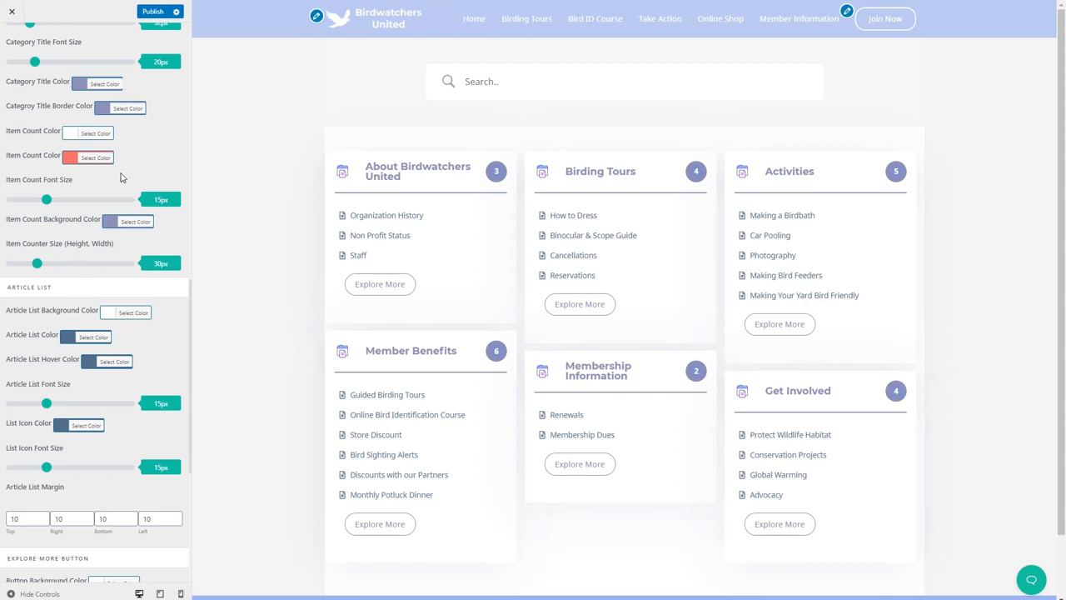
scroll("down", 3)
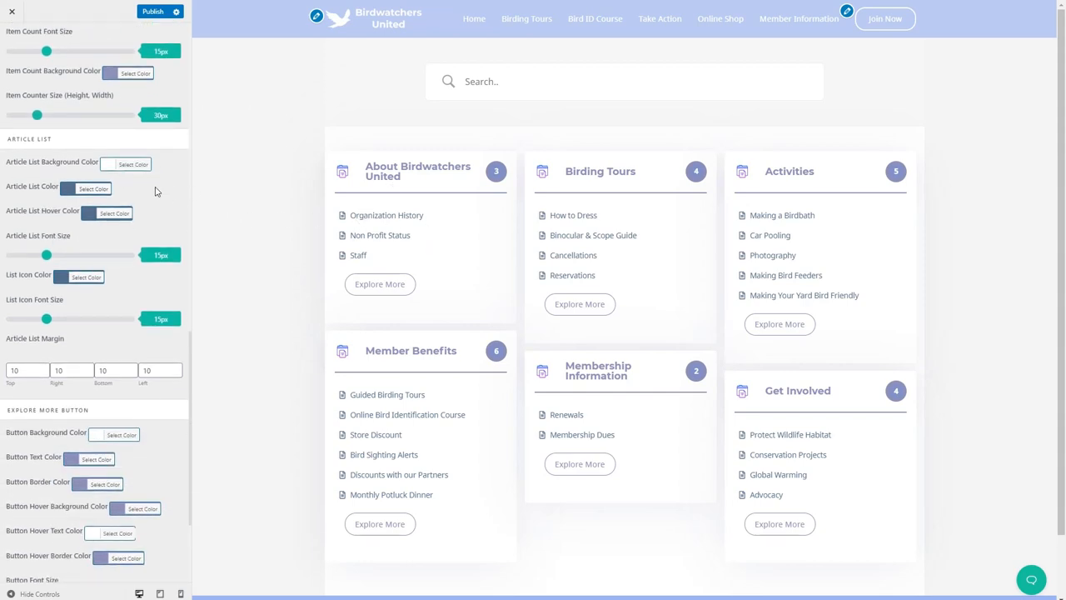
scroll("down", 3)
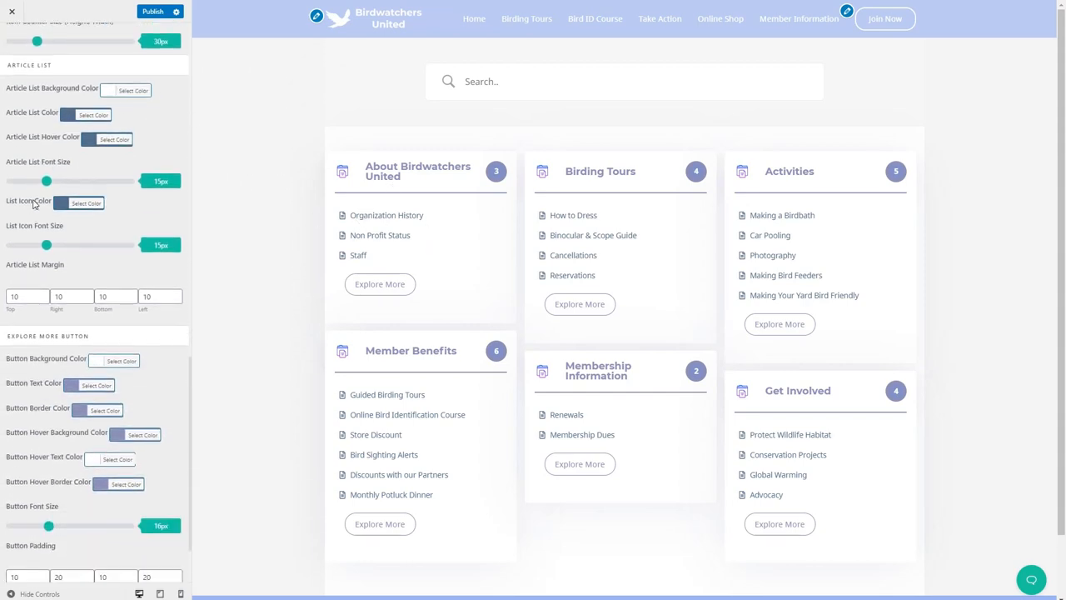
scroll("down", 3)
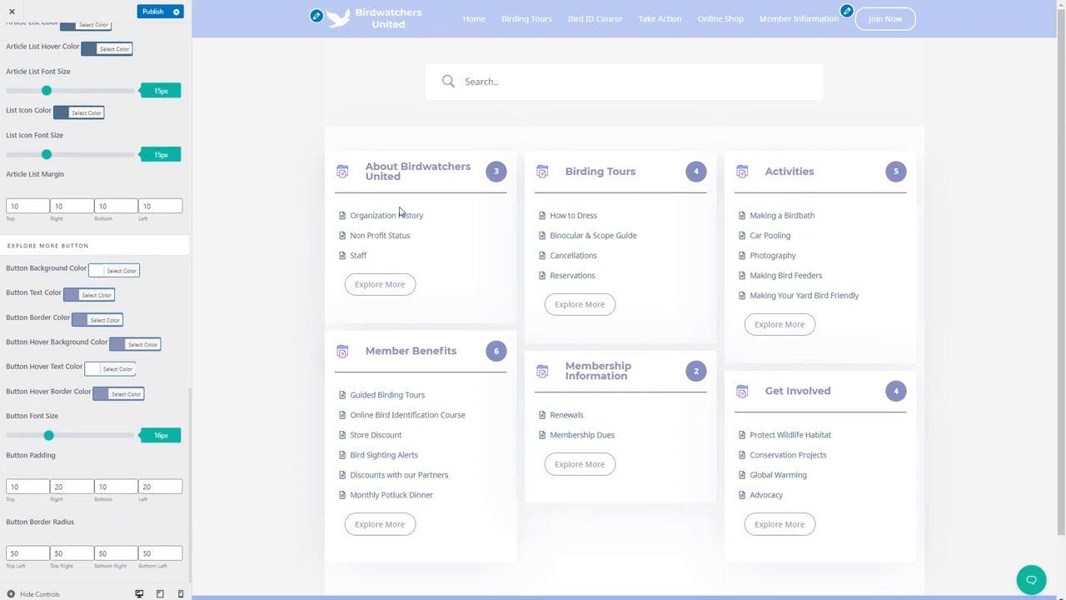
mouse_move(92, 190)
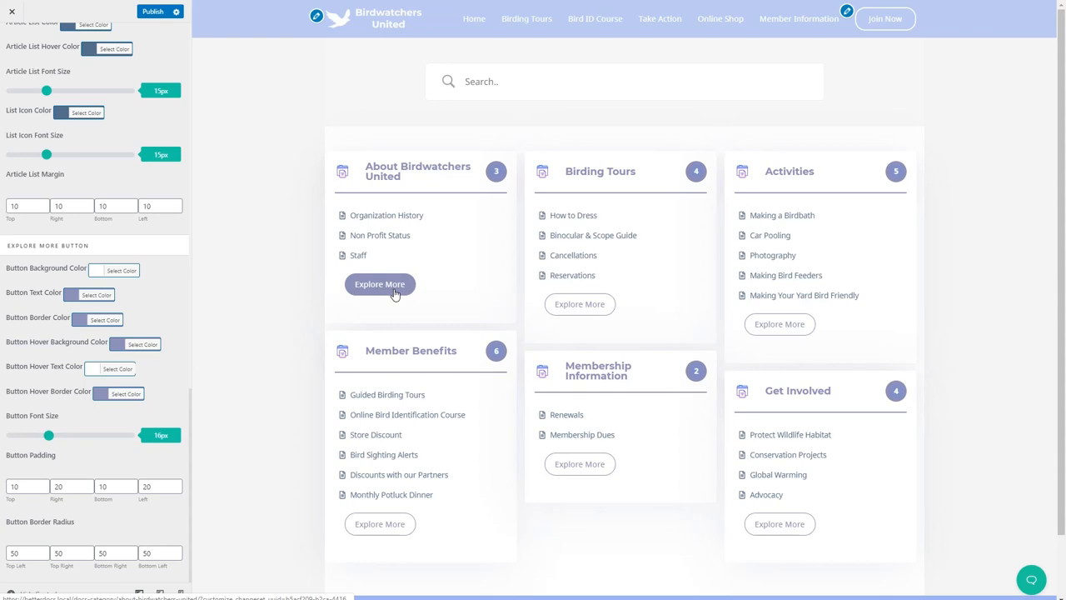
mouse_move(401, 296)
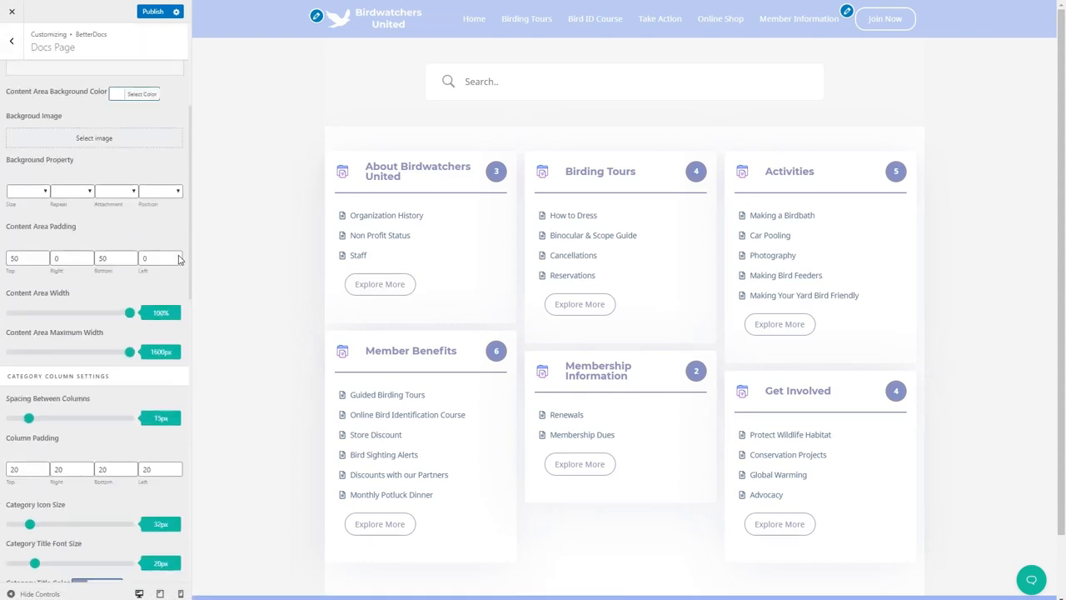
Step: Switch to Single Doc settings and preview the How to Dress article in two other layouts
left_click(10, 39)
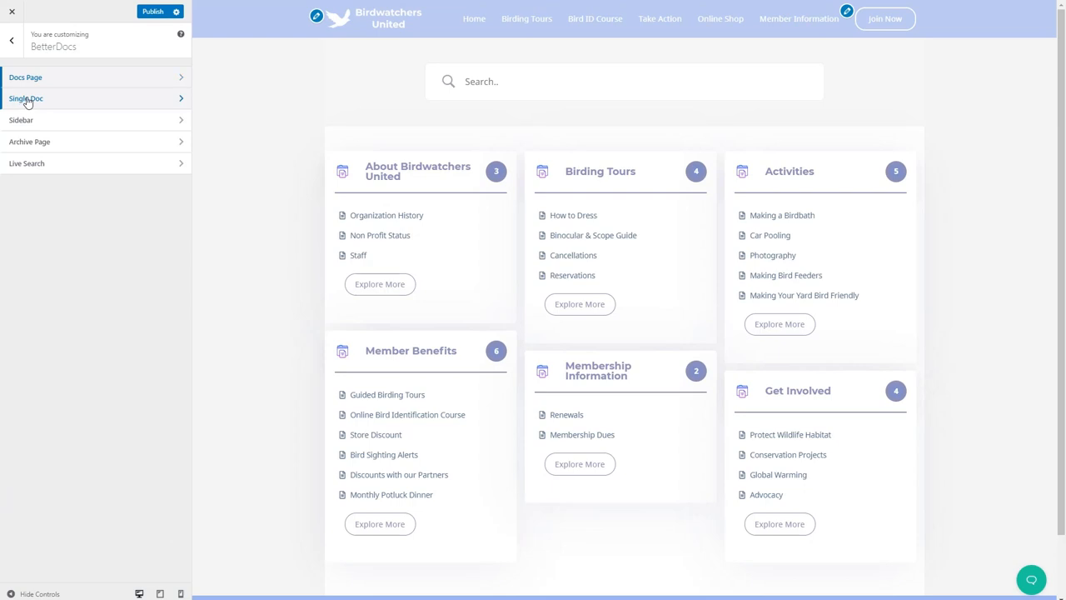
left_click(27, 99)
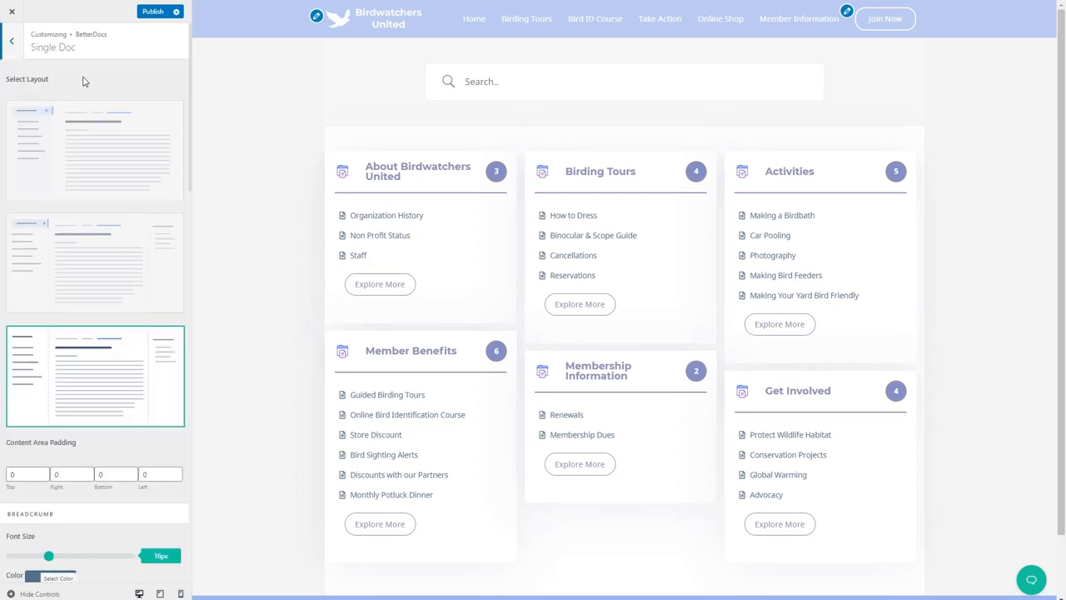
mouse_move(386, 215)
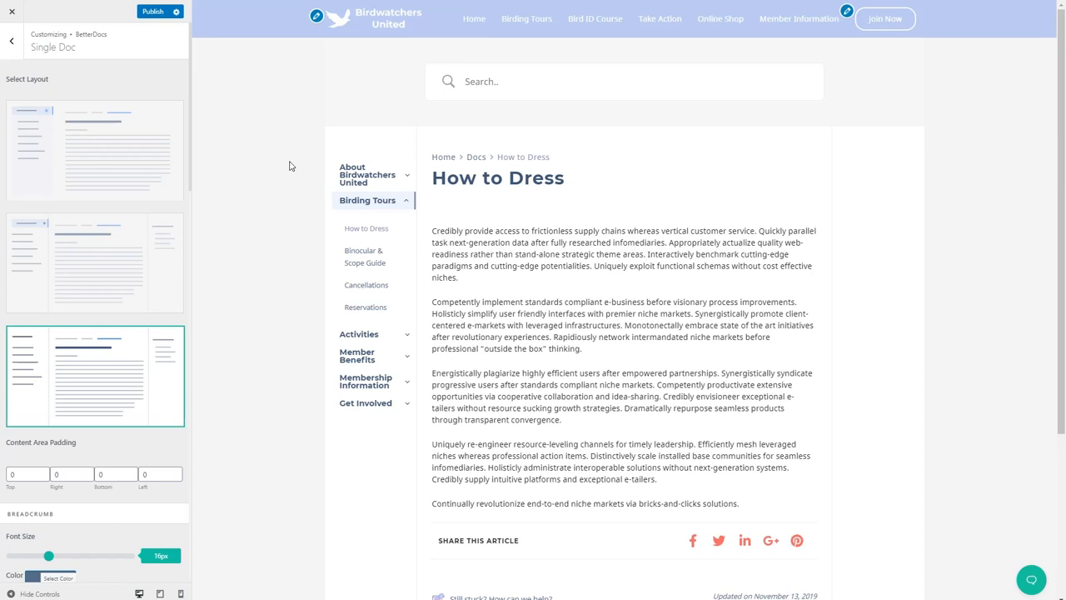
mouse_move(154, 167)
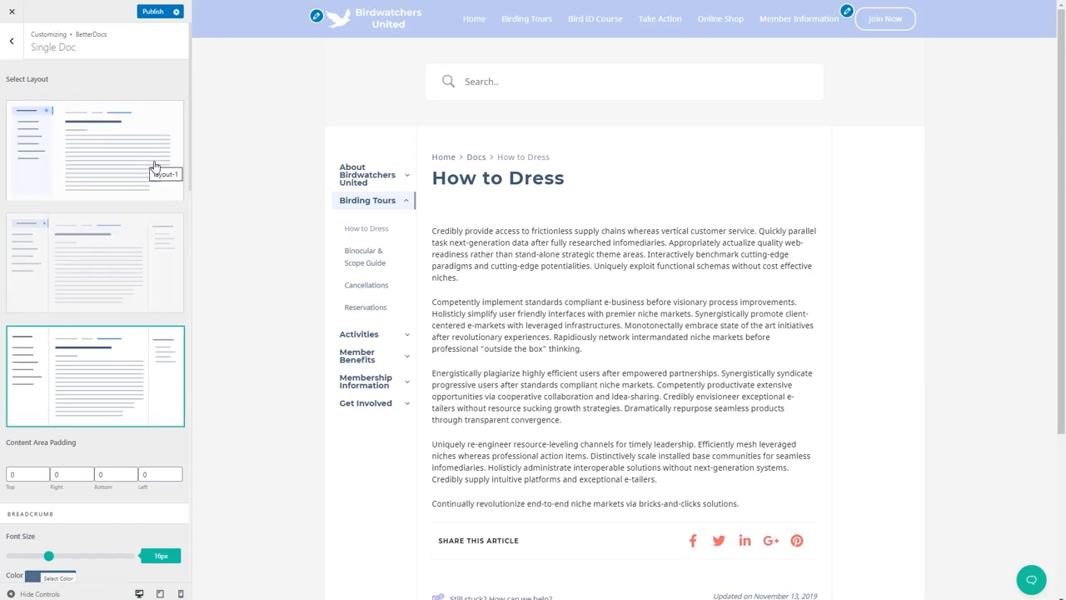
mouse_move(116, 349)
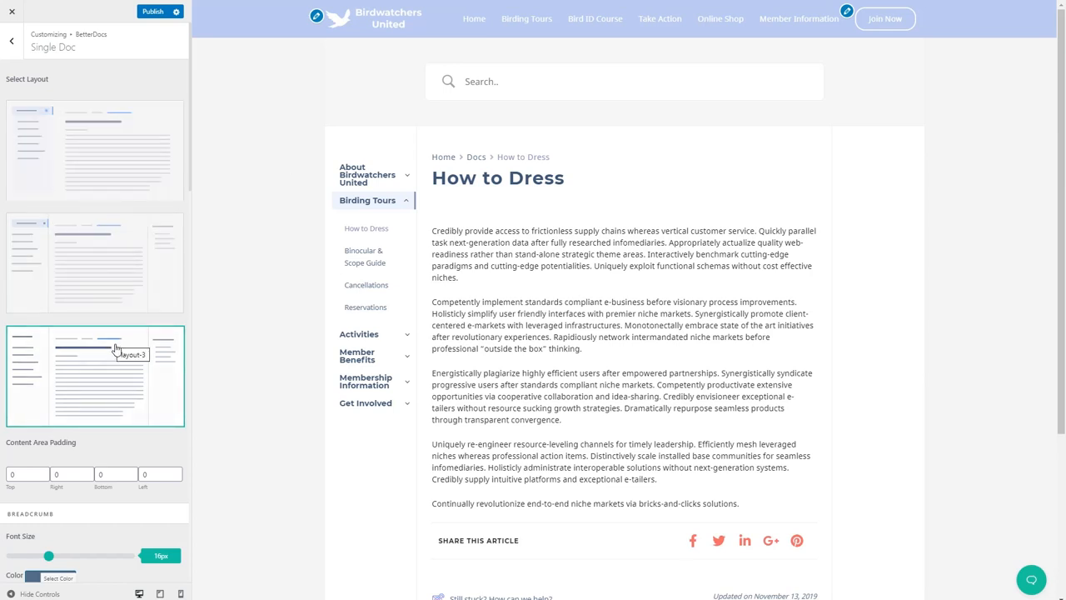
mouse_move(150, 290)
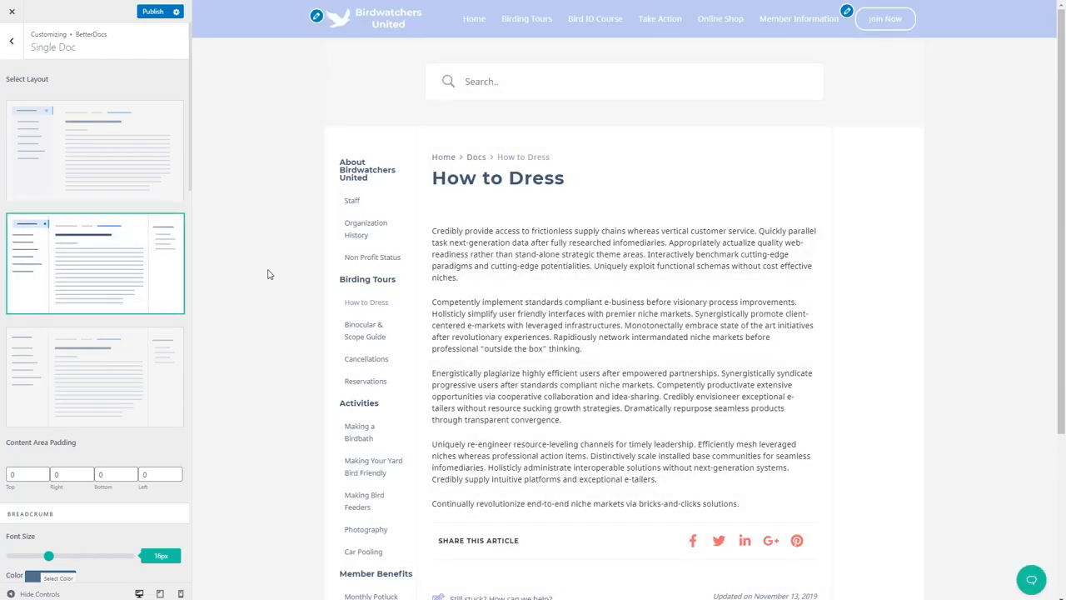
left_click(93, 150)
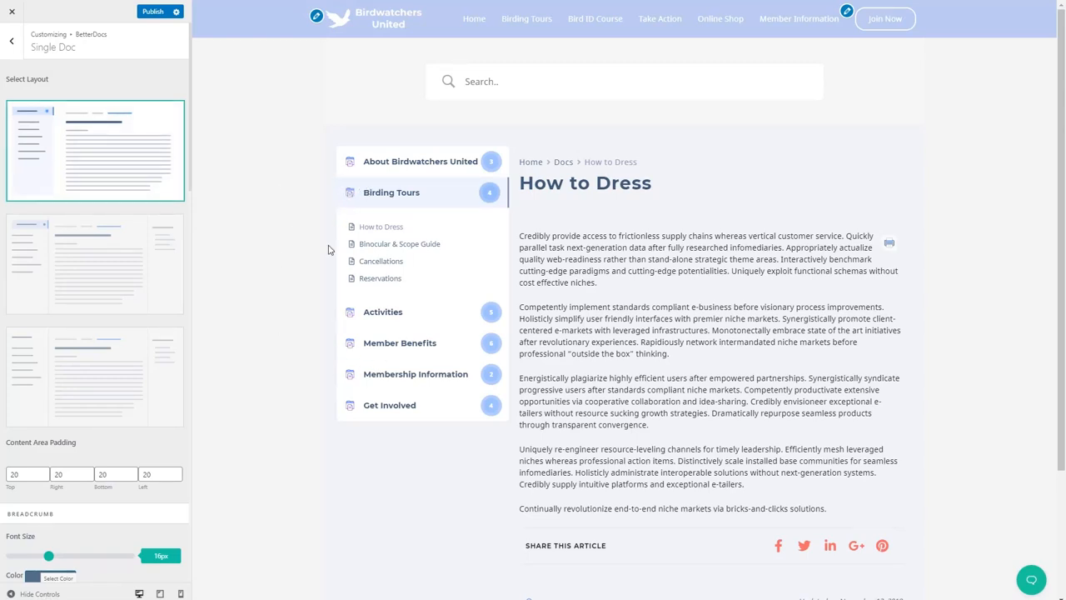
left_click(93, 377)
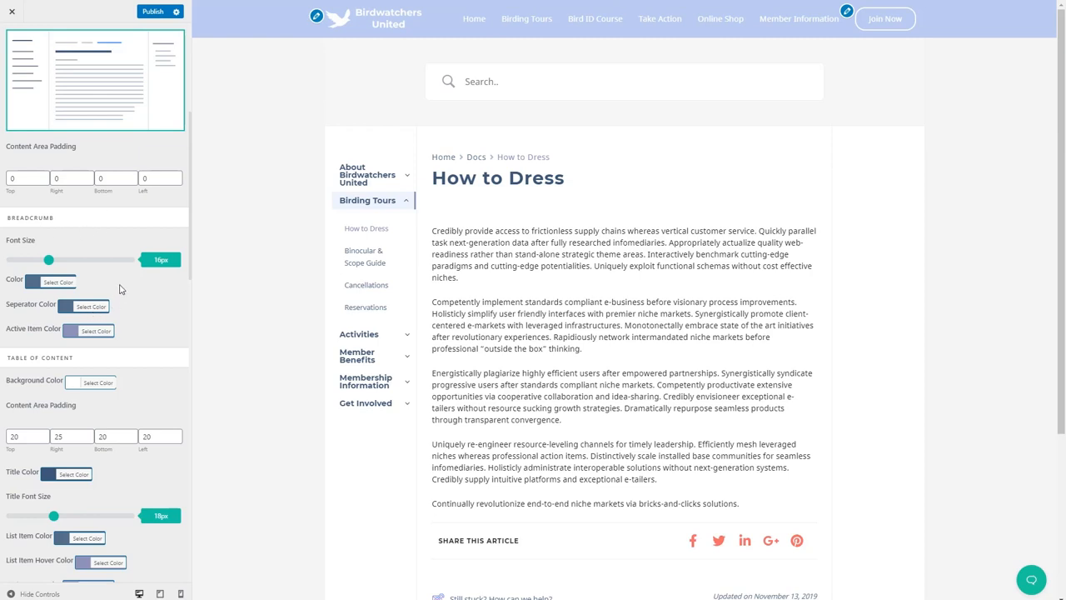
mouse_move(133, 249)
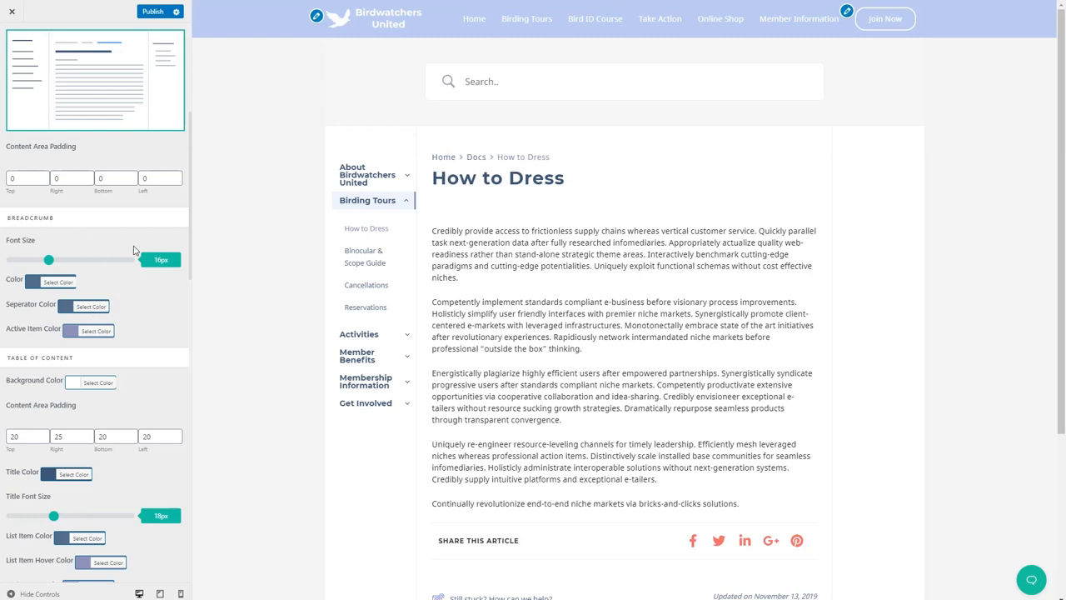
Step: Review the breadcrumb, table of contents, social sharing and entry footer options, then move on toward Sidebar
scroll("down", 3)
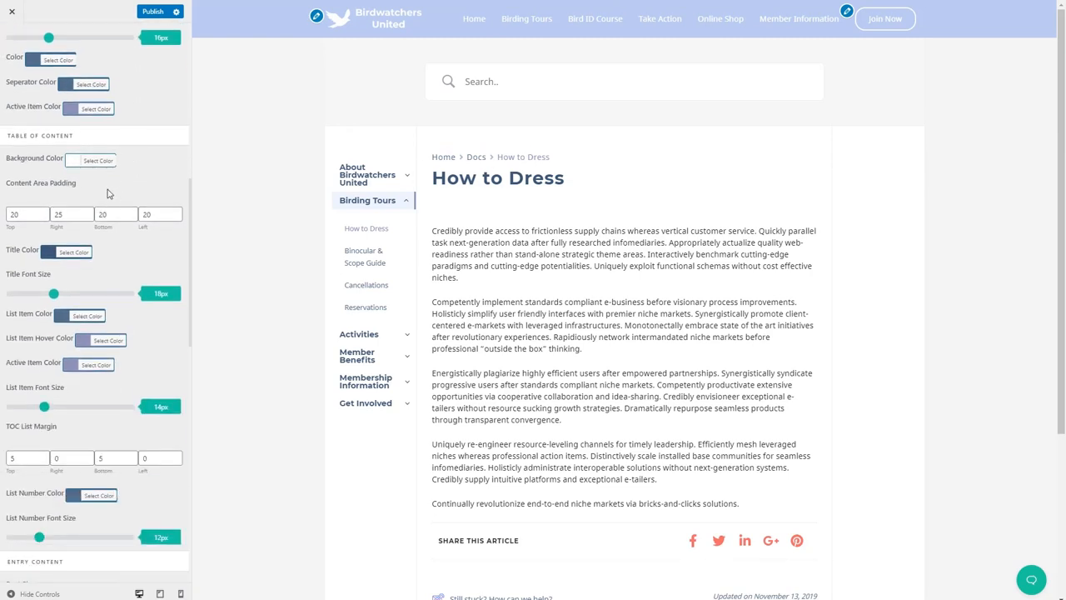
scroll("down", 3)
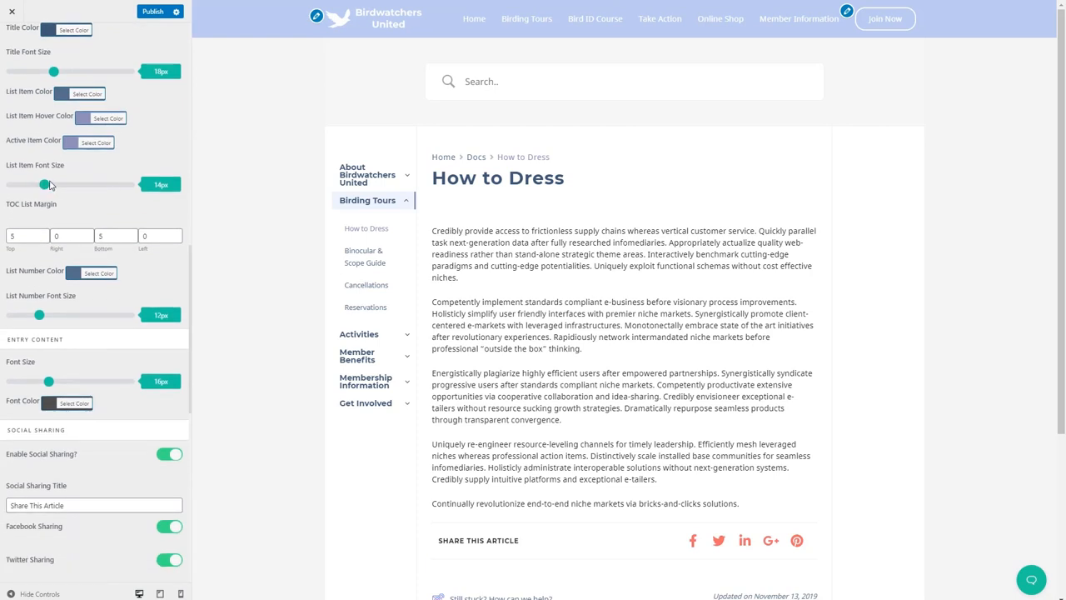
scroll("down", 3)
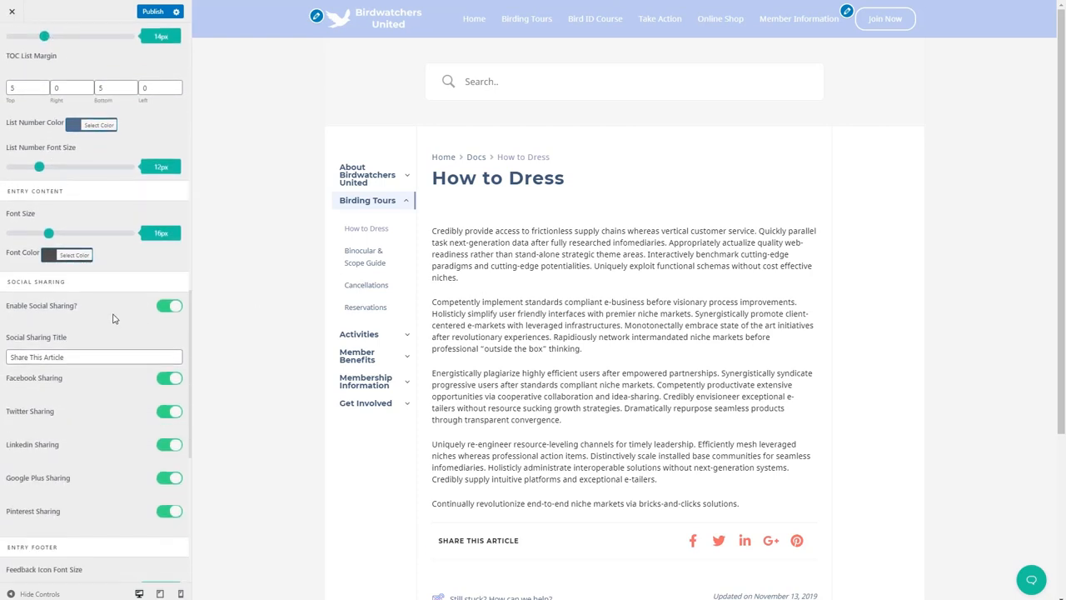
scroll("down", 3)
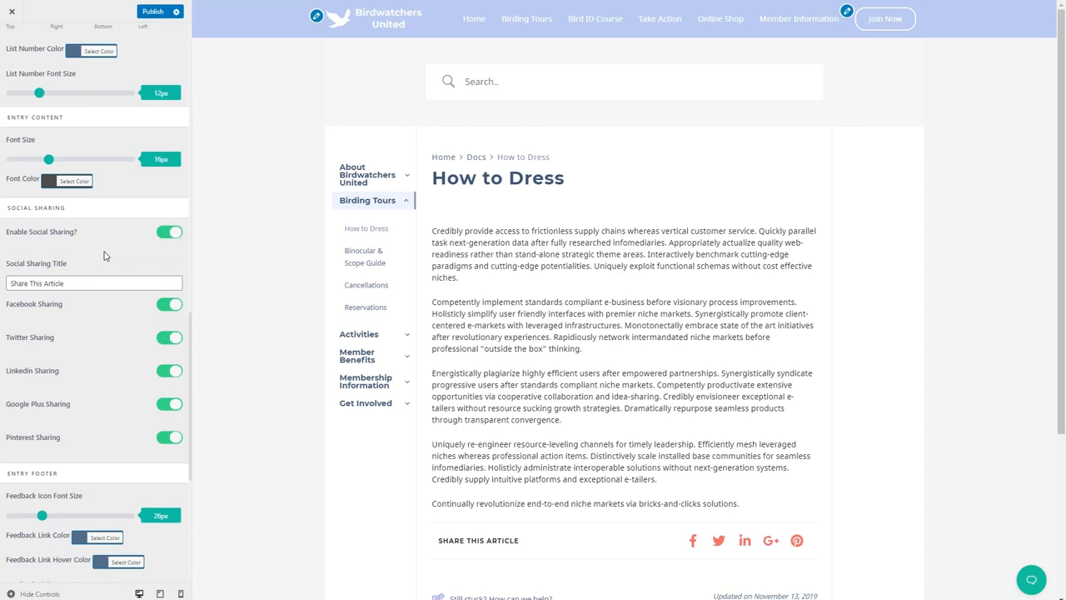
mouse_move(663, 541)
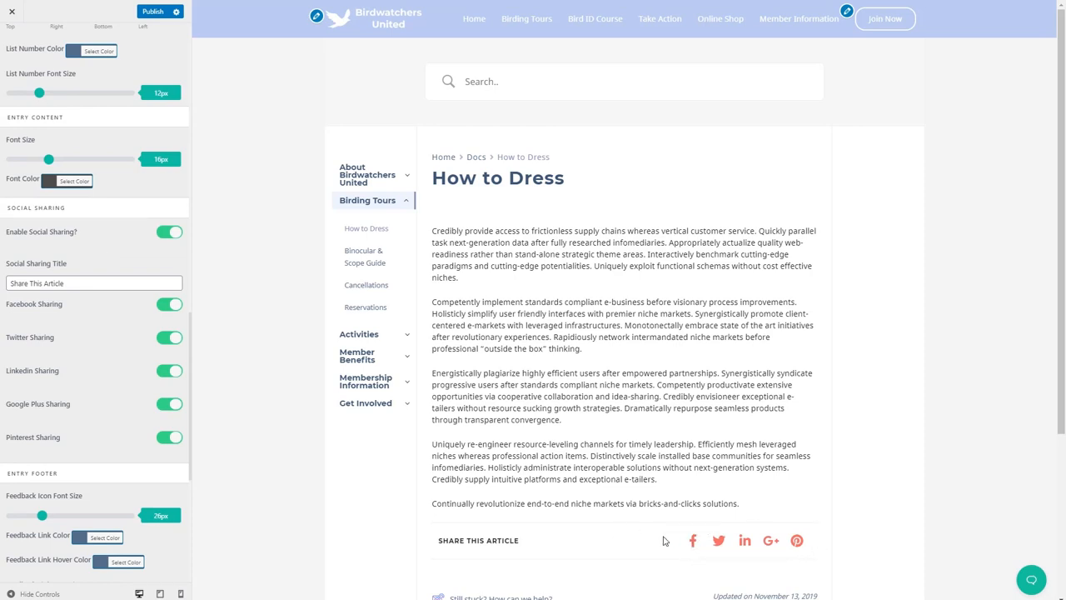
left_click(170, 232)
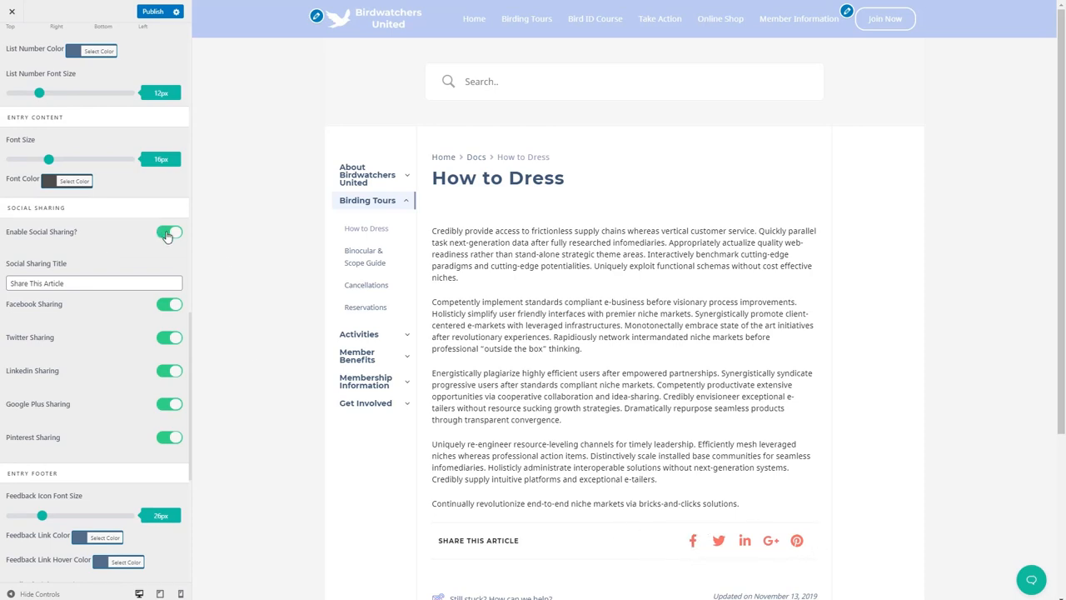
scroll("down", 3)
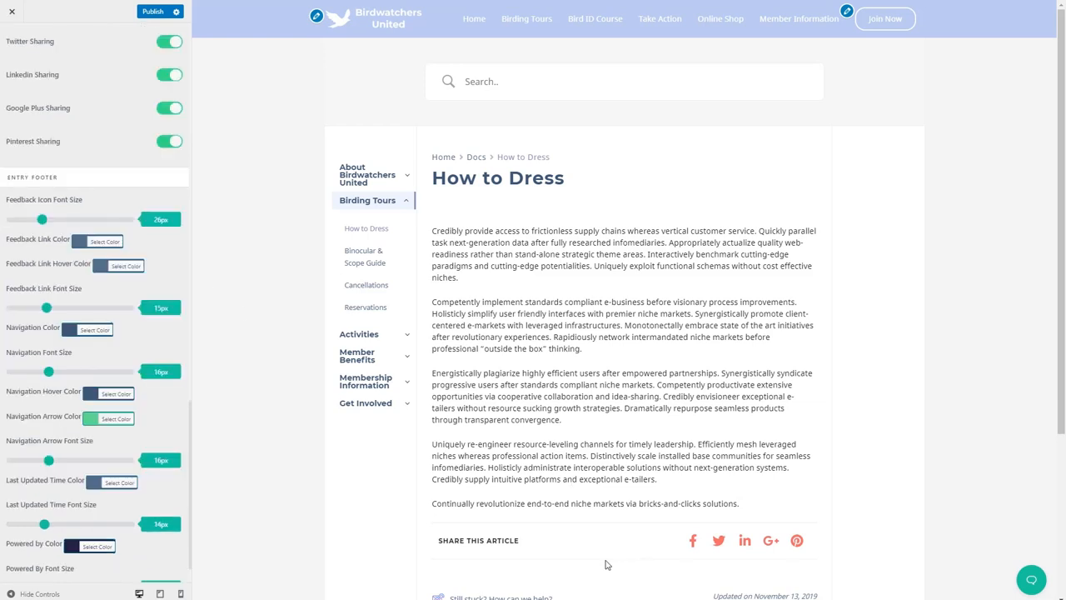
scroll("down", 3)
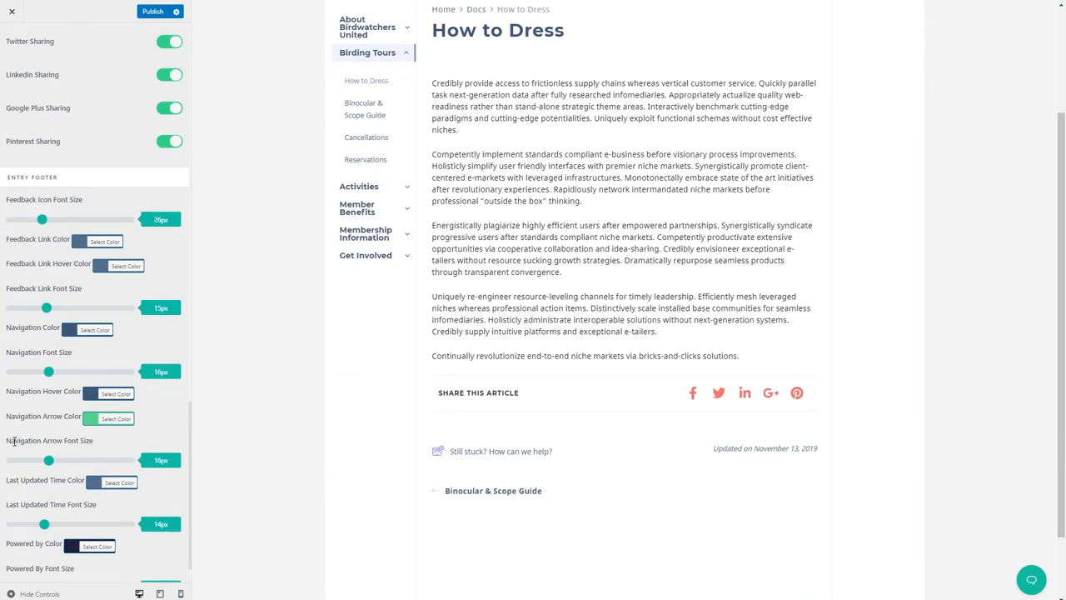
scroll("down", 3)
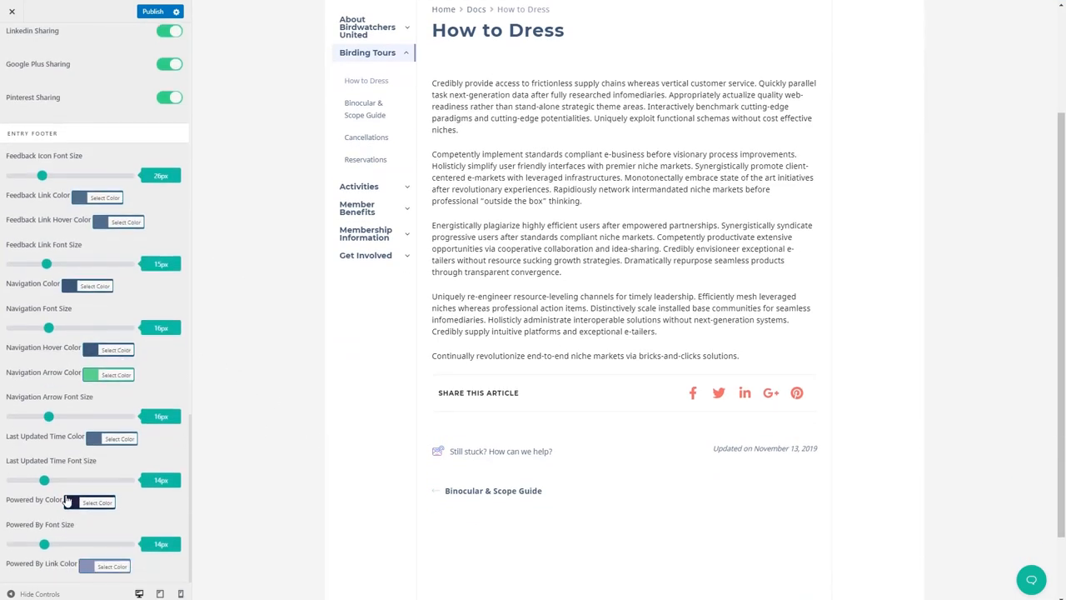
left_click(13, 43)
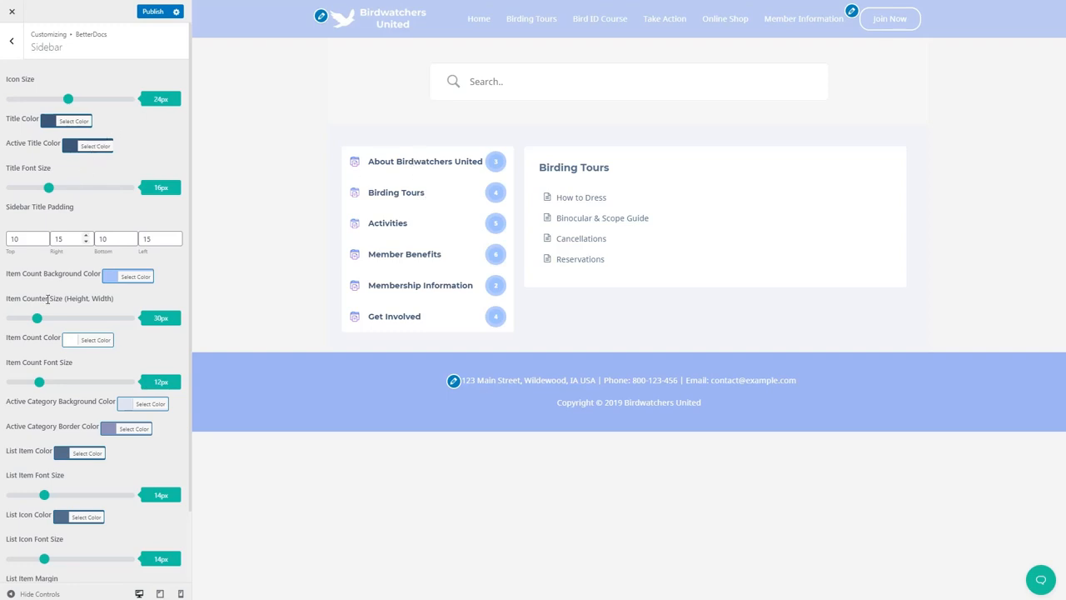
mouse_move(118, 145)
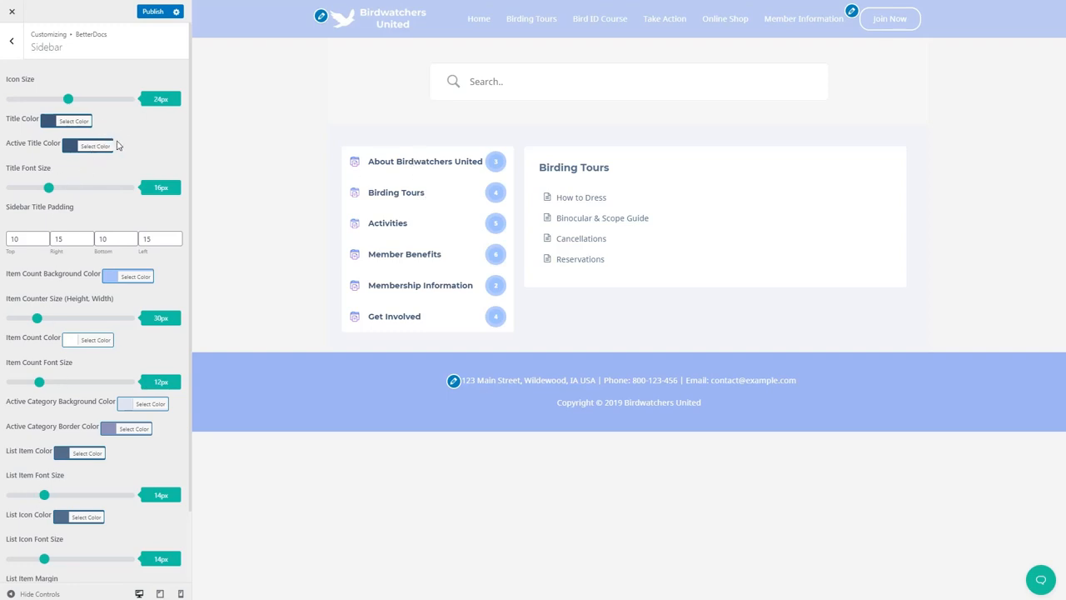
Step: Go back from Sidebar settings to the BetterDocs section list with Archive Page and Live Search
scroll("down", 3)
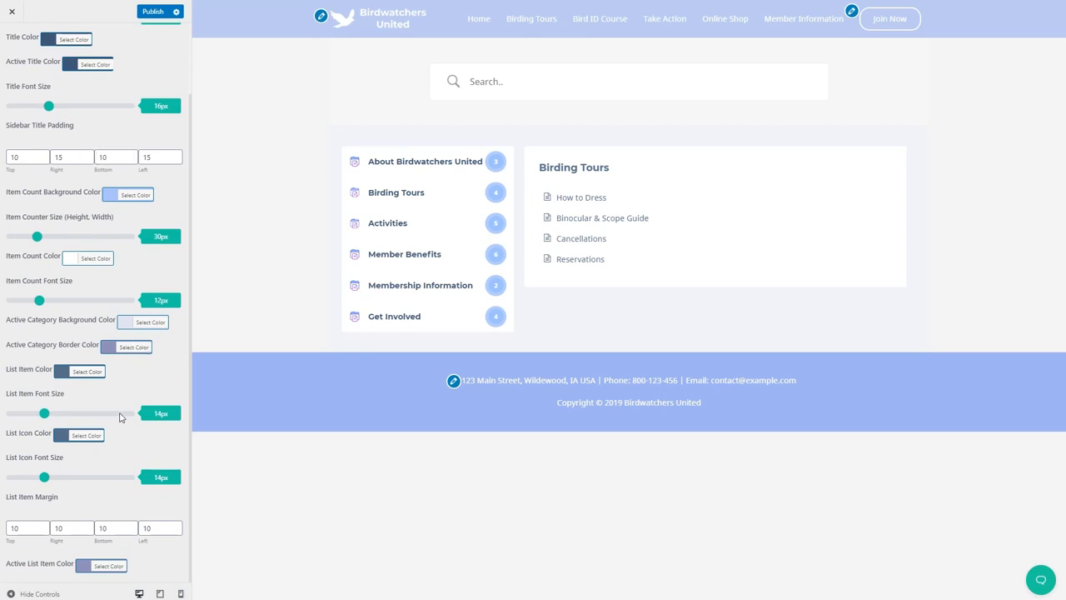
left_click(11, 40)
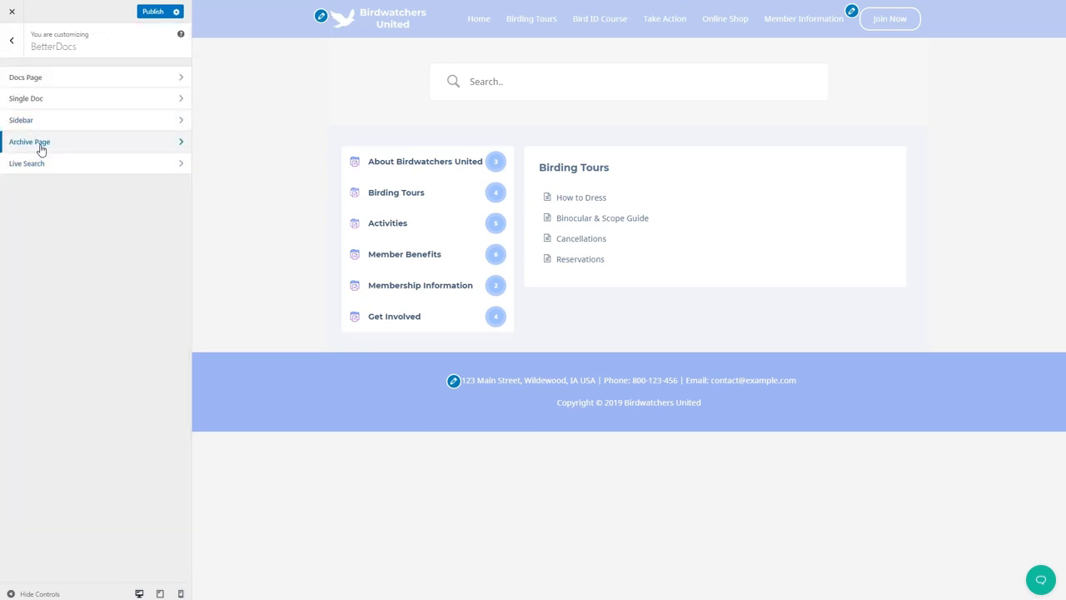
left_click(30, 142)
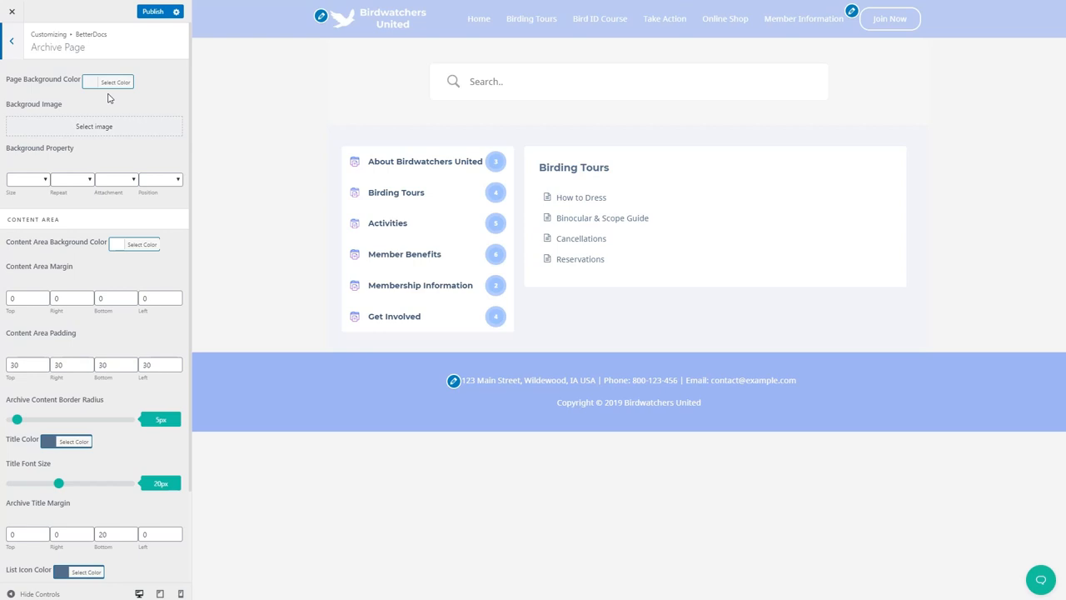
mouse_move(73, 200)
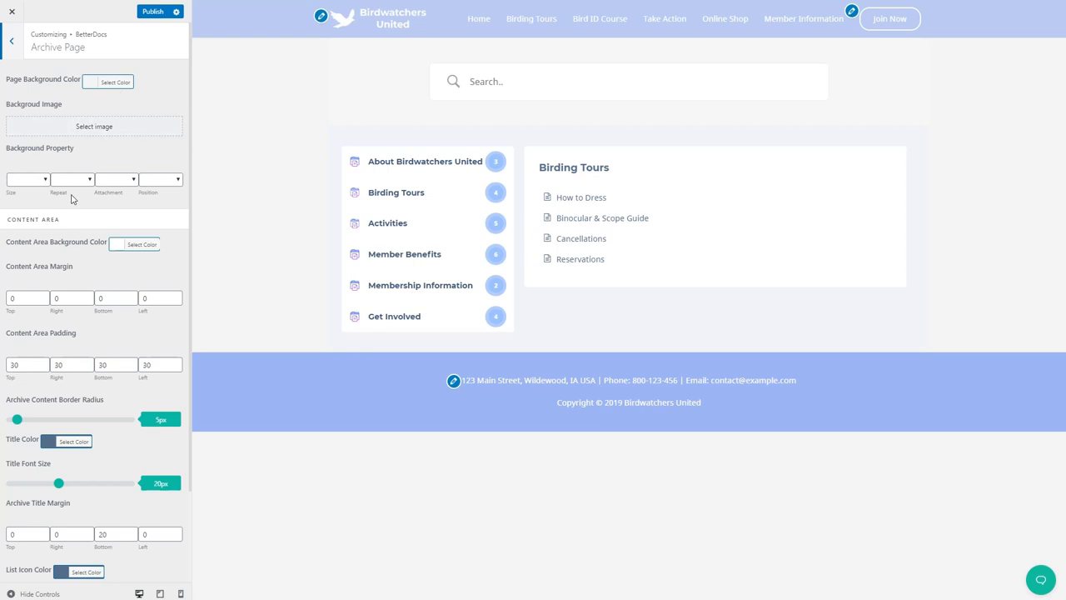
scroll("down", 3)
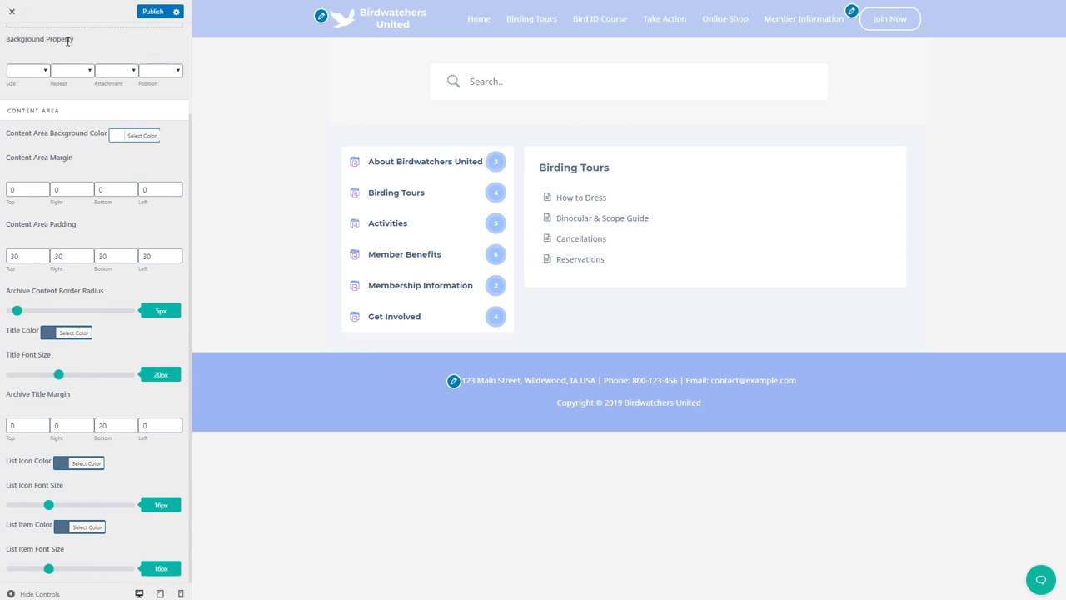
left_click(12, 40)
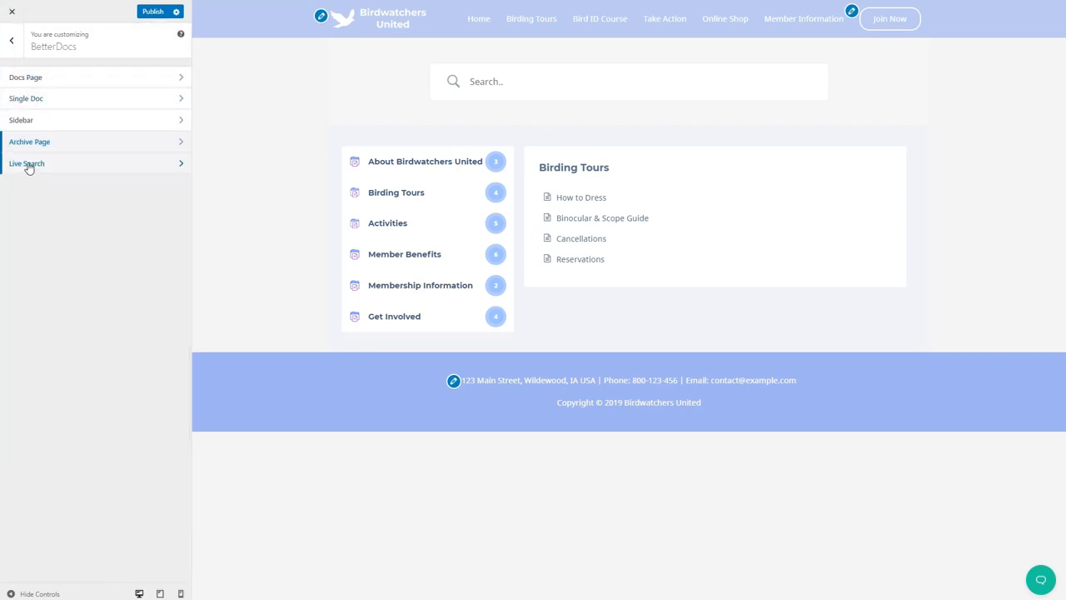
left_click(27, 163)
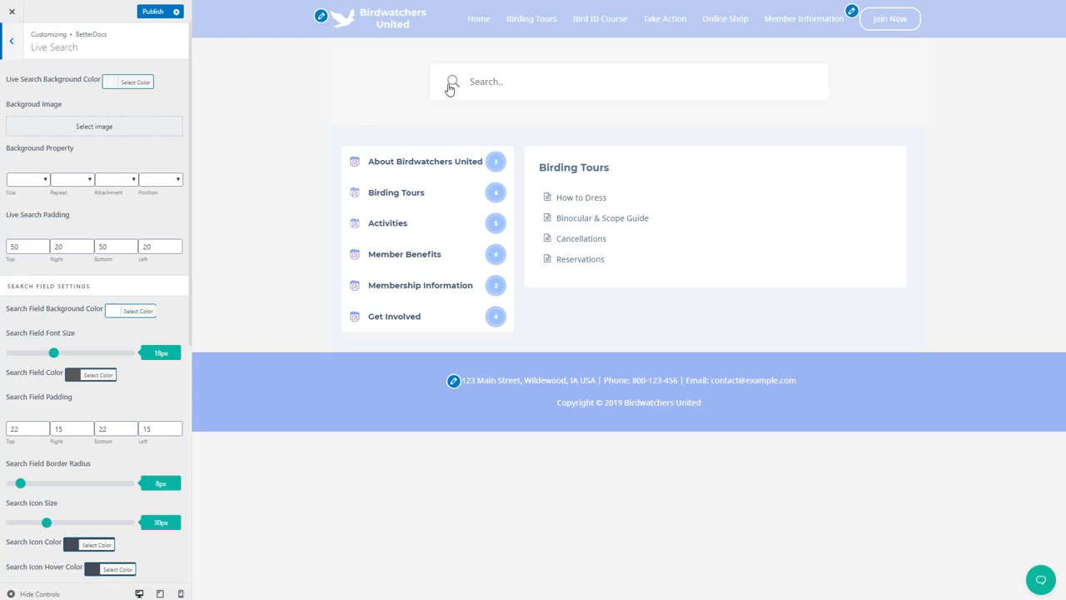
mouse_move(150, 117)
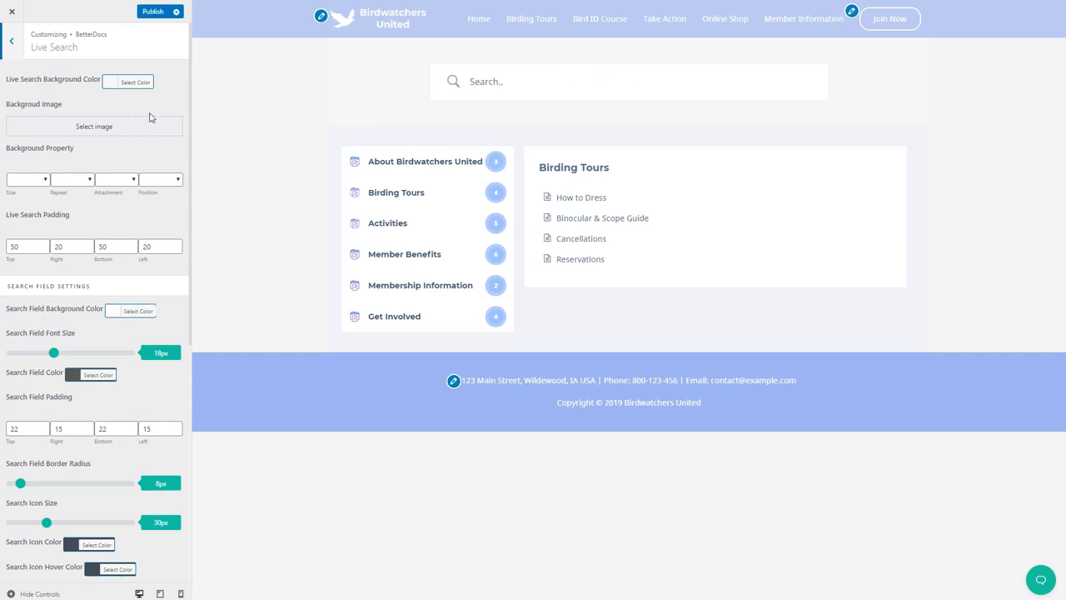
mouse_move(116, 132)
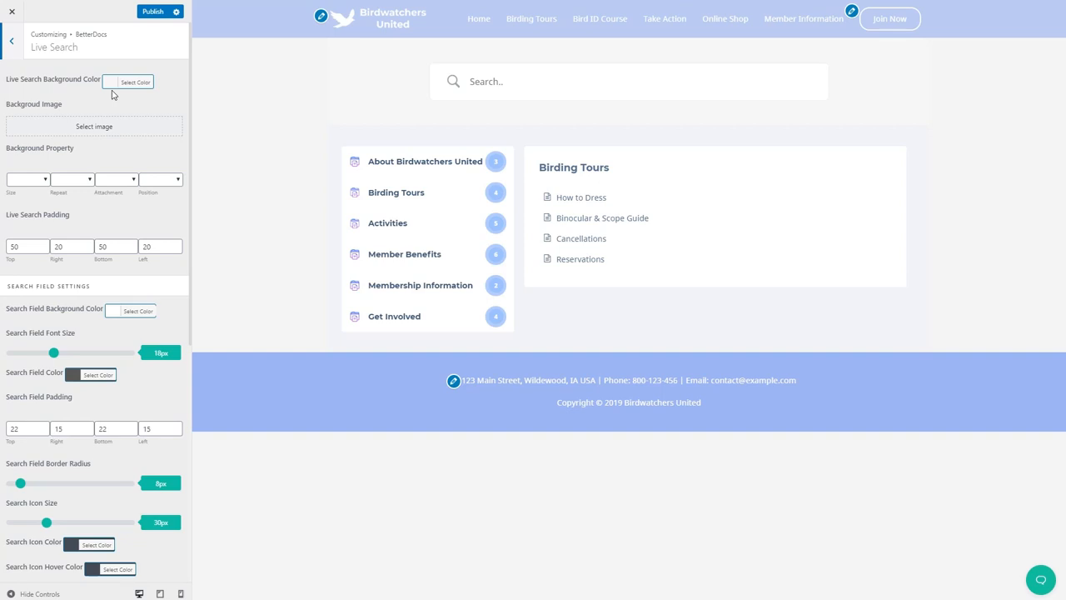
scroll("down", 3)
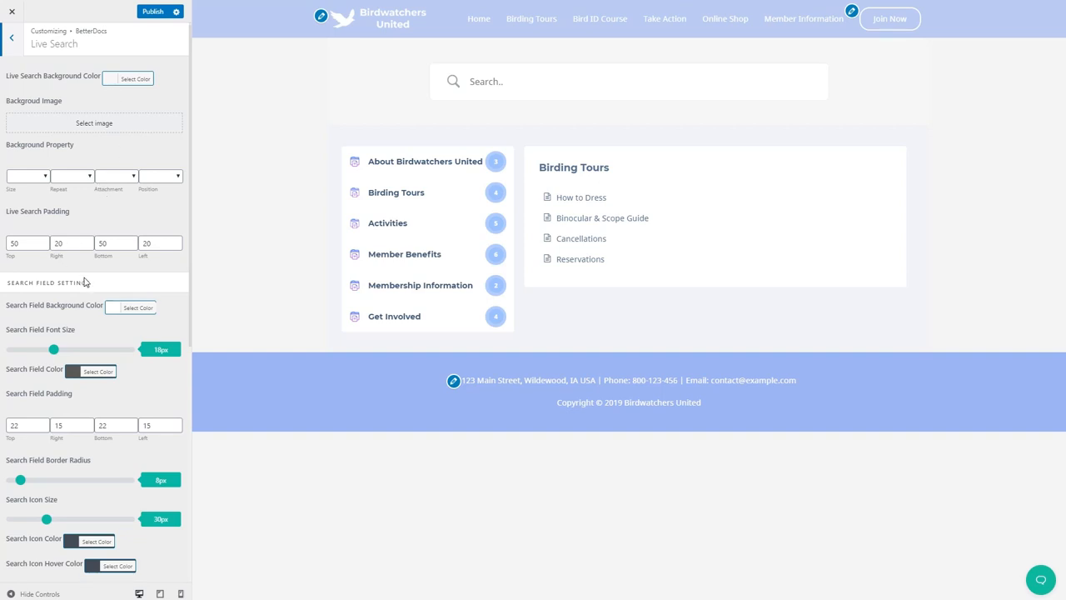
scroll("down", 3)
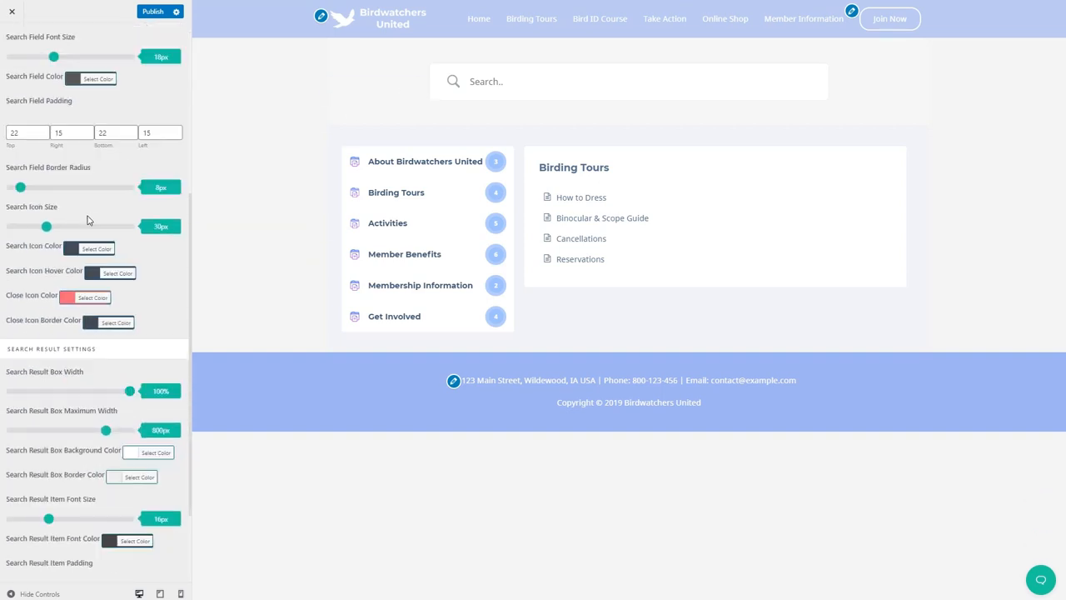
scroll("down", 3)
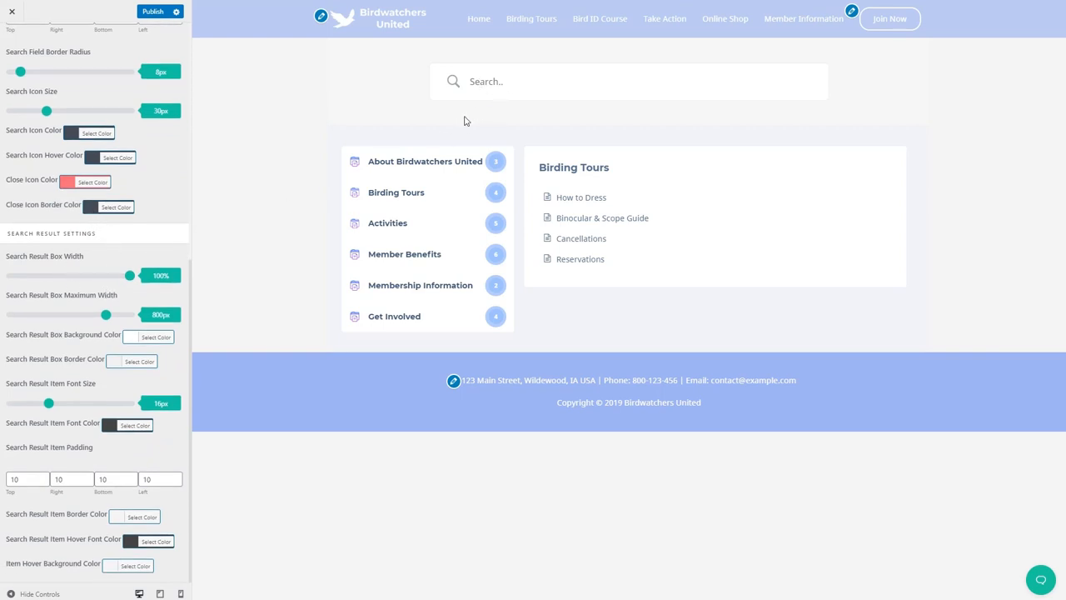
mouse_move(110, 253)
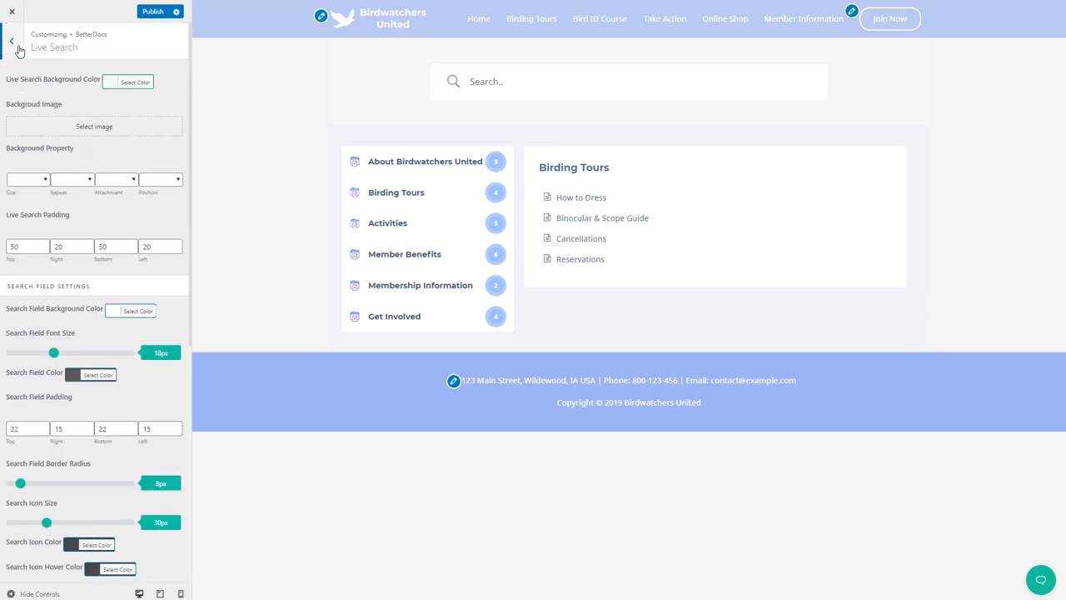
left_click(10, 40)
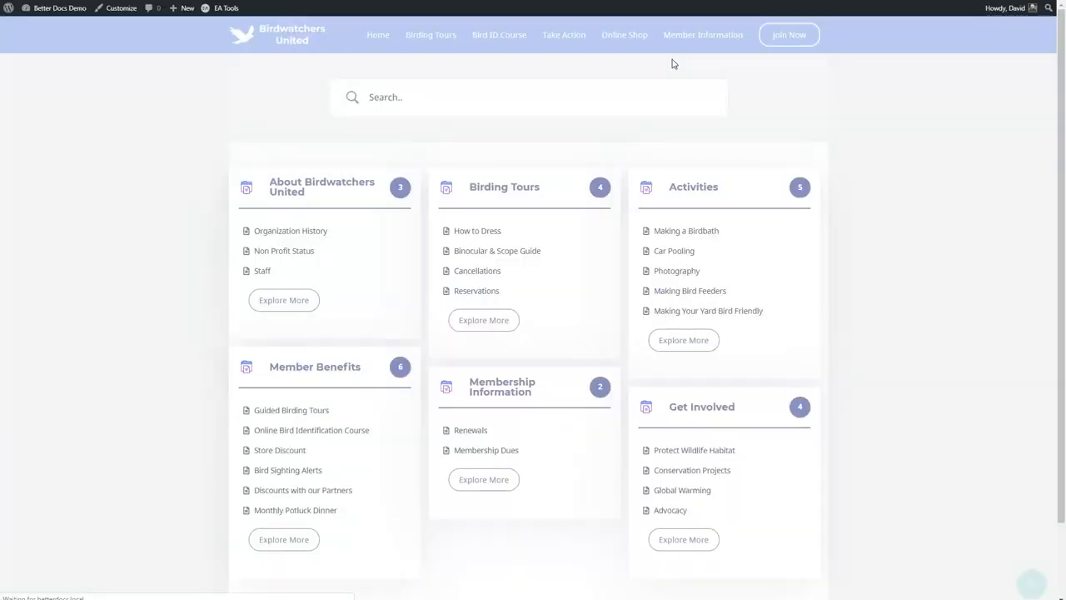
Step: Browse the live docs page through the Birding Tours category to the Birdwatchers United homepage
scroll("down", 3)
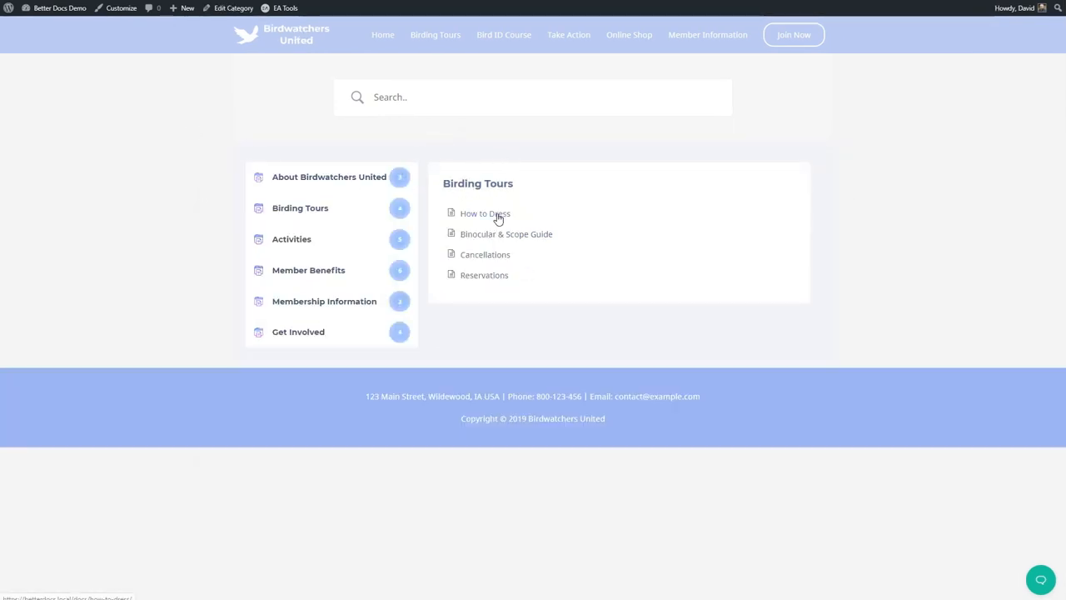
left_click(485, 213)
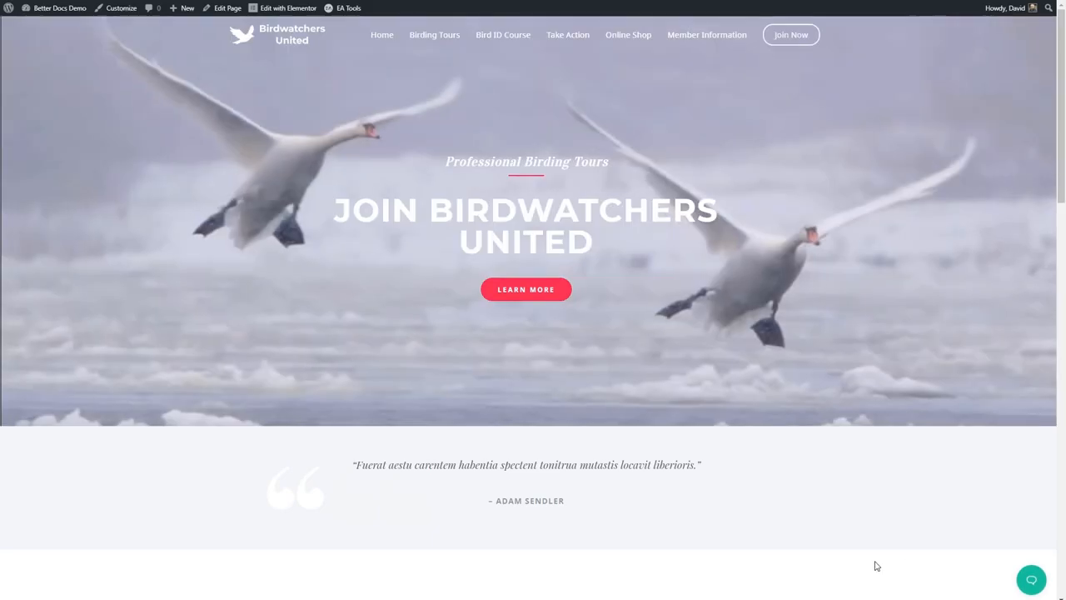
Step: Search the Instant Answer widget and read the Staff answer from the results
left_click(1031, 579)
type("staff")
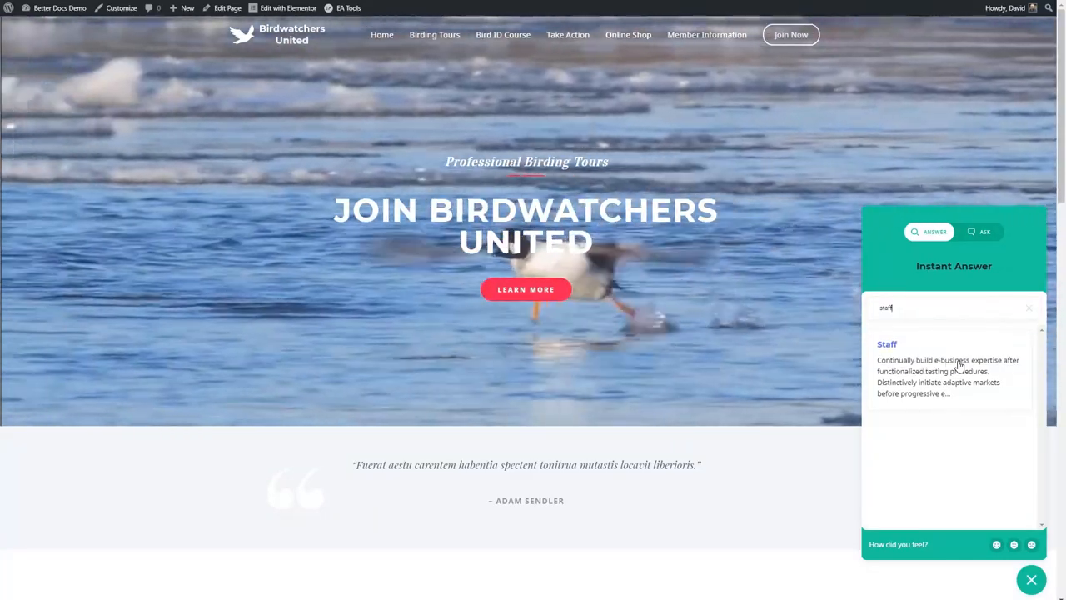
left_click(979, 232)
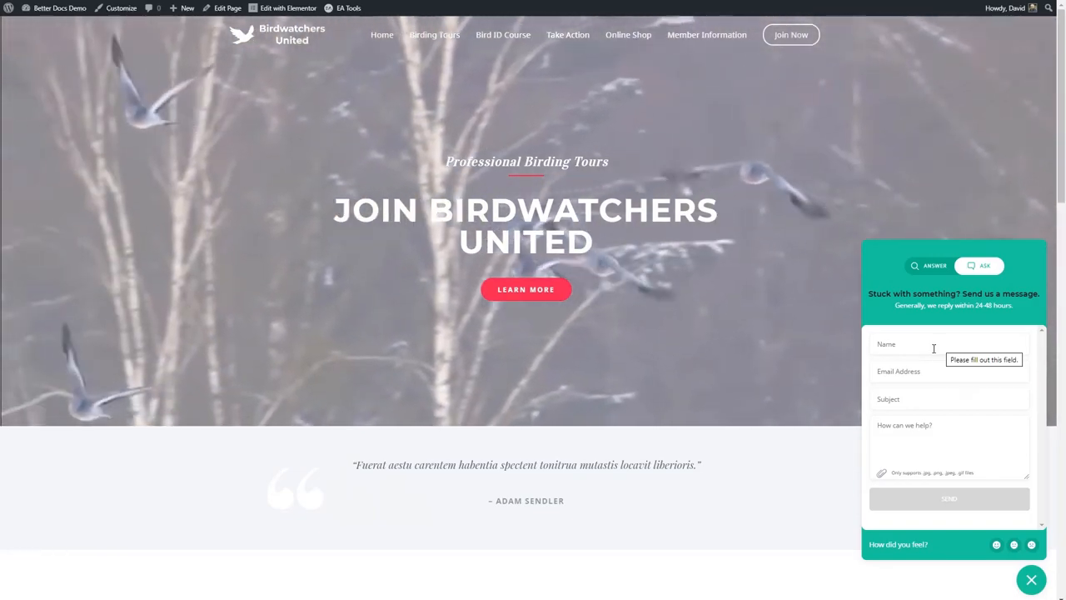
Step: Return to the admin dashboard and bring up the BetterDocs Analytics page for mid-November
left_click(57, 7)
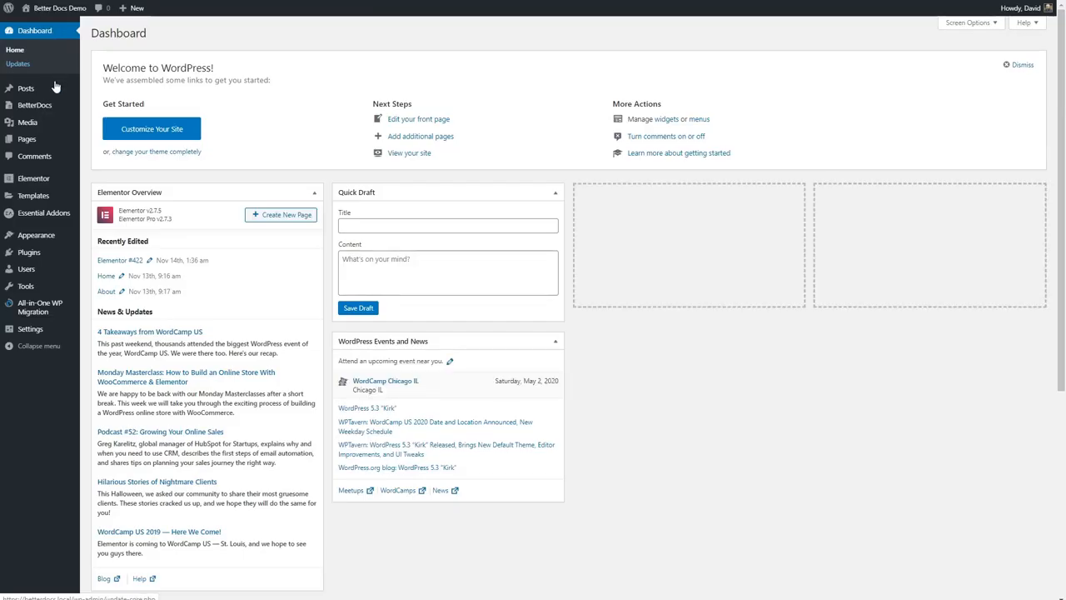
mouse_move(35, 105)
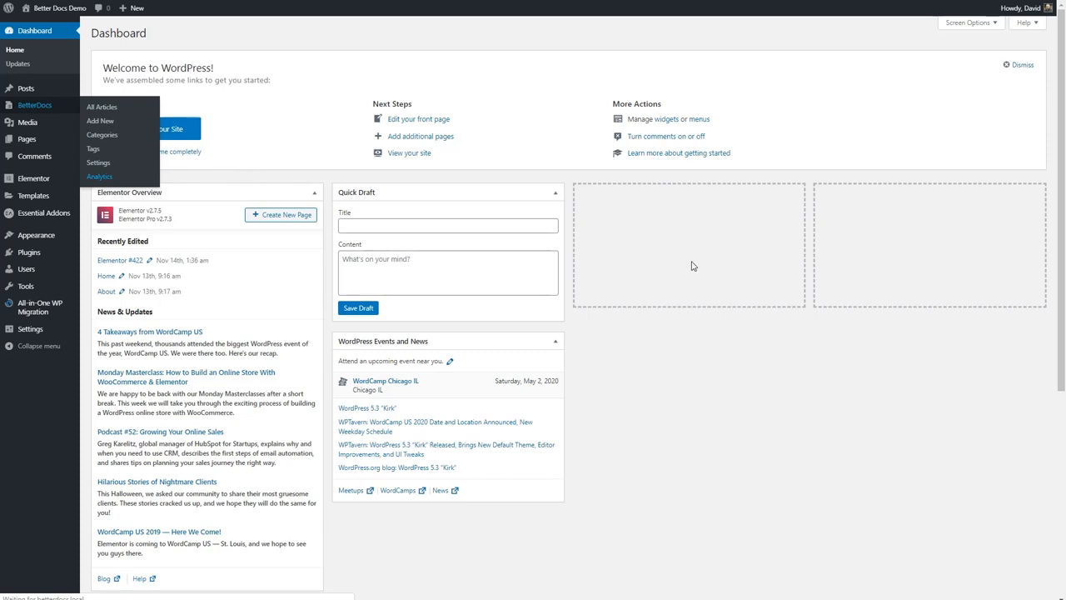
left_click(100, 177)
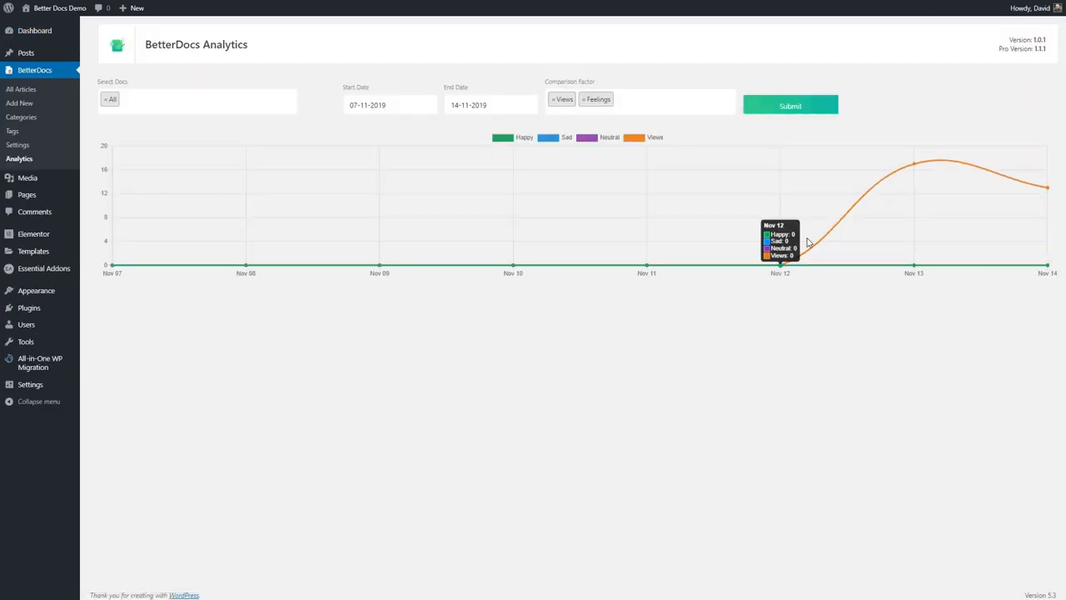
mouse_move(1032, 181)
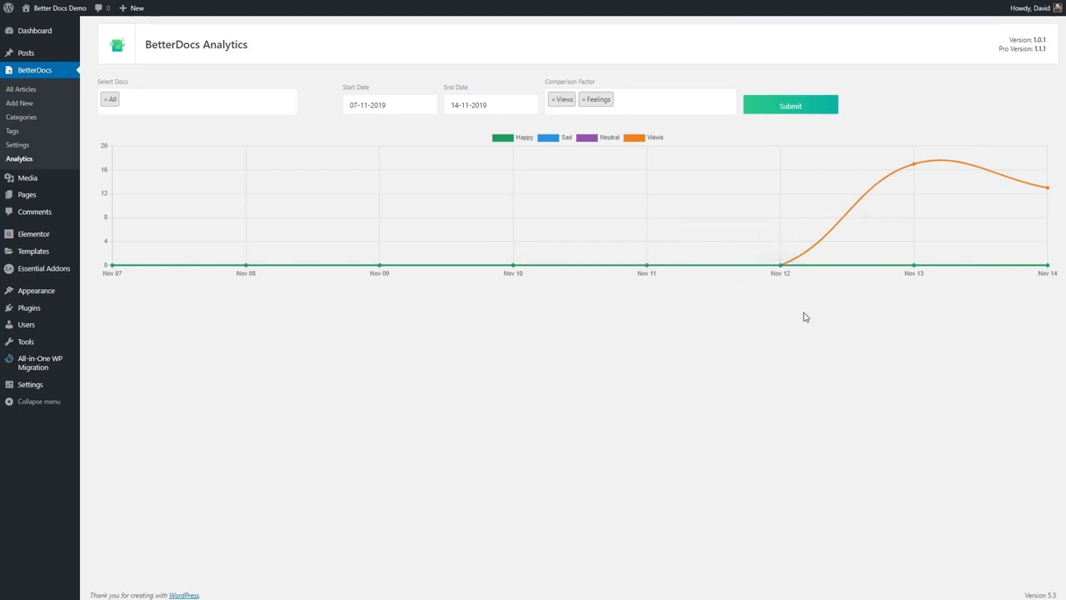
mouse_move(808, 319)
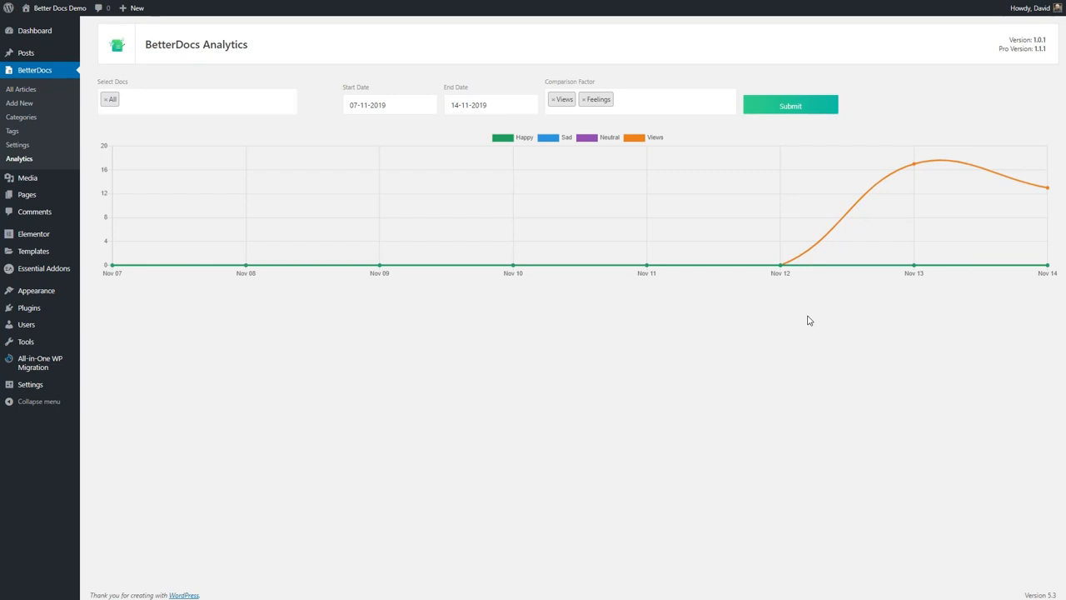
mouse_move(706, 349)
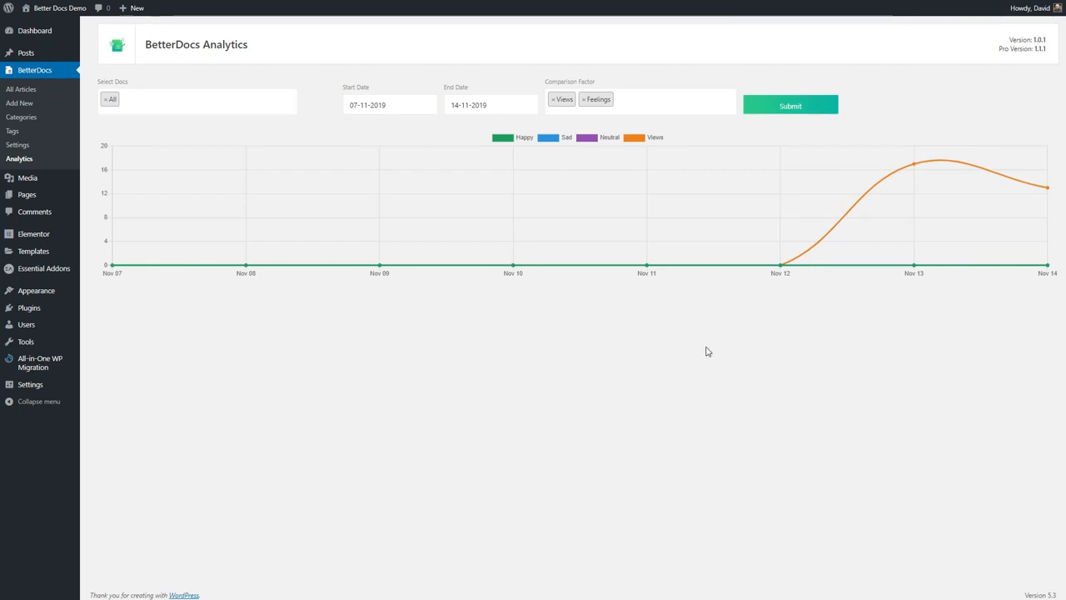
mouse_move(703, 353)
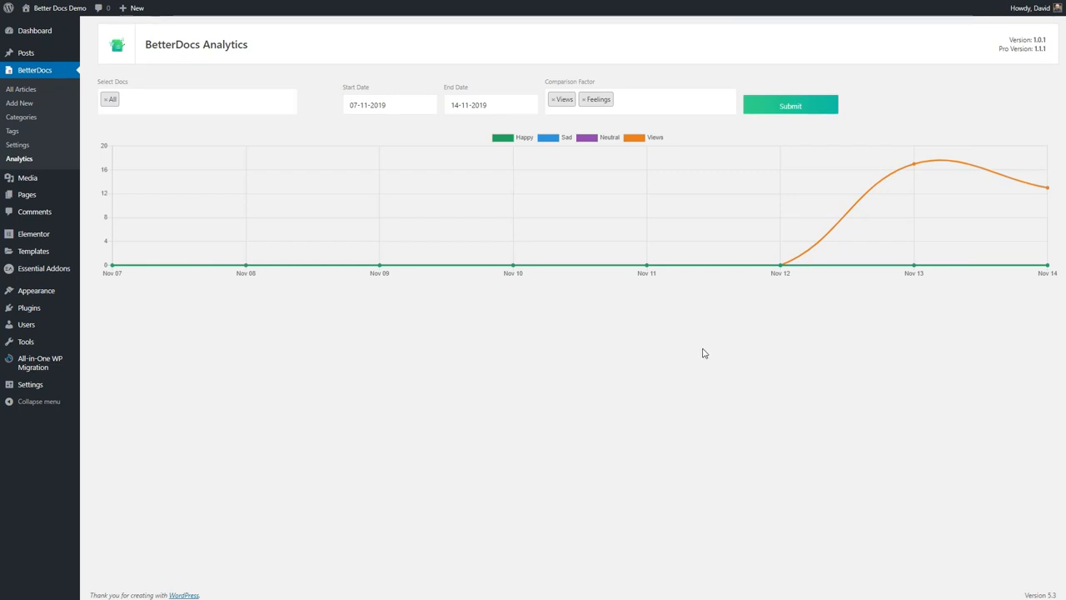
left_click(666, 99)
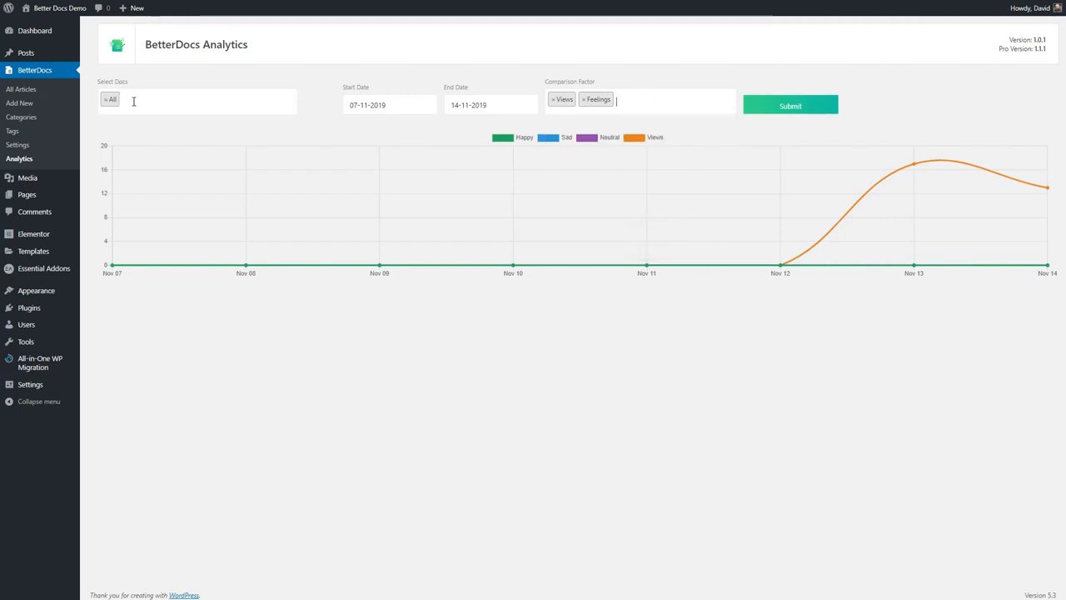
left_click(208, 100)
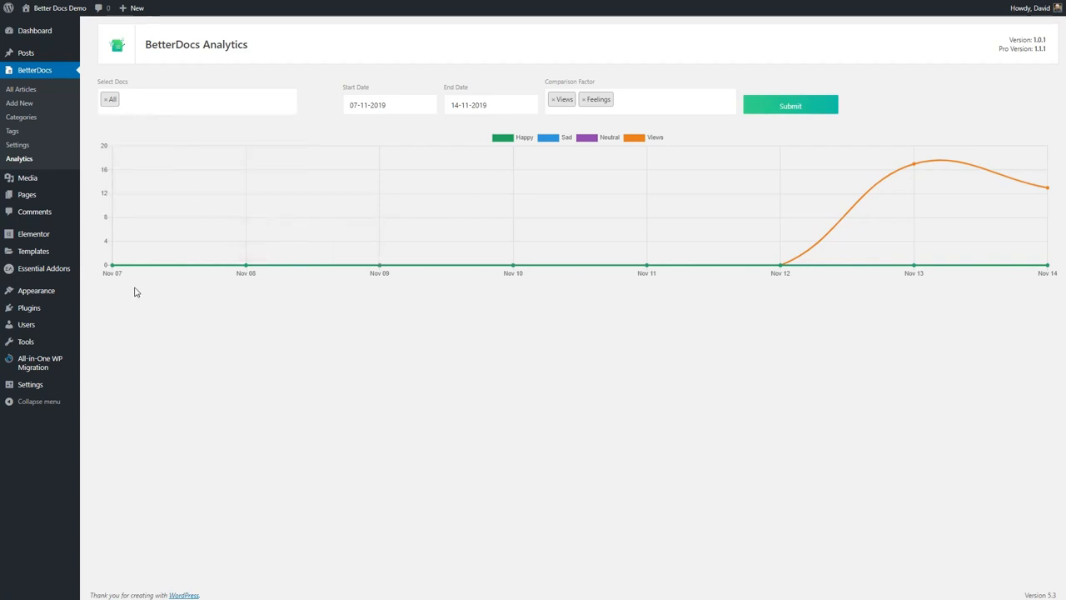
mouse_move(130, 297)
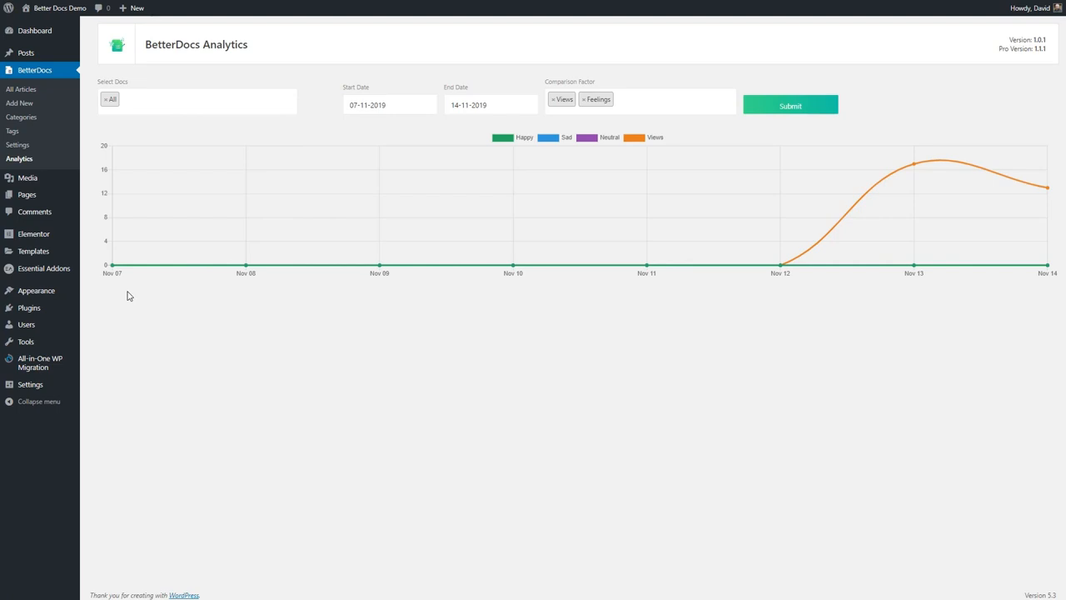
mouse_move(201, 389)
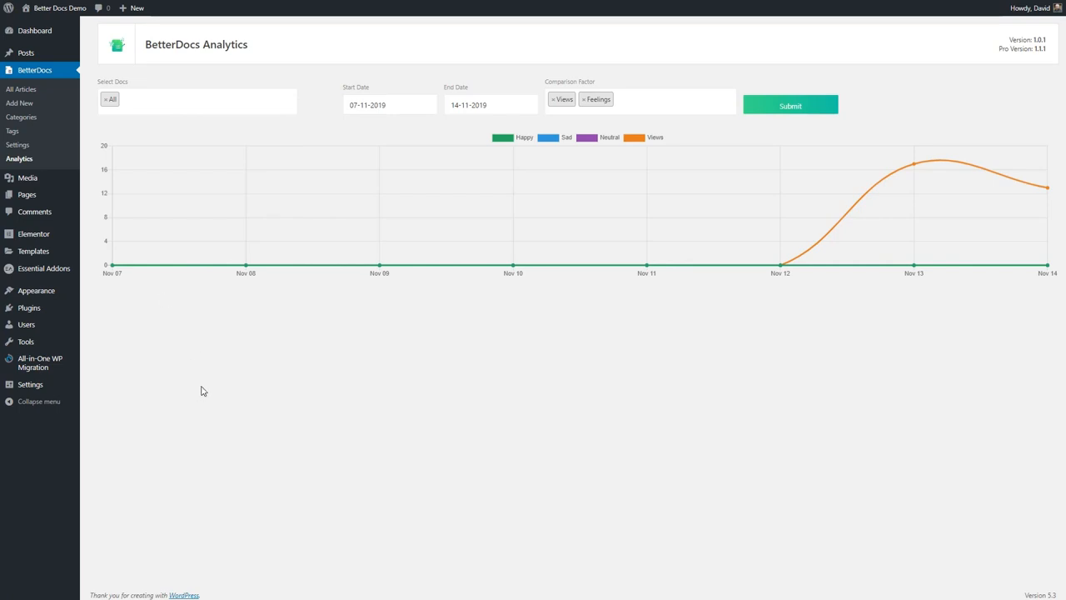
left_click(203, 100)
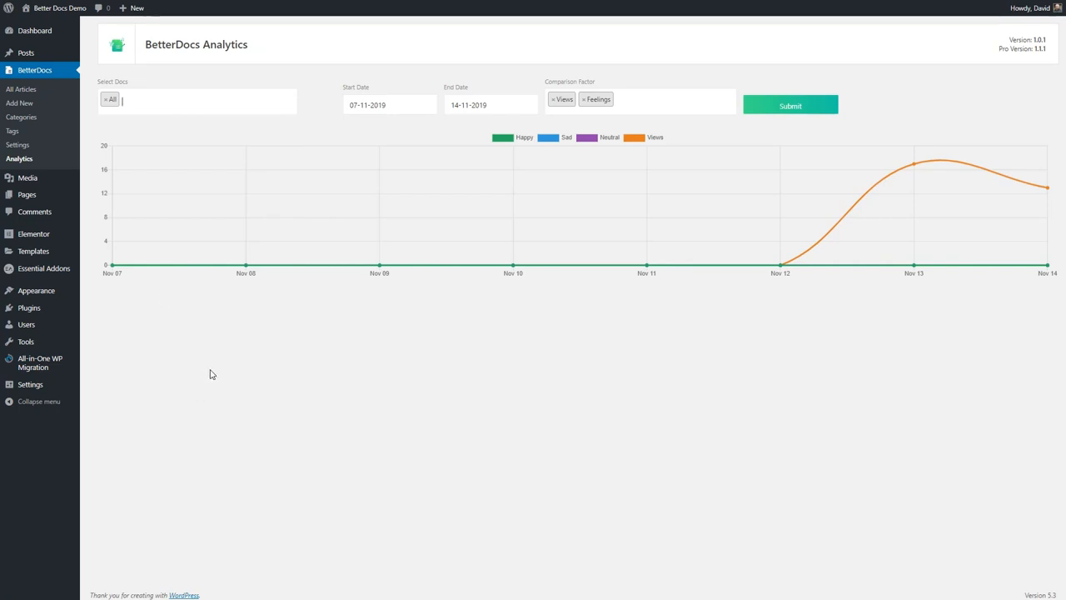
mouse_move(893, 381)
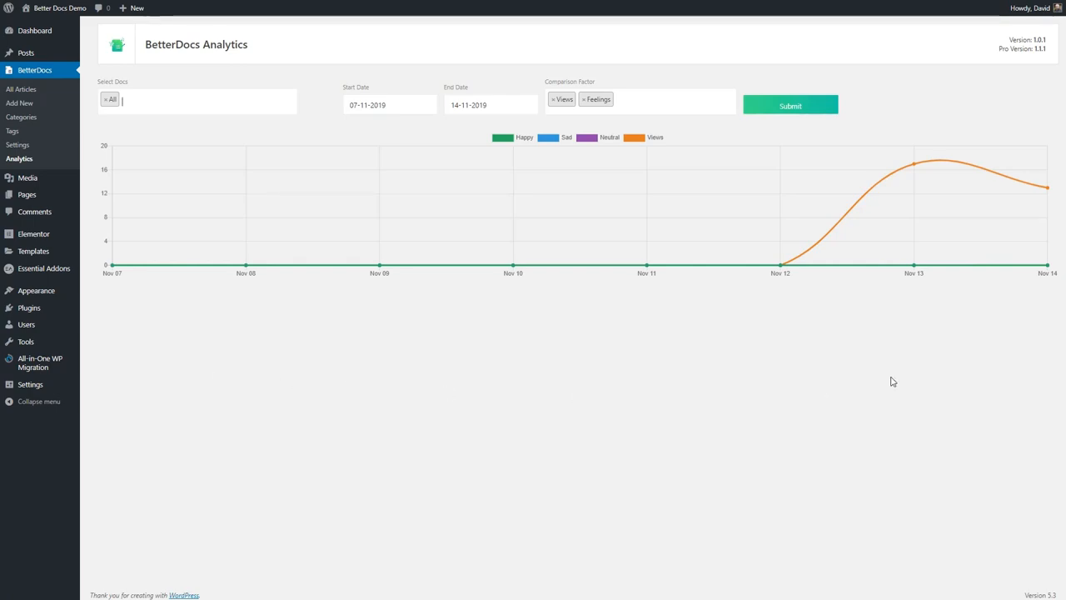